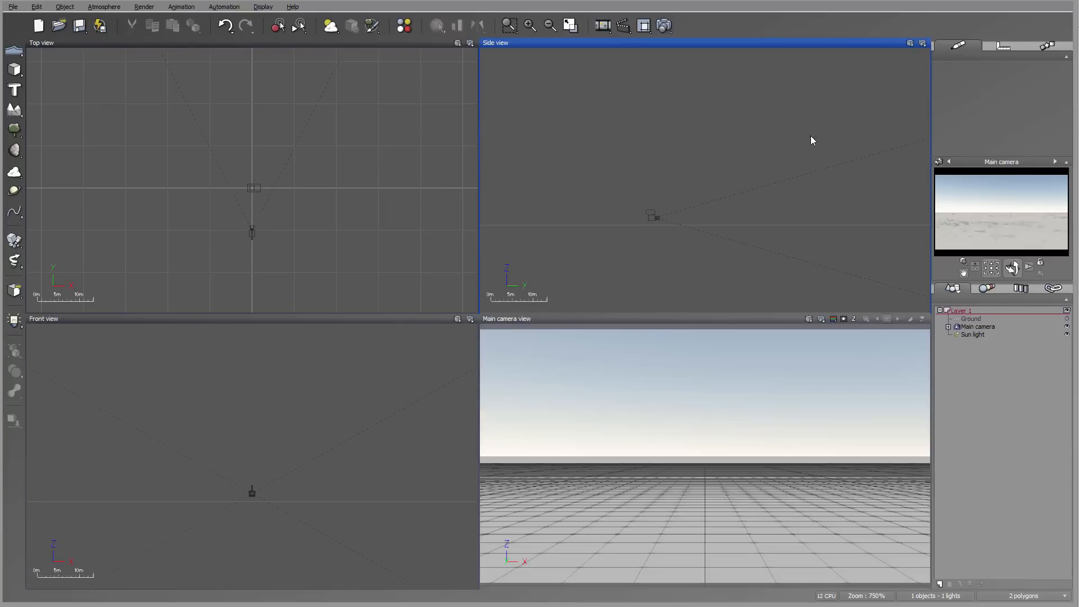
{"action": "mouse_move", "coordinate": [377, 163]}
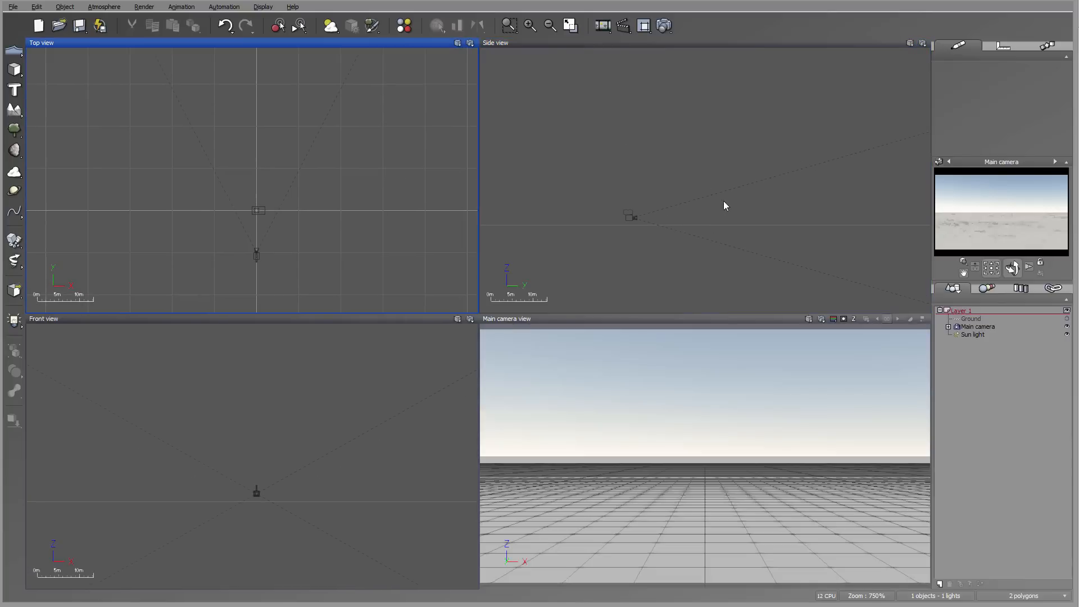
{"action": "mouse_move", "coordinate": [831, 218]}
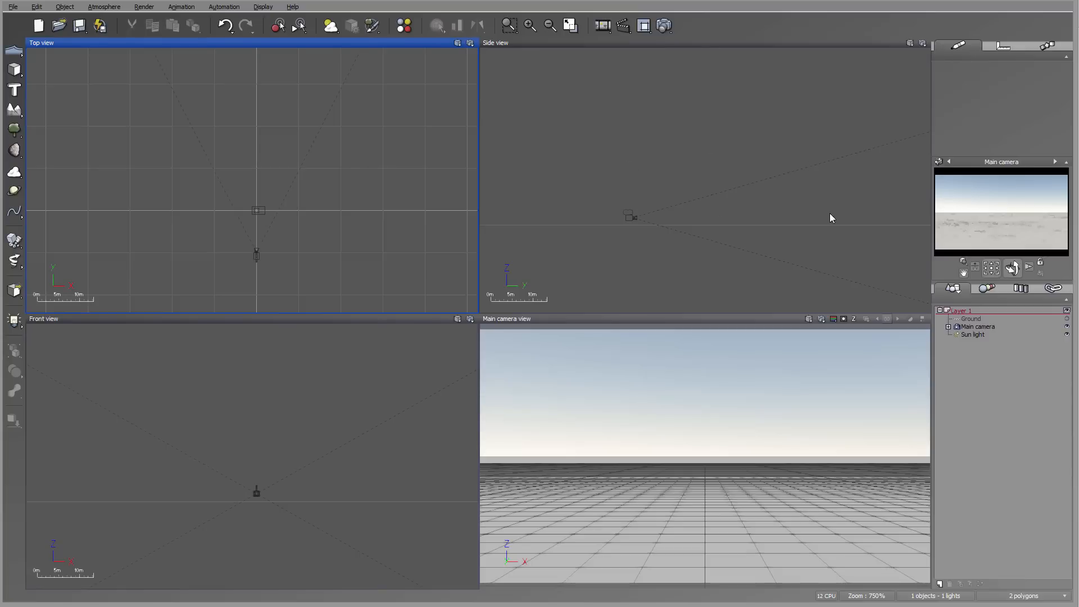
{"action": "mouse_move", "coordinate": [825, 209]}
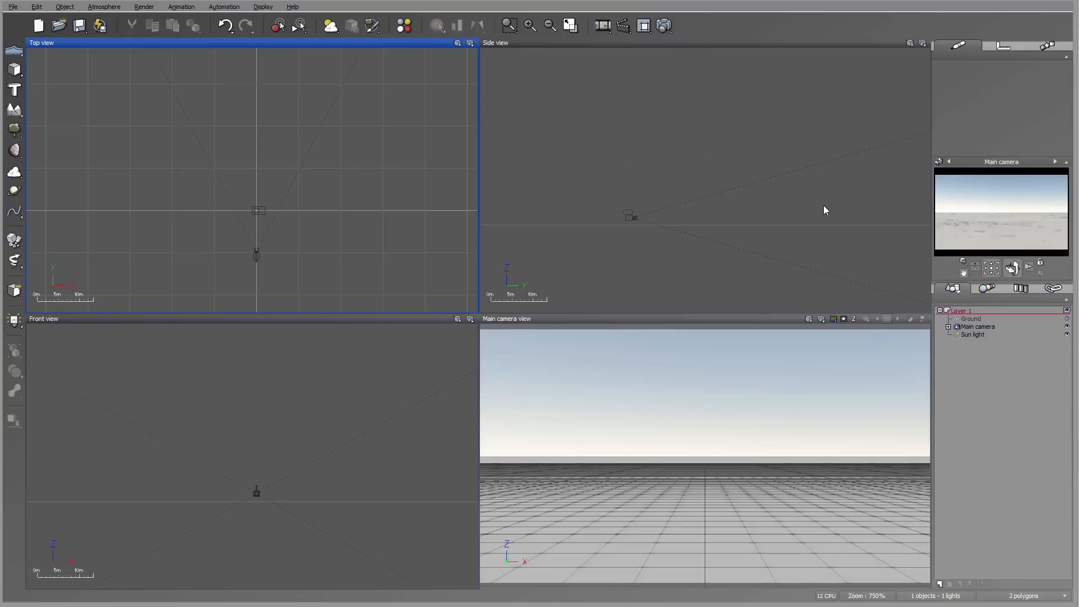
{"action": "mouse_move", "coordinate": [160, 138]}
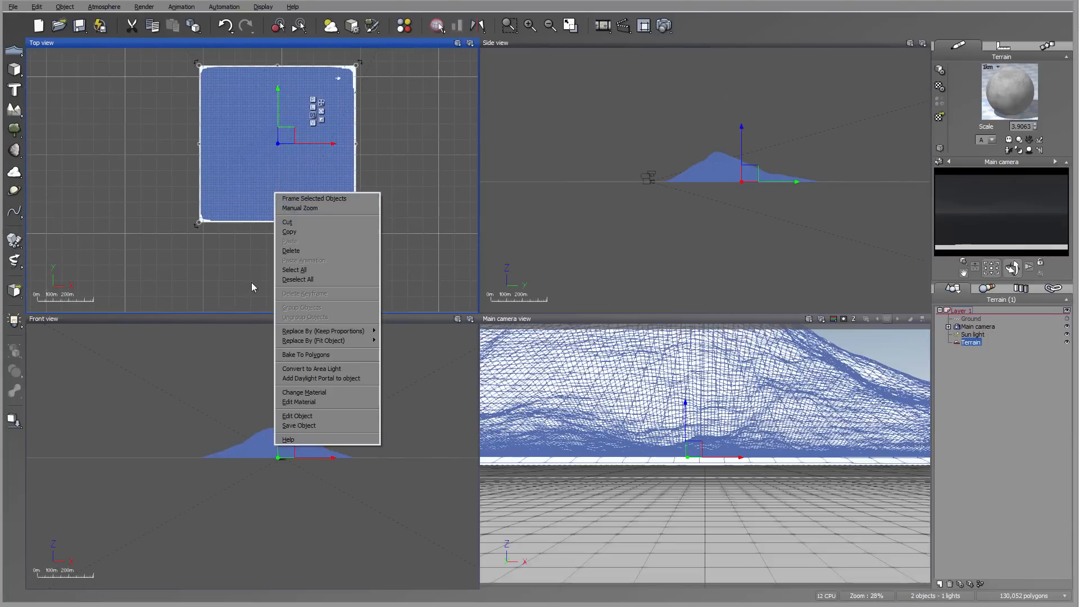
Double the terrain resolution three times to 4096x4096 and start importing a picture
{"action": "left_click", "coordinate": [298, 416]}
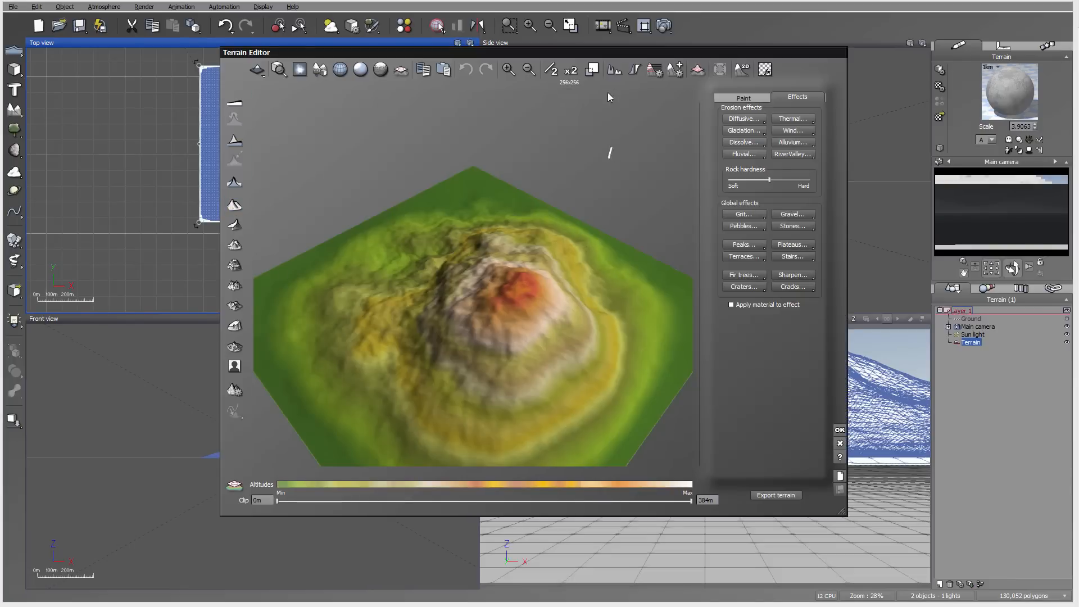
{"action": "left_click", "coordinate": [572, 69]}
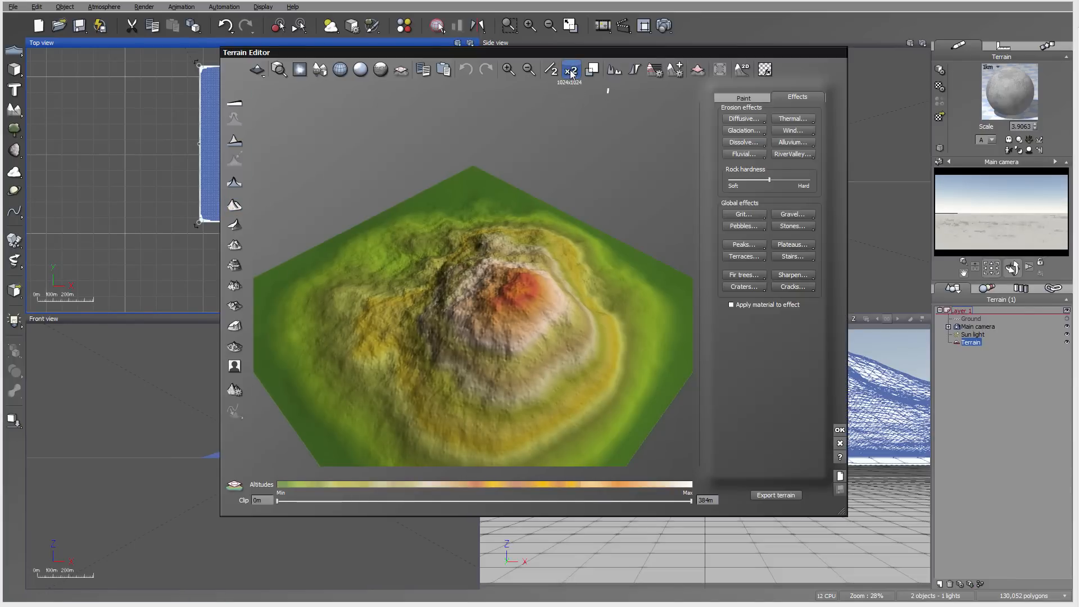
{"action": "left_click", "coordinate": [570, 68]}
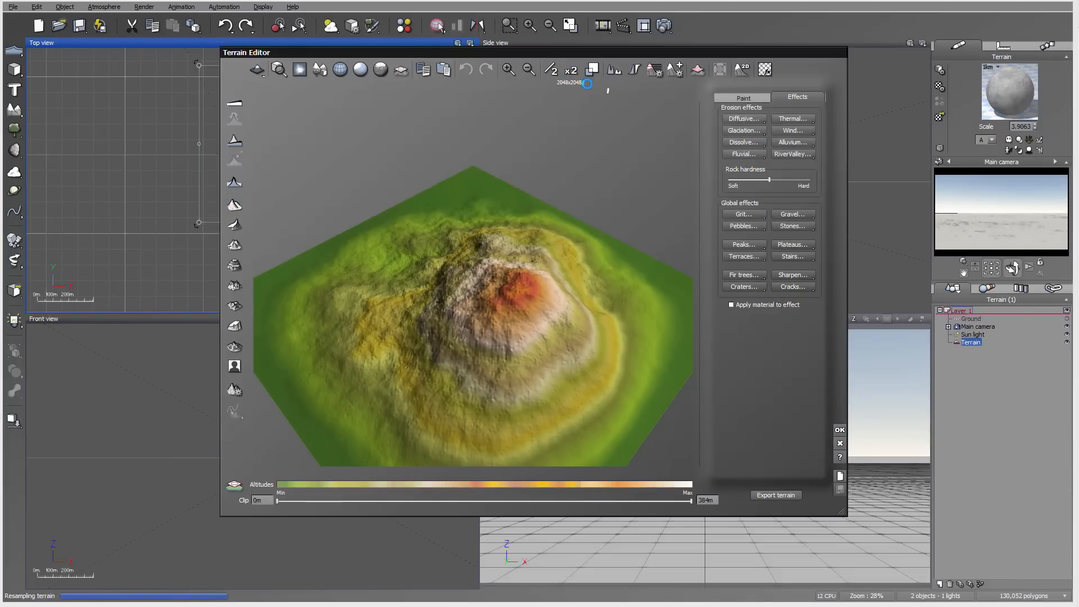
{"action": "left_click", "coordinate": [571, 70]}
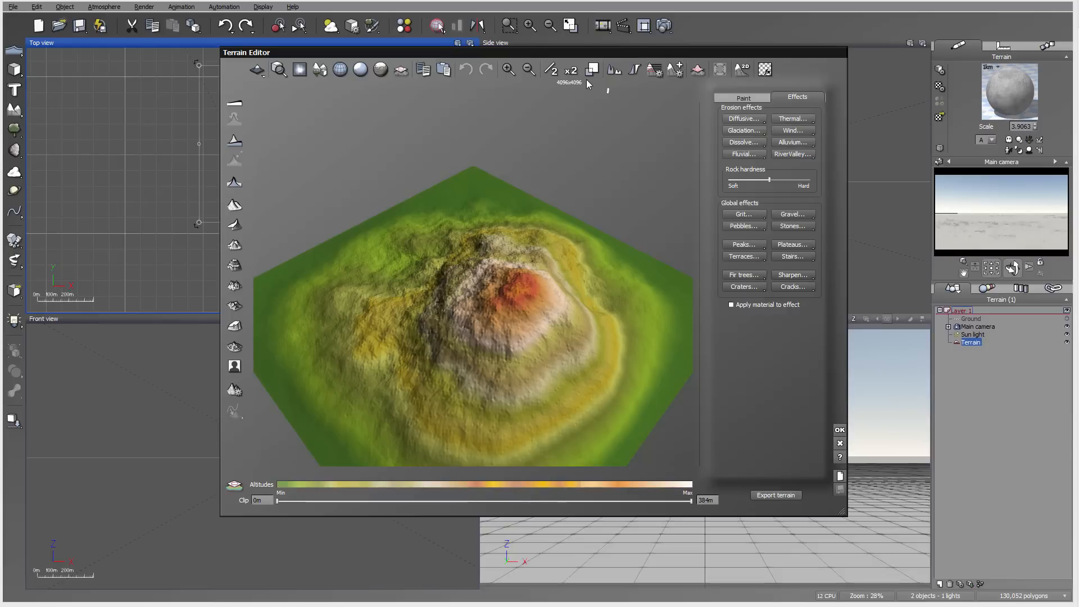
{"action": "left_click", "coordinate": [234, 98]}
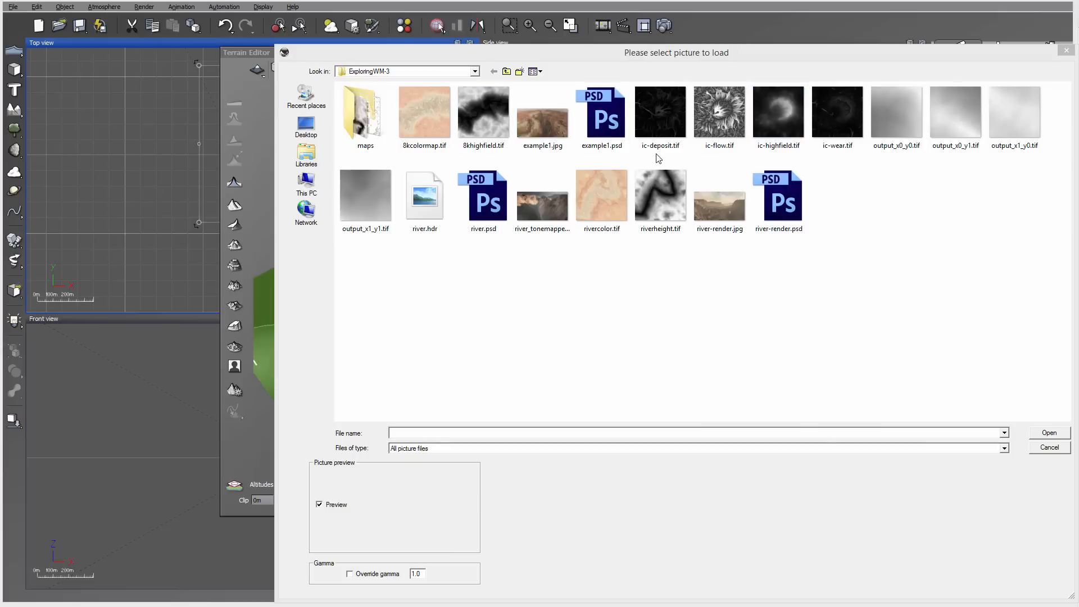
Load ic-highfield.tif as the terrain's heights and close the Terrain Editor
{"action": "left_click", "coordinate": [718, 112]}
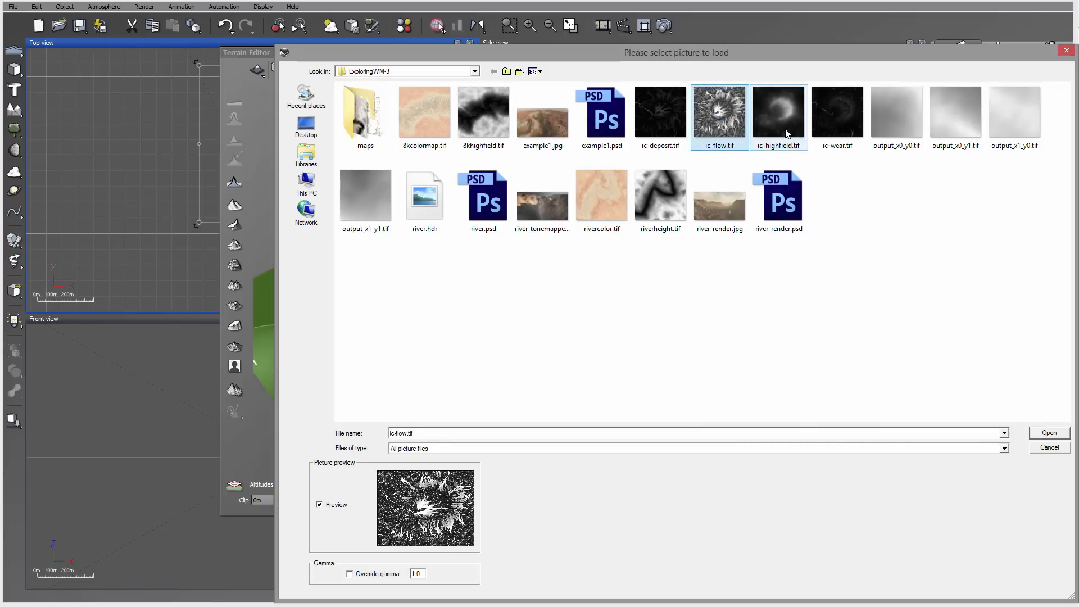
{"action": "left_click", "coordinate": [1049, 432]}
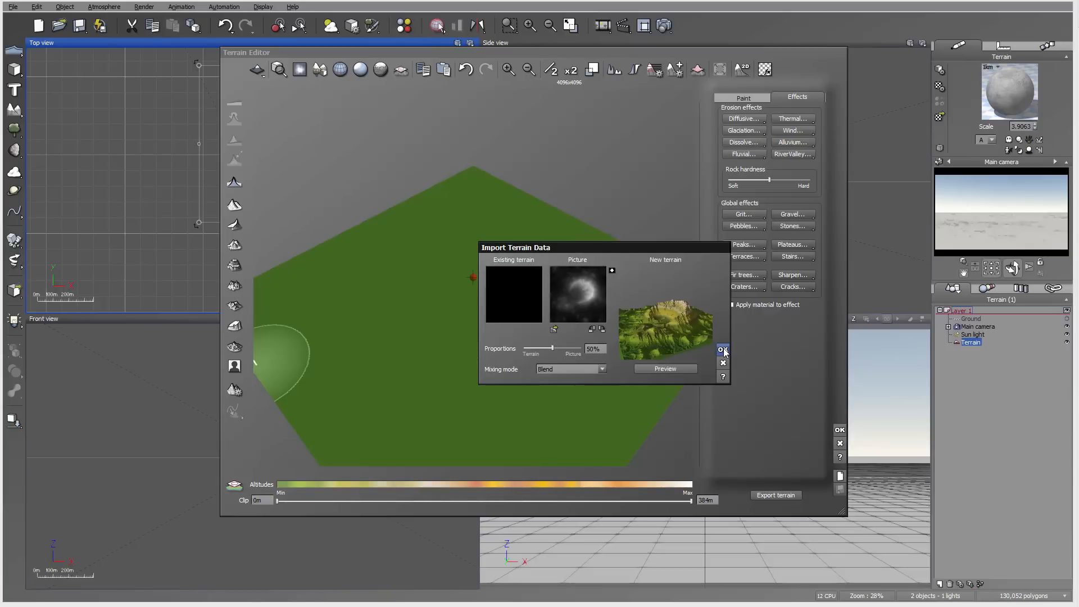
{"action": "left_click", "coordinate": [723, 349]}
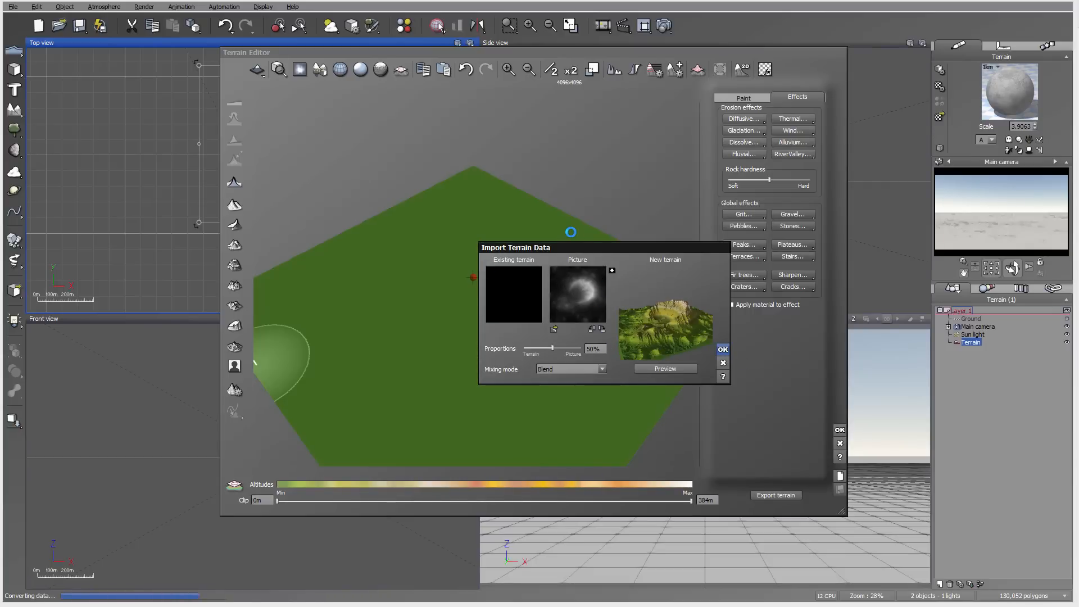
{"action": "left_click", "coordinate": [723, 349]}
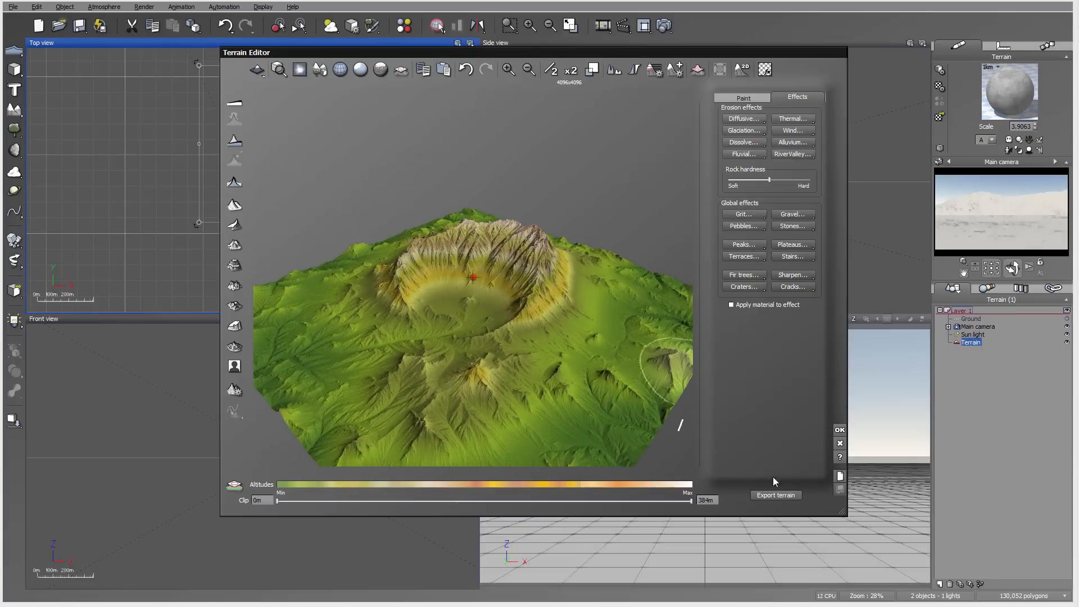
{"action": "left_click", "coordinate": [839, 430]}
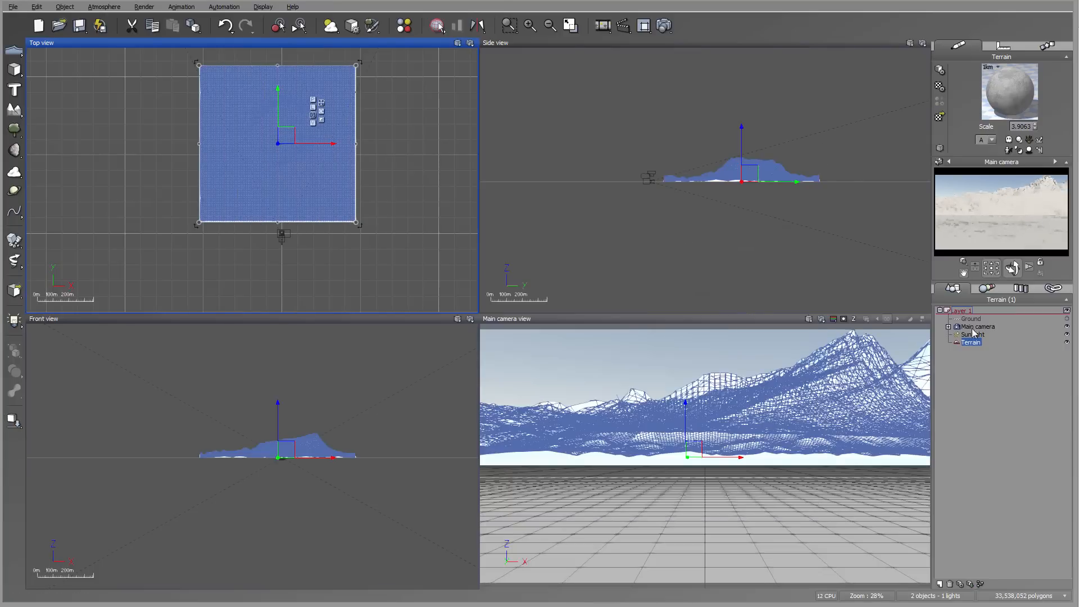
Drag the Main camera in the Top view to frame the crater, then select Terrain
{"action": "left_click", "coordinate": [977, 326]}
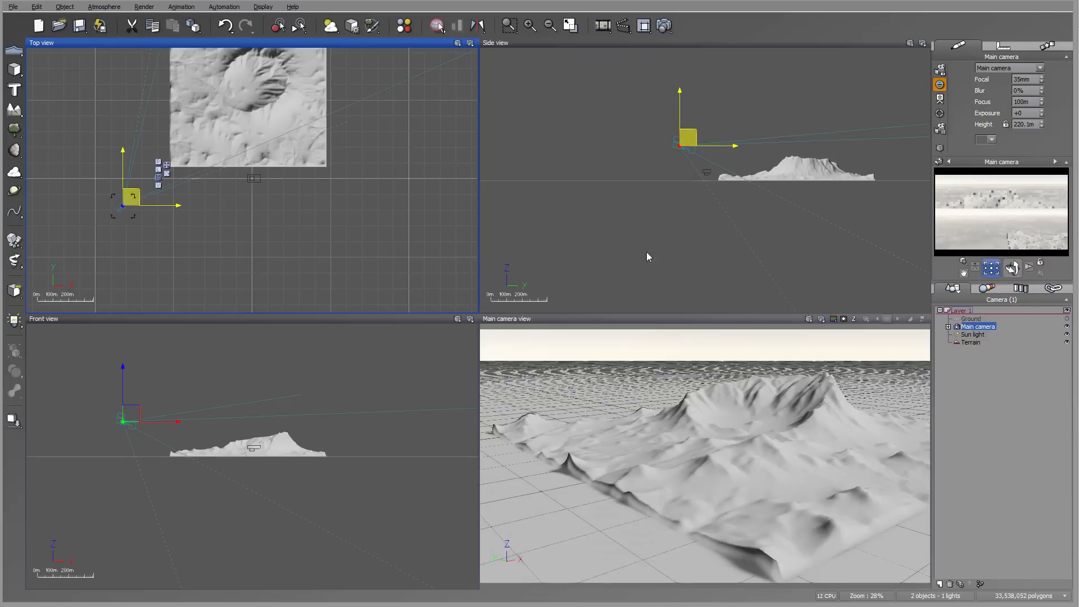
{"action": "left_click", "coordinate": [131, 200]}
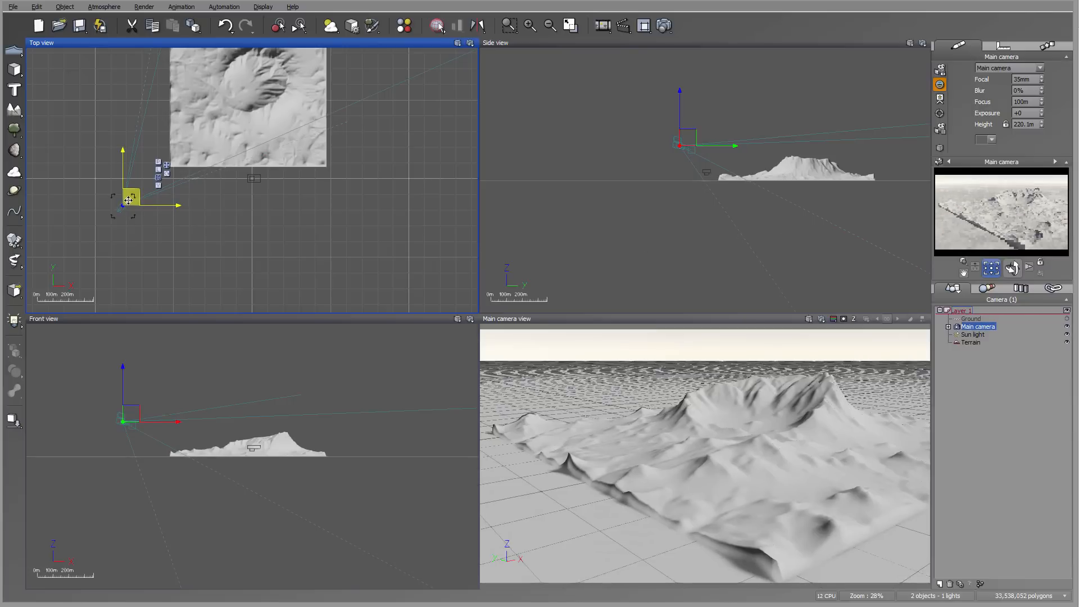
{"action": "left_click_drag", "start_coordinate": [131, 199], "coordinate": [123, 172]}
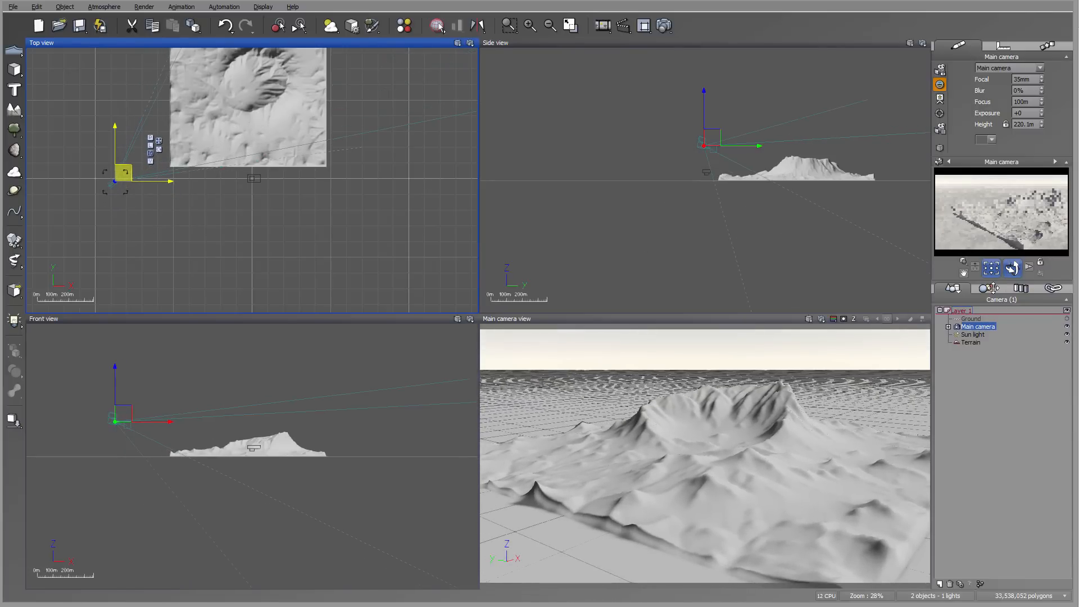
{"action": "left_click", "coordinate": [972, 335]}
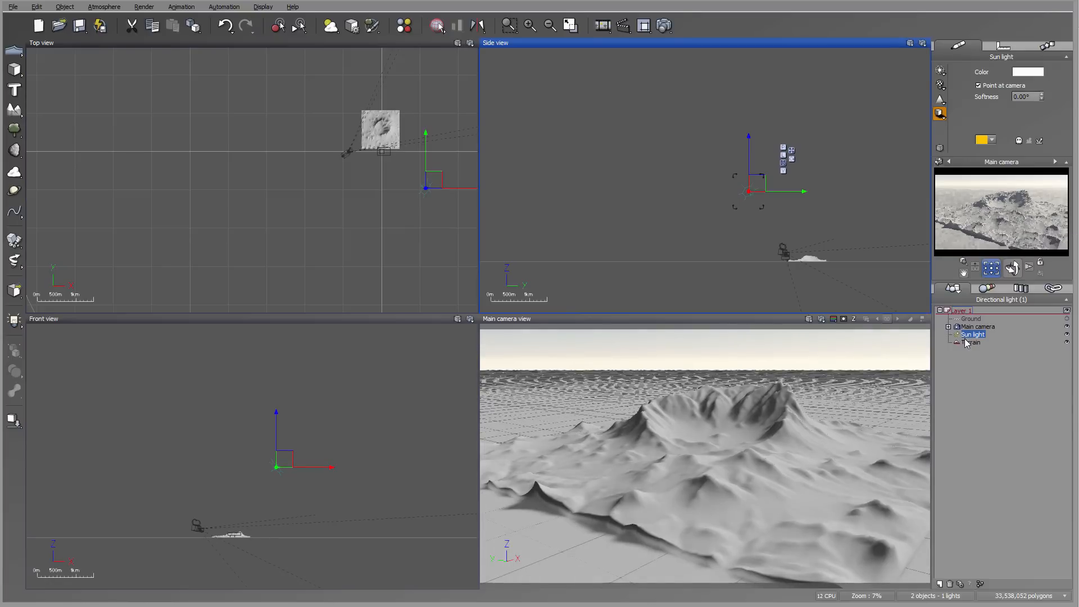
{"action": "left_click", "coordinate": [971, 342]}
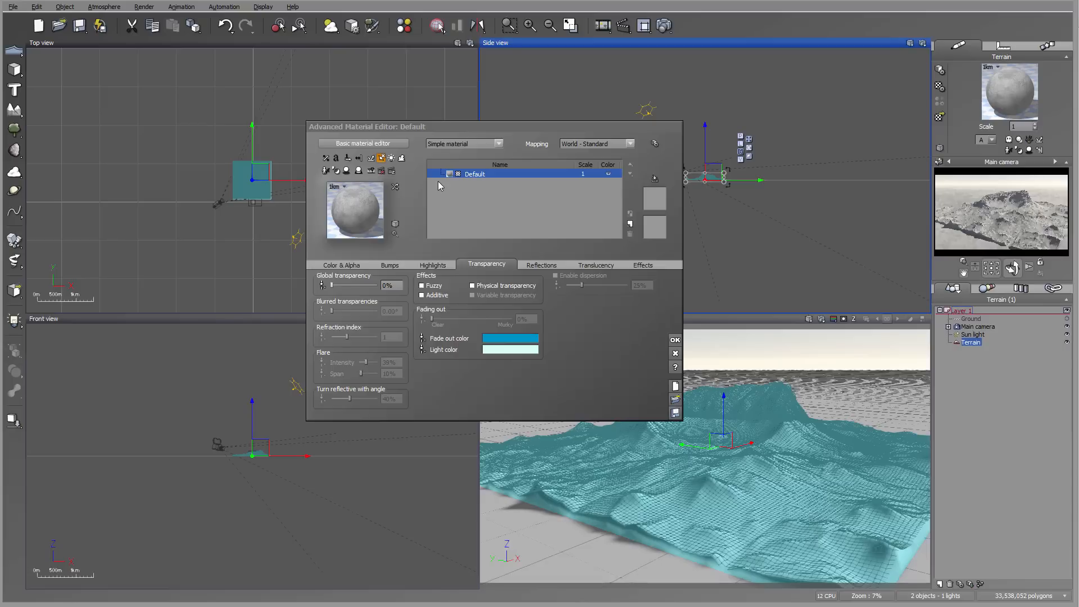
{"action": "mouse_move", "coordinate": [619, 199]}
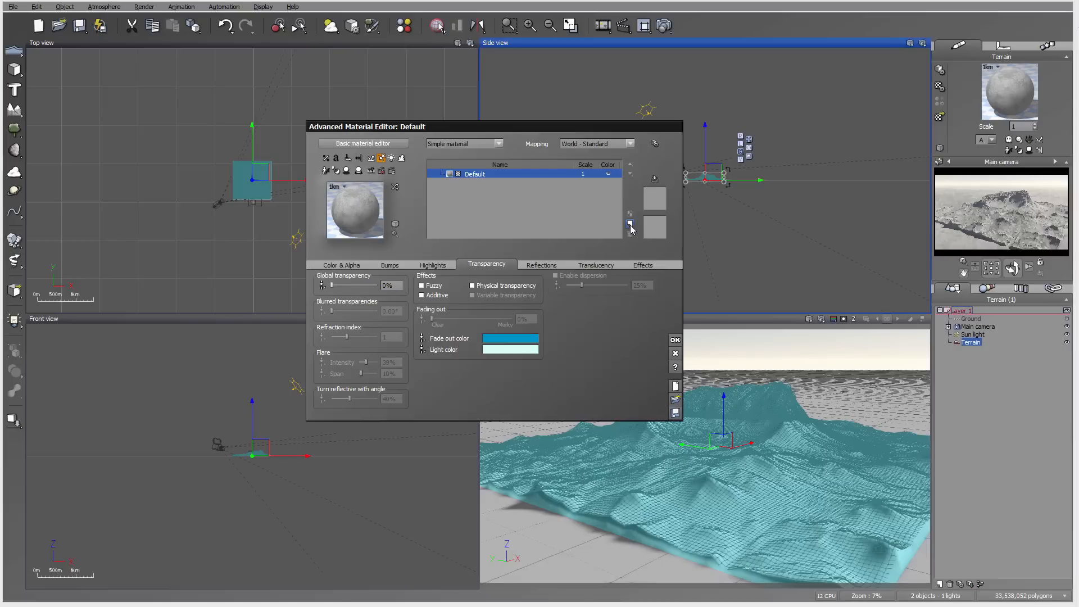
Add a layer to the terrain material from the Advanced Material Editor
{"action": "left_click", "coordinate": [629, 214]}
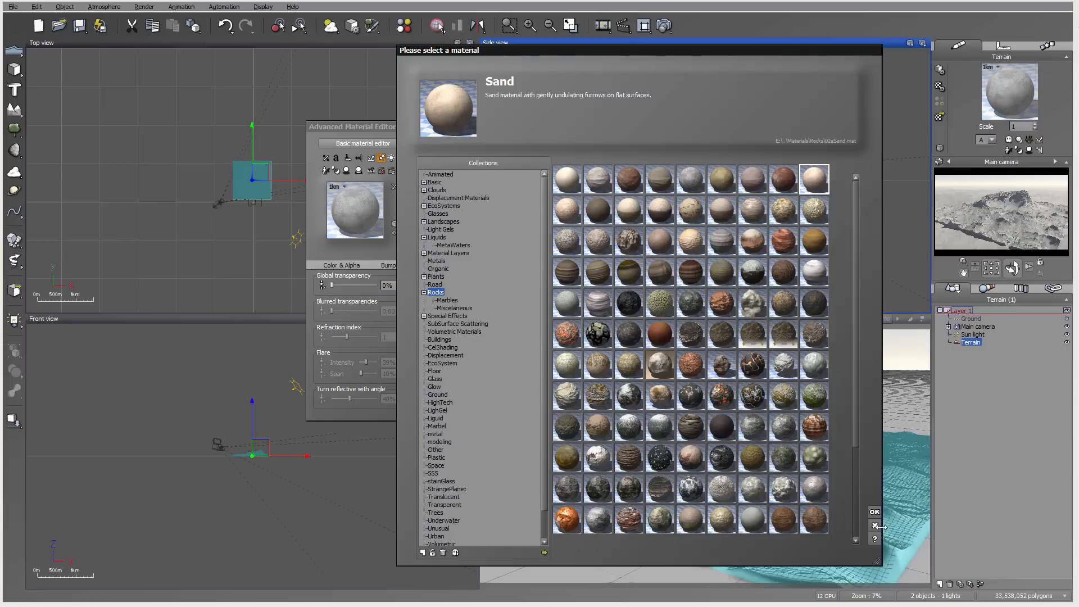
Give the new layer Natural grain colouring in brown and orange tones
{"action": "left_click", "coordinate": [874, 513]}
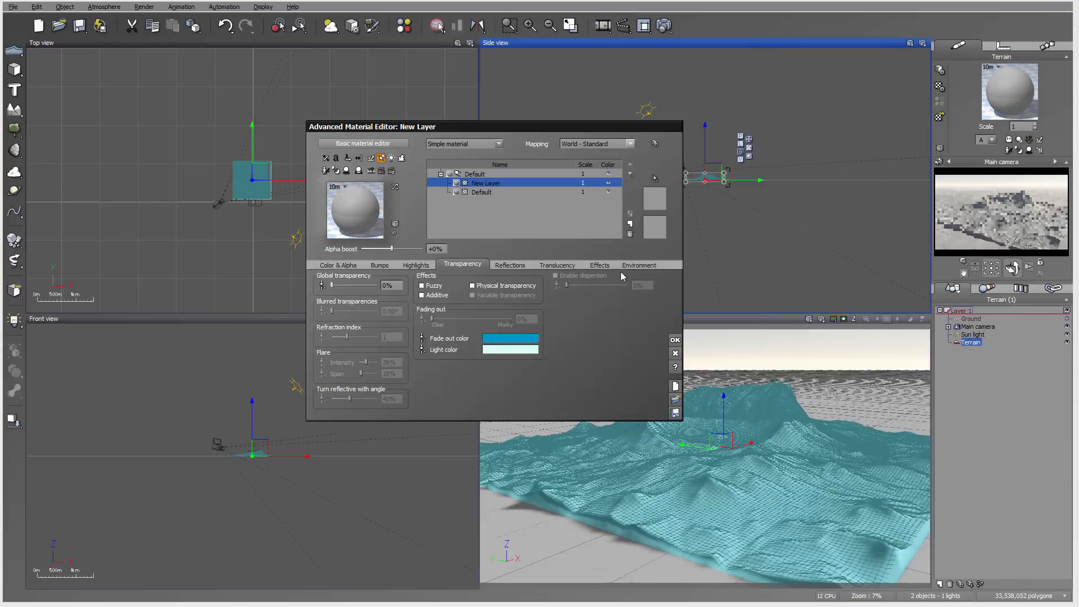
{"action": "left_click", "coordinate": [638, 264]}
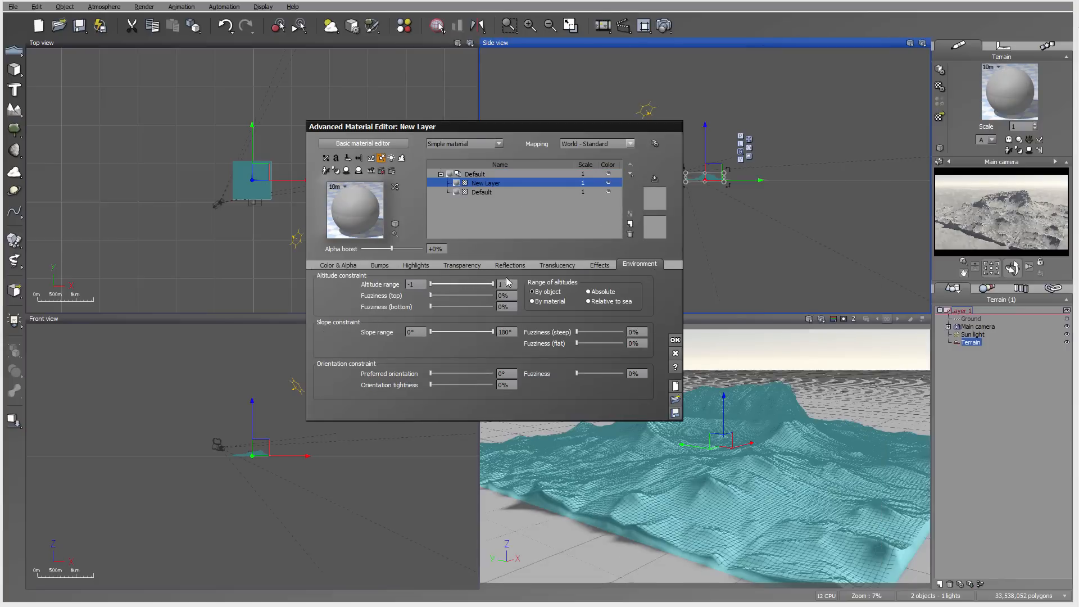
{"action": "left_click", "coordinate": [339, 265]}
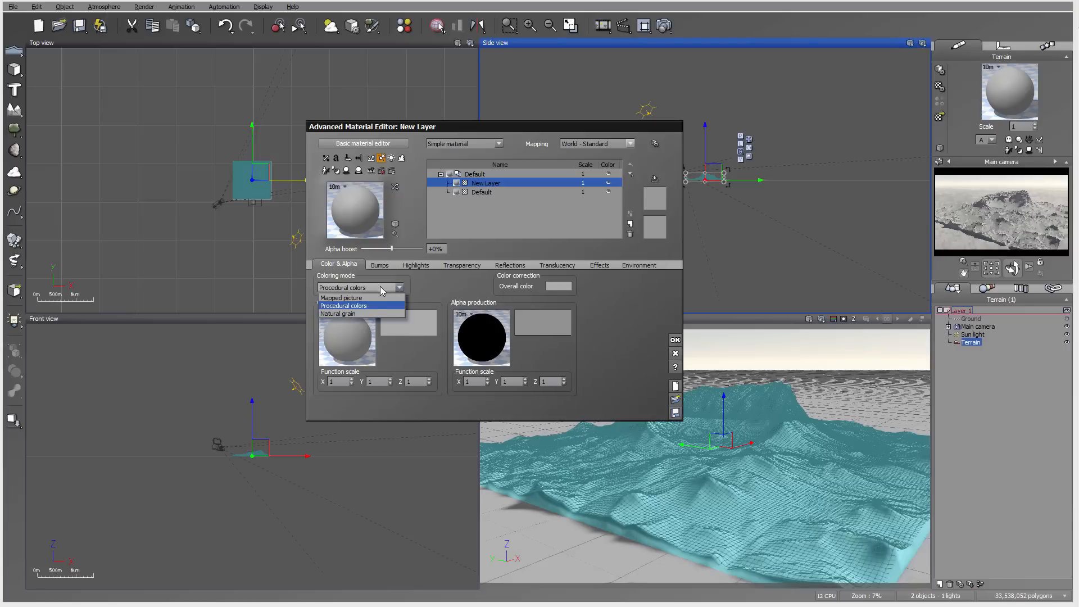
{"action": "left_click", "coordinate": [338, 314]}
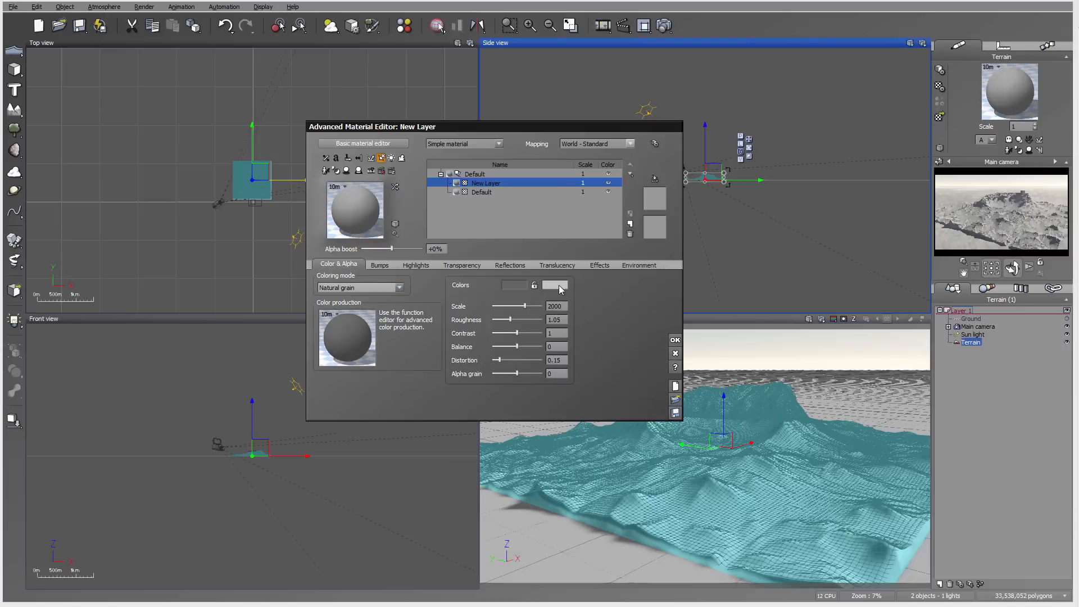
{"action": "left_click", "coordinate": [558, 285]}
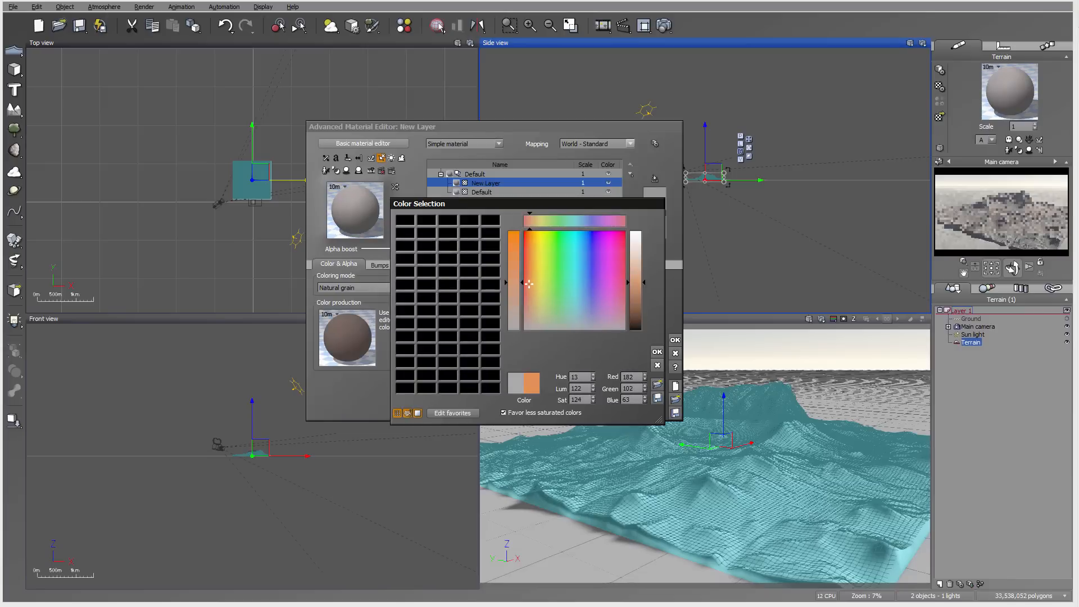
{"action": "left_click", "coordinate": [657, 352]}
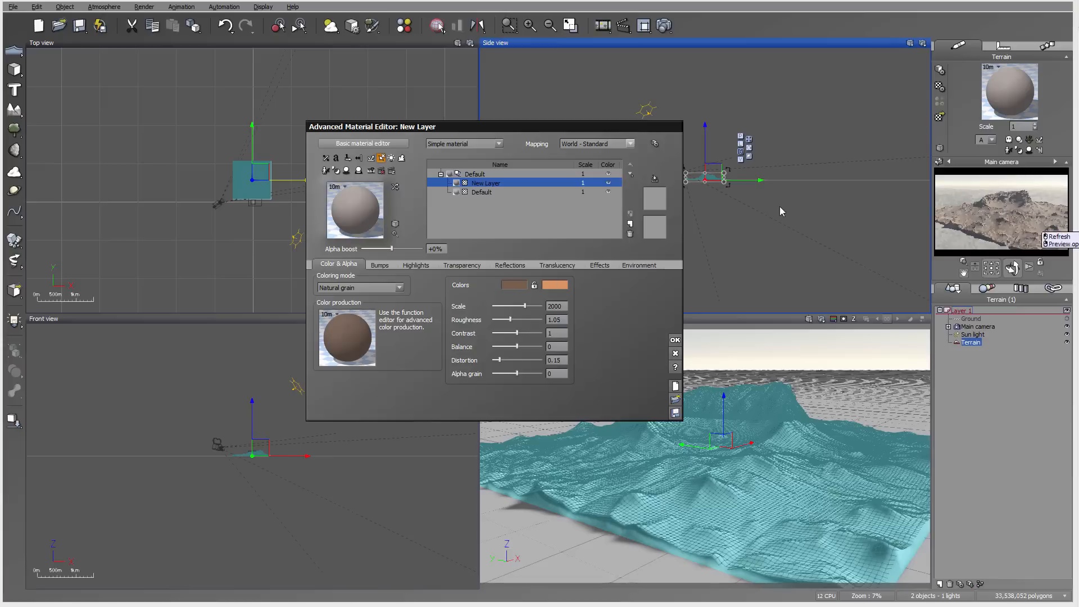
{"action": "mouse_move", "coordinate": [1034, 236]}
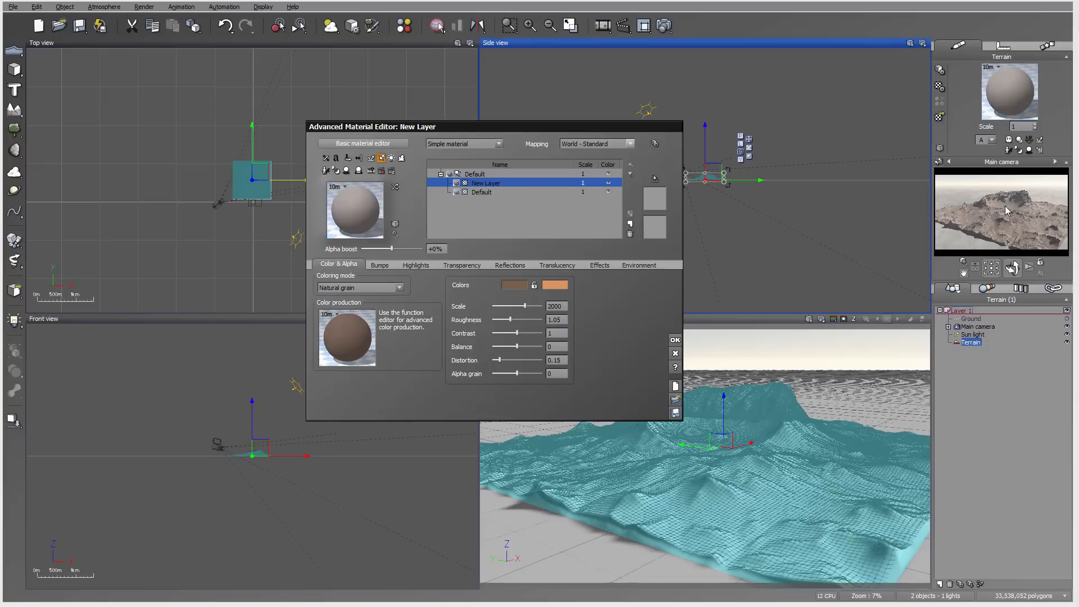
{"action": "mouse_move", "coordinate": [460, 270]}
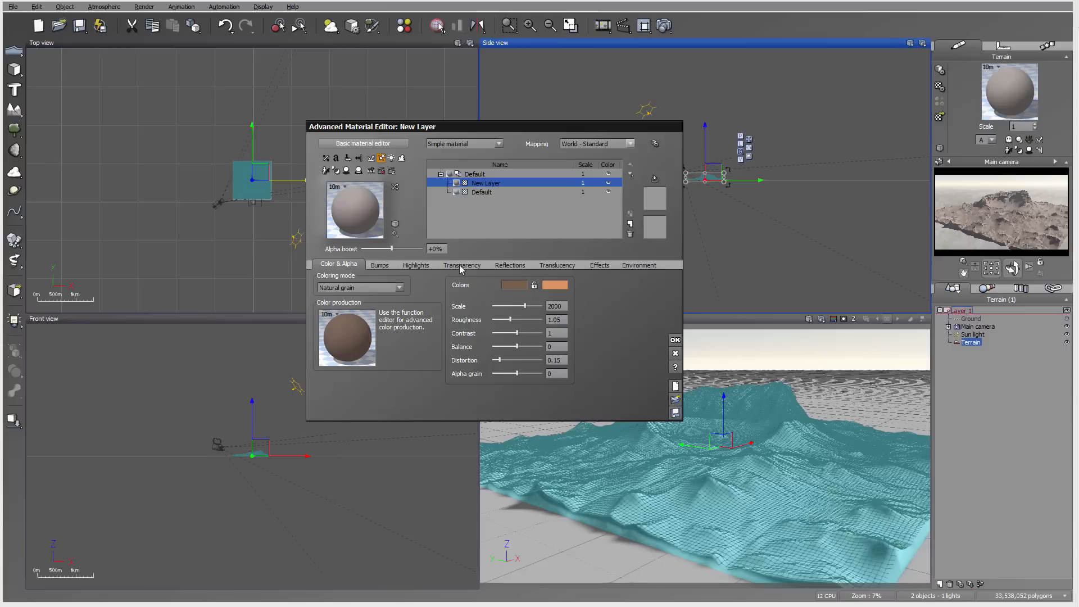
{"action": "left_click", "coordinate": [462, 265]}
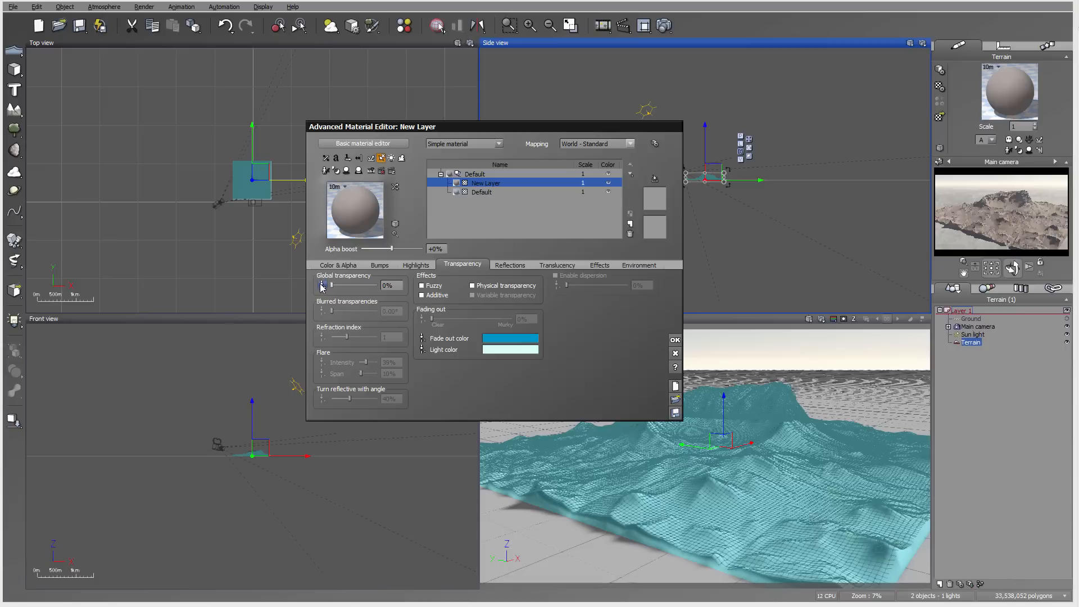
{"action": "mouse_move", "coordinate": [343, 279]}
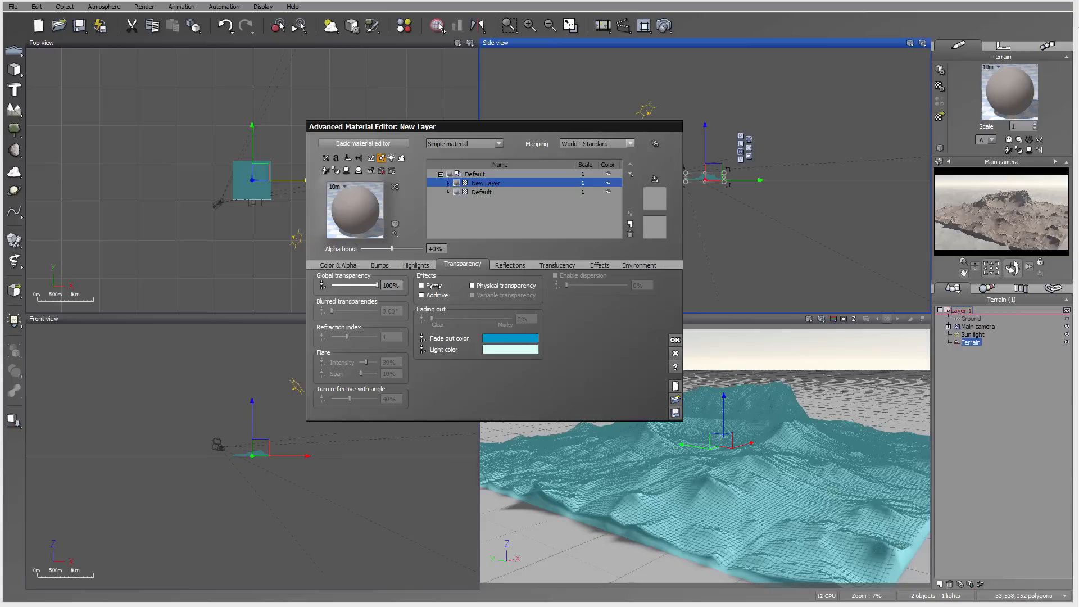
Set the layer to 100% global transparency with Variable transparency ticked
{"action": "left_click", "coordinate": [471, 295]}
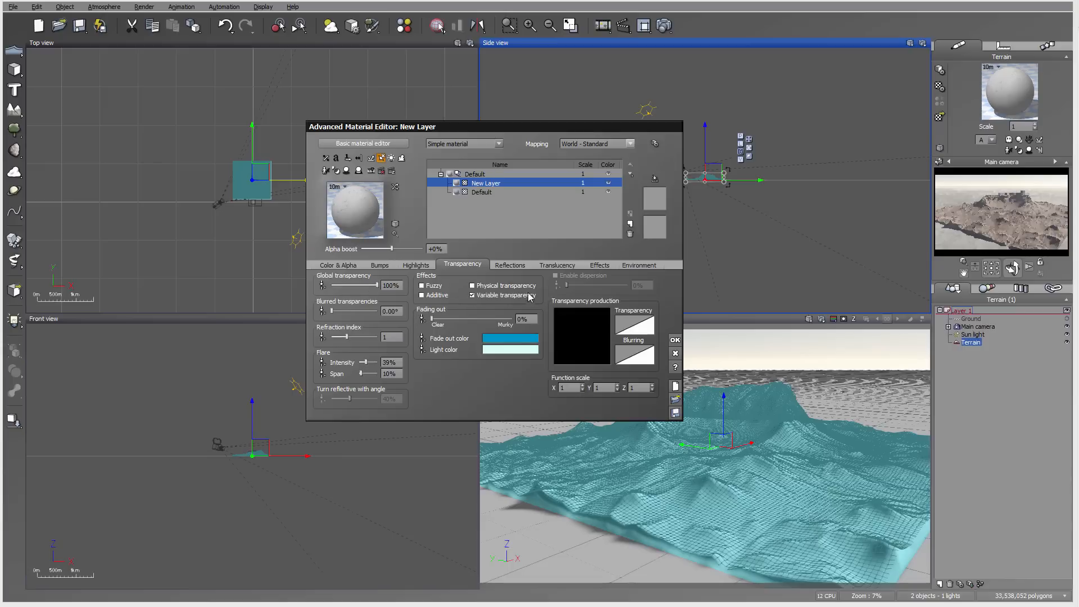
{"action": "right_click", "coordinate": [580, 335]}
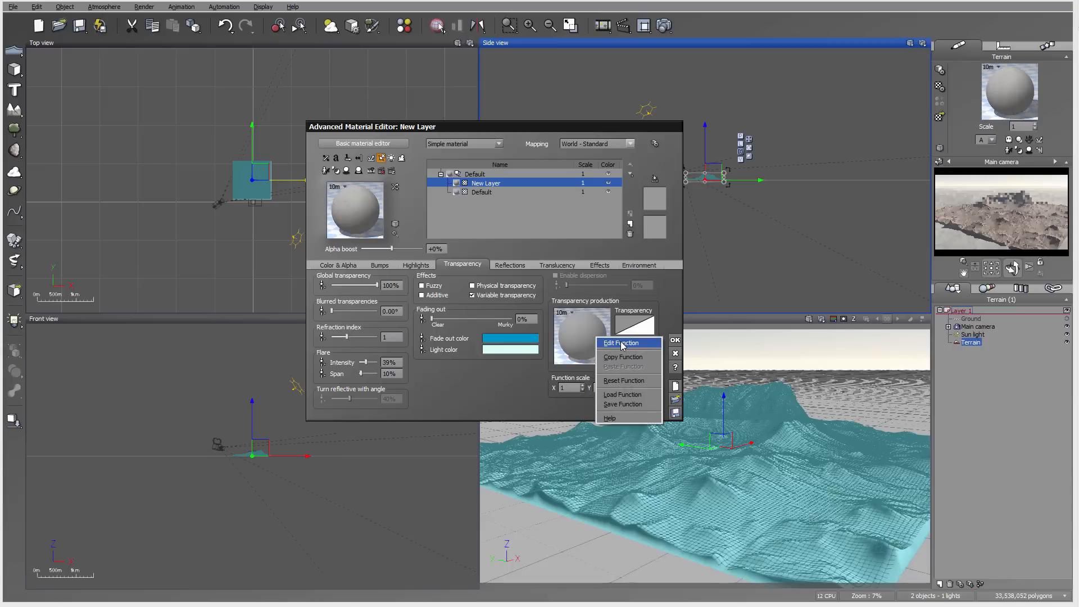
Feed a Projected Texture Map of ic-highfield.tif into Transparency, using Bilinear interpolation
{"action": "left_click", "coordinate": [622, 343]}
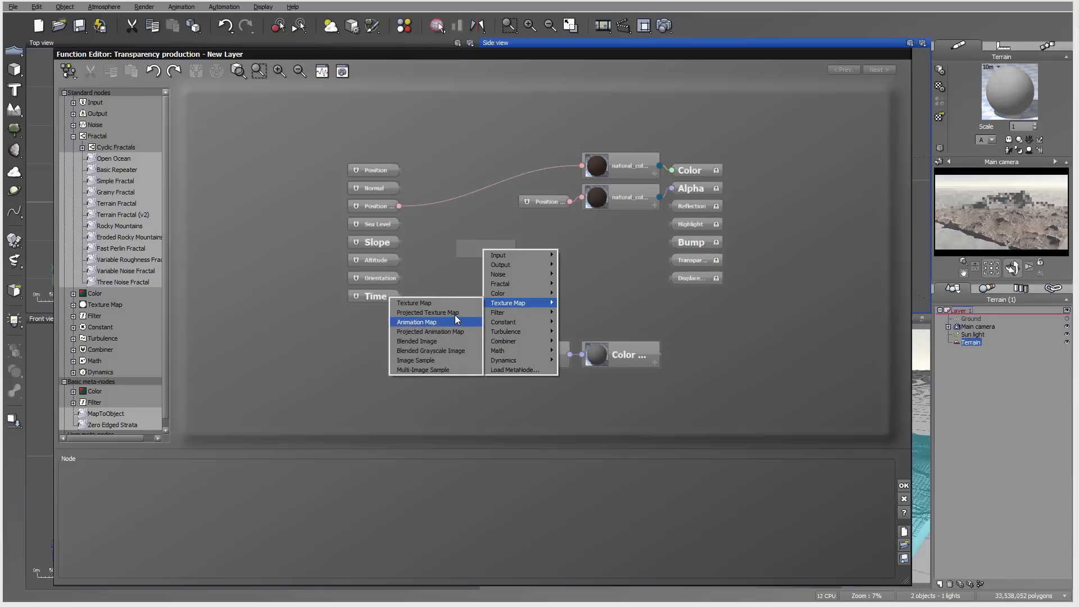
{"action": "left_click", "coordinate": [428, 312]}
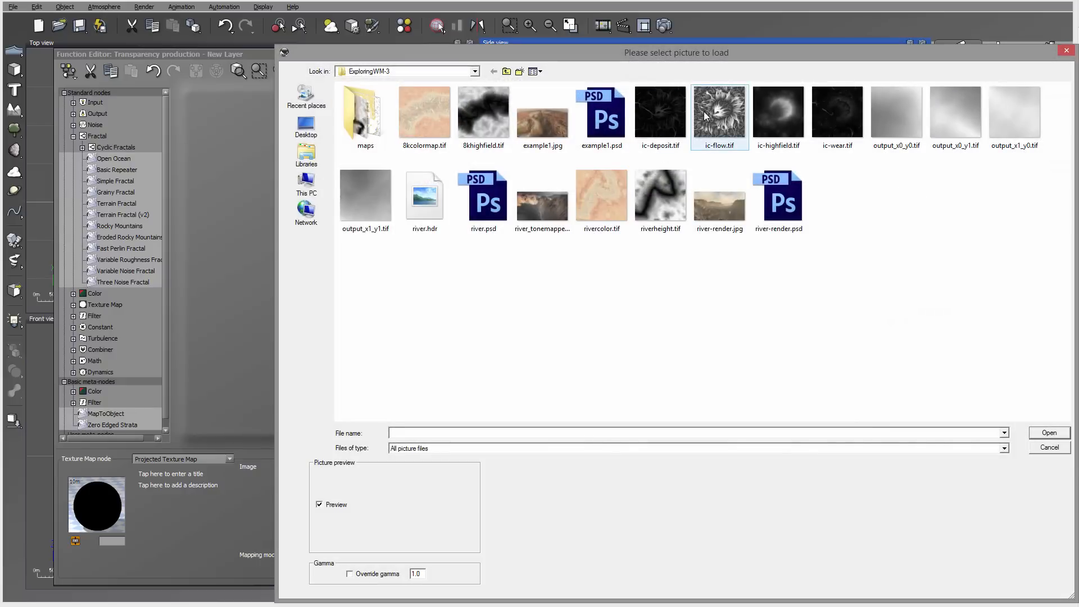
{"action": "left_click", "coordinate": [779, 113]}
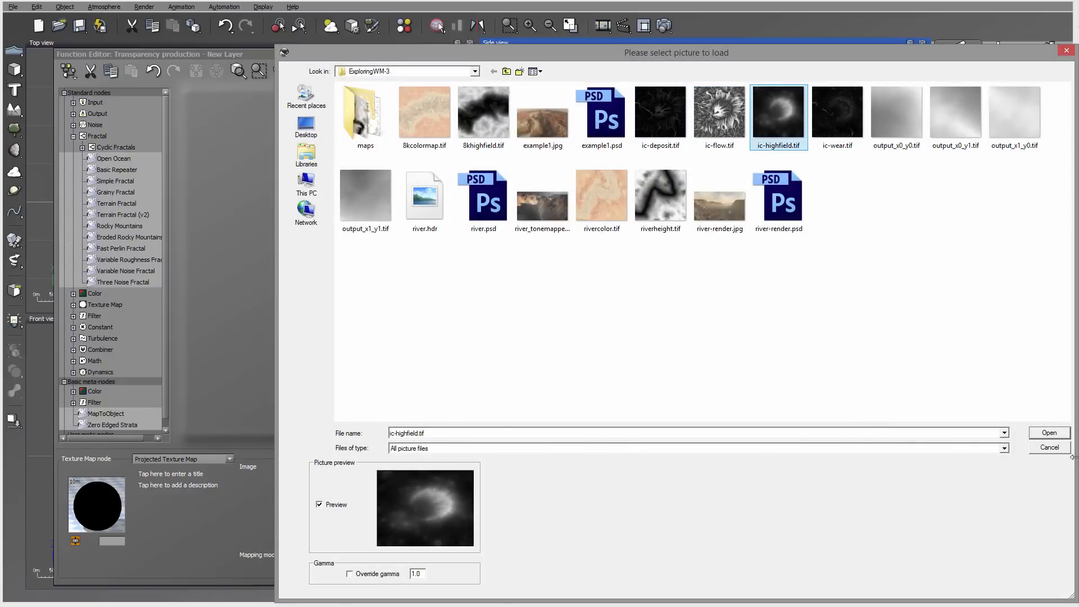
{"action": "left_click", "coordinate": [1049, 433]}
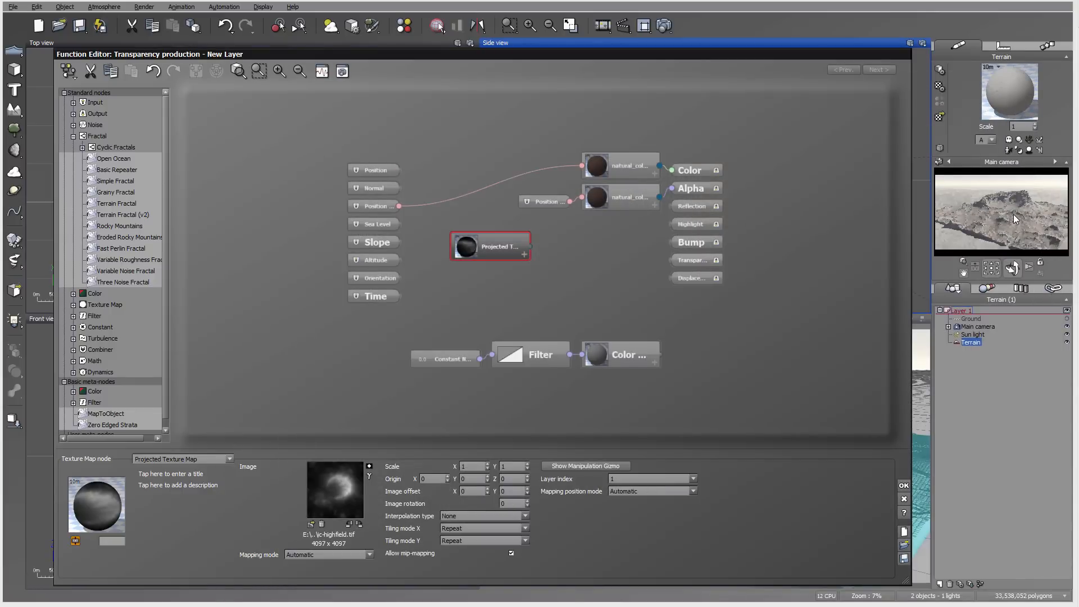
{"action": "mouse_move", "coordinate": [1024, 213]}
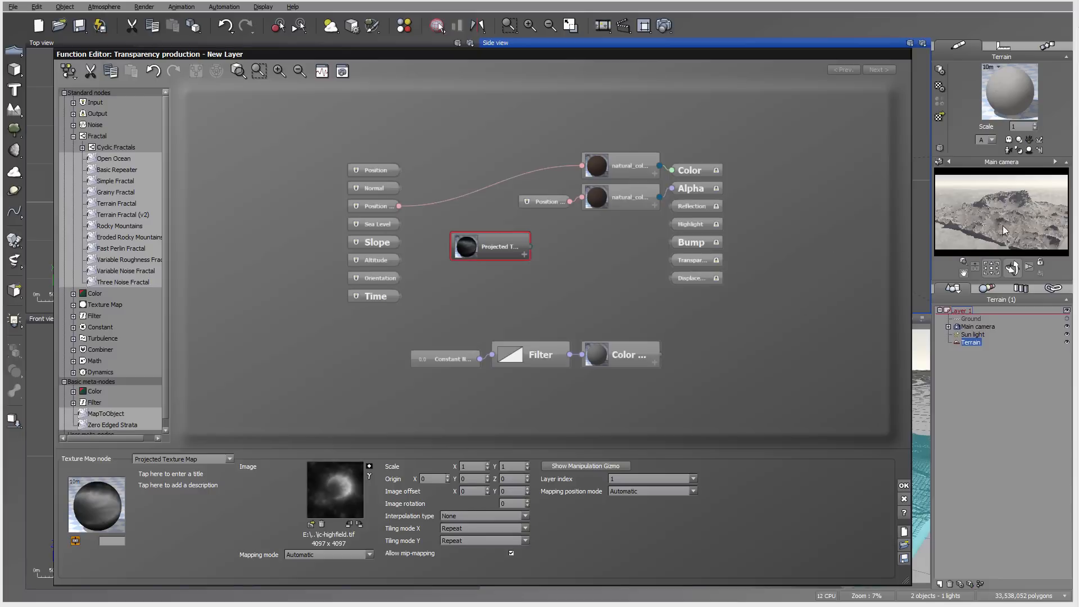
{"action": "mouse_move", "coordinate": [531, 246]}
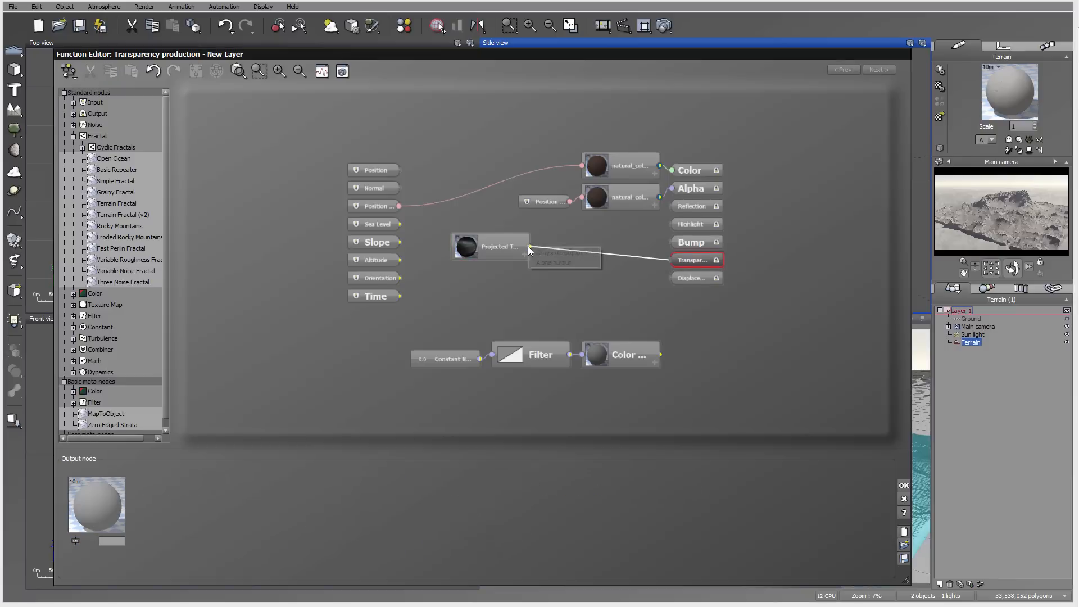
{"action": "left_click", "coordinate": [489, 246]}
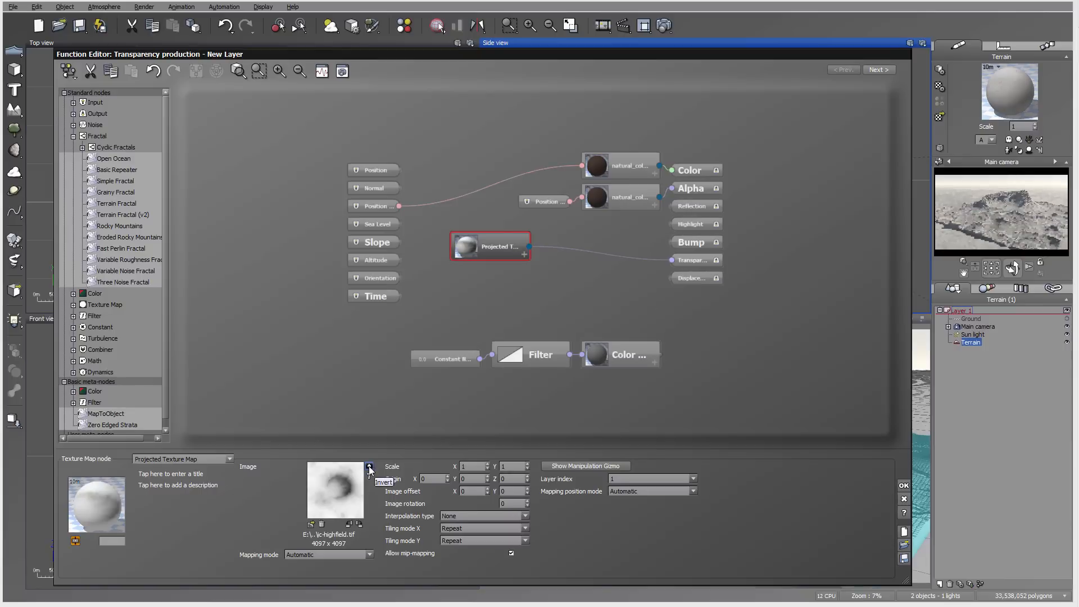
{"action": "left_click", "coordinate": [370, 467]}
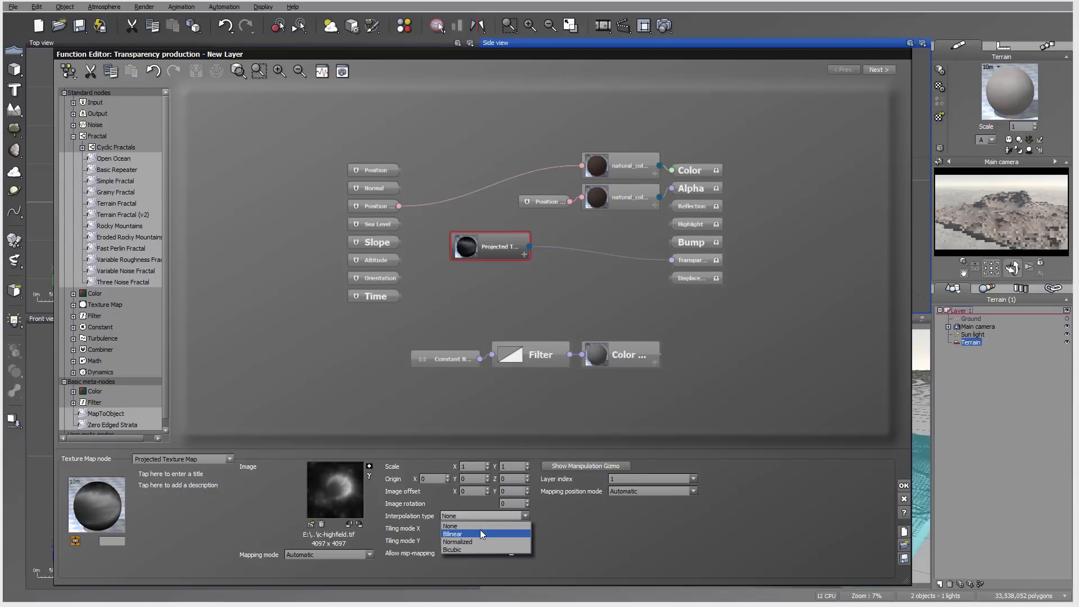
{"action": "left_click", "coordinate": [452, 534]}
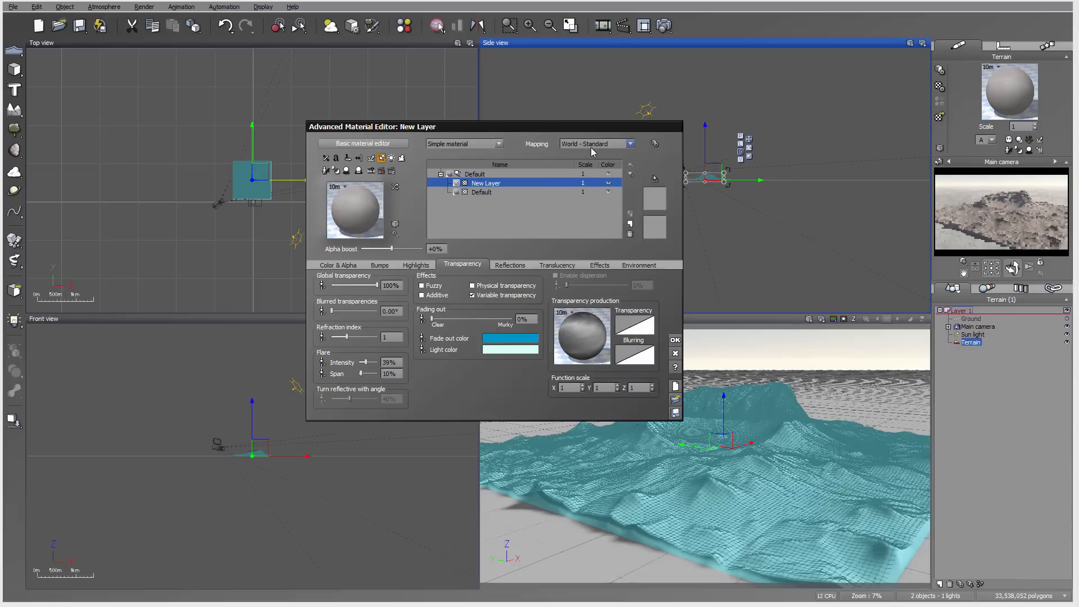
Choose World - Parametric from the new layer's Mapping dropdown
{"action": "left_click", "coordinate": [626, 144]}
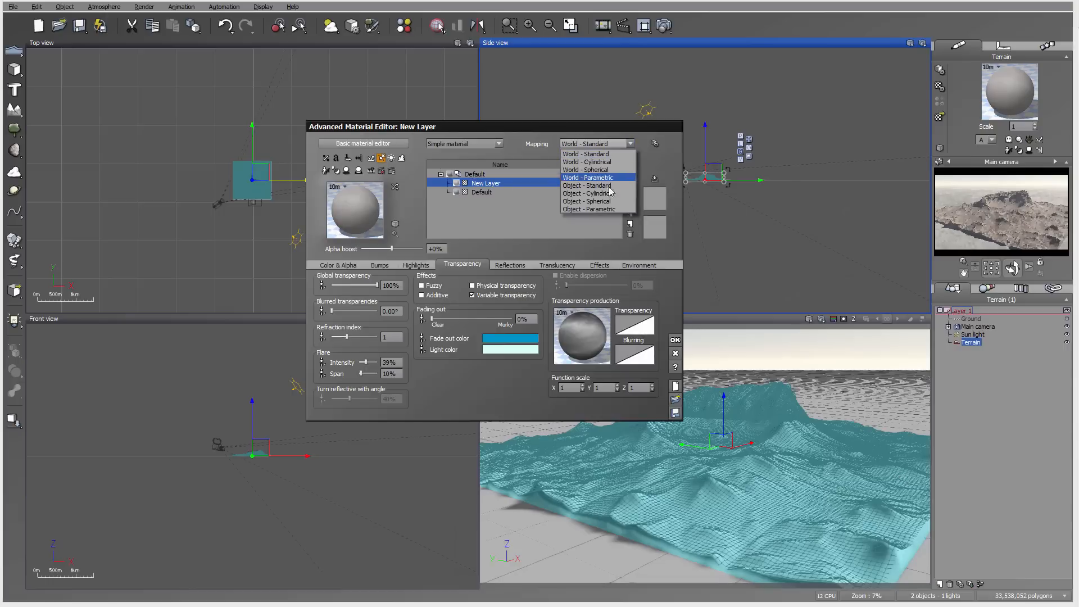
{"action": "left_click", "coordinate": [588, 209]}
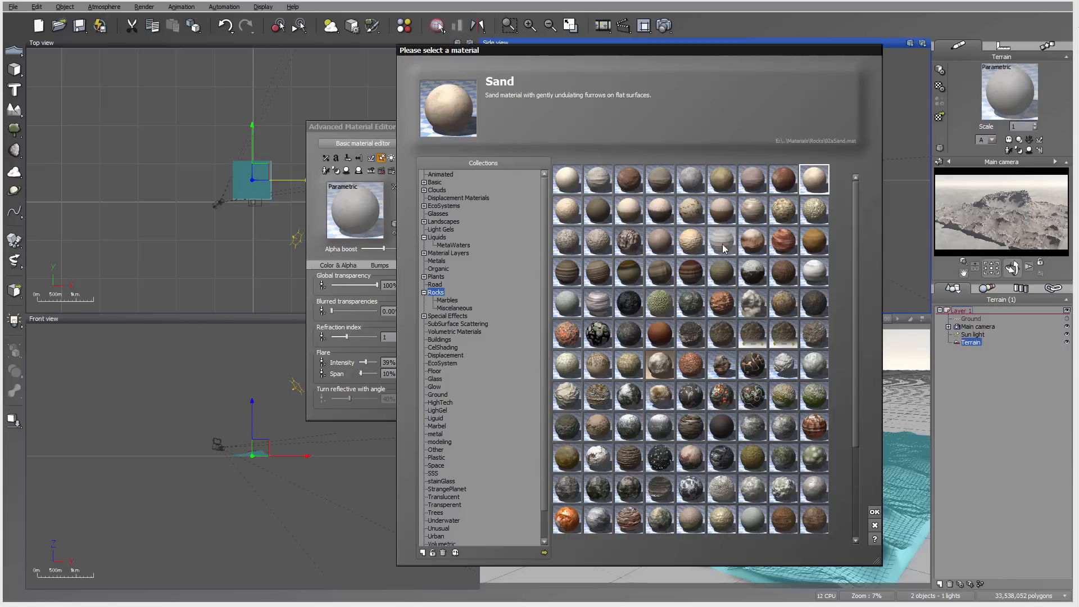
Add another material layer and switch its colouring to Natural grain
{"action": "left_click", "coordinate": [874, 512]}
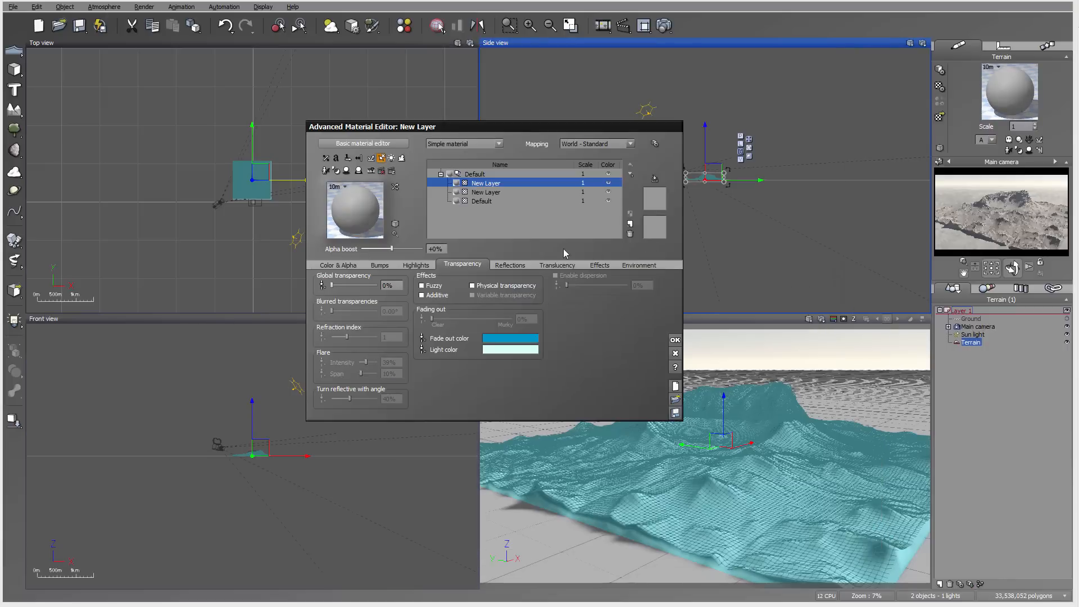
{"action": "left_click", "coordinate": [638, 264]}
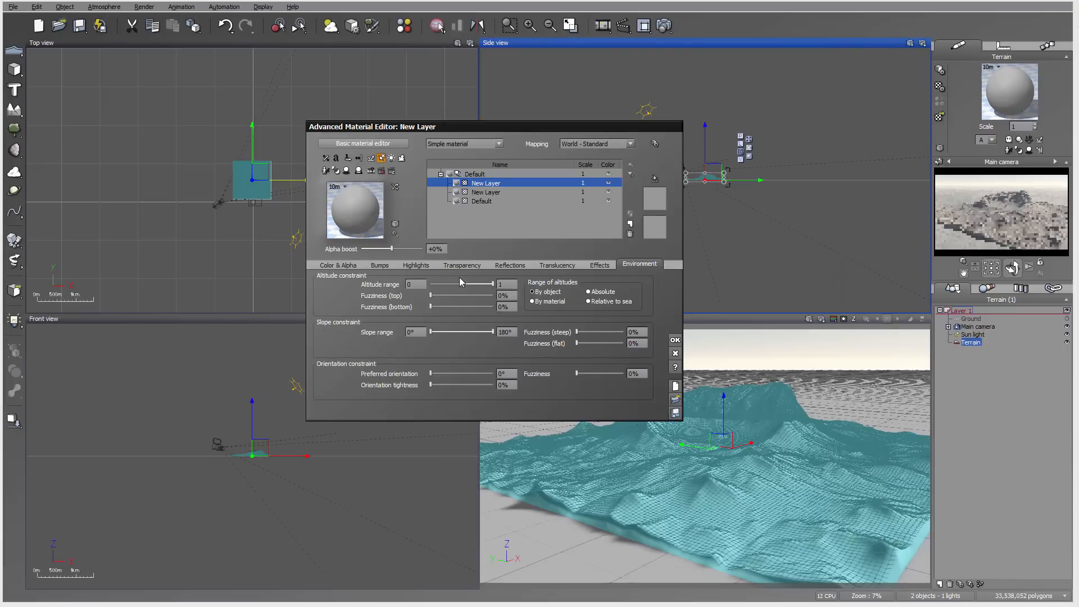
{"action": "left_click", "coordinate": [337, 265]}
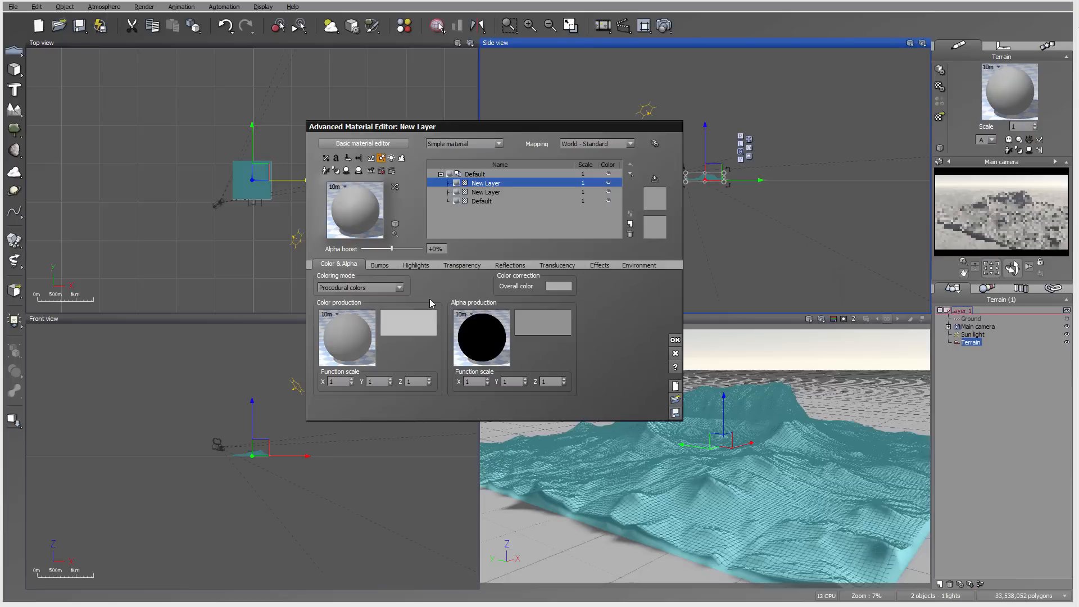
{"action": "left_click", "coordinate": [358, 288]}
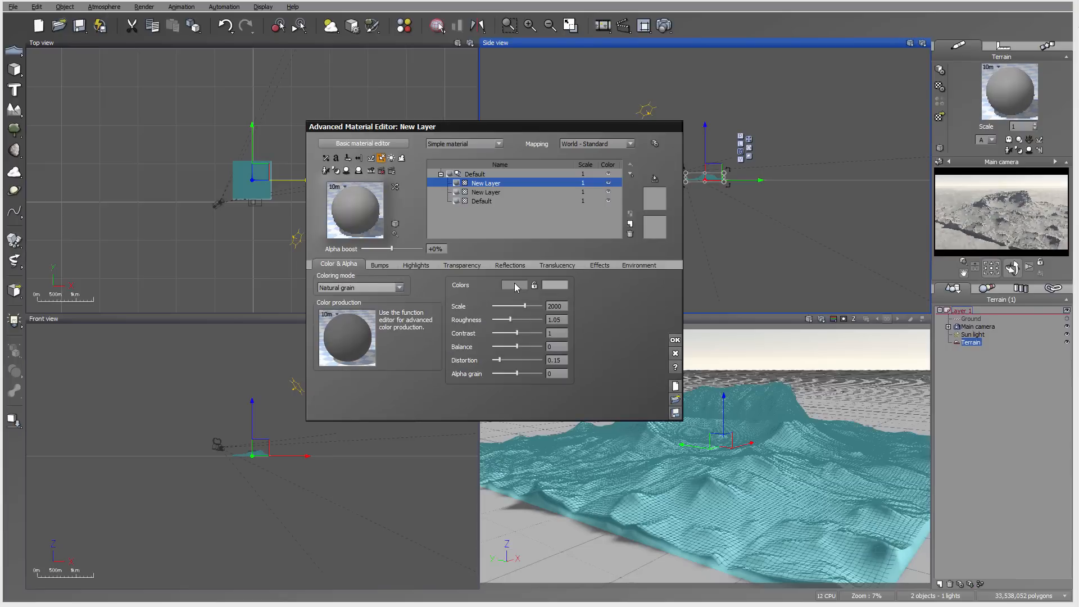
Set the grain colours to a dark brown and a warm orange
{"action": "left_click", "coordinate": [515, 285]}
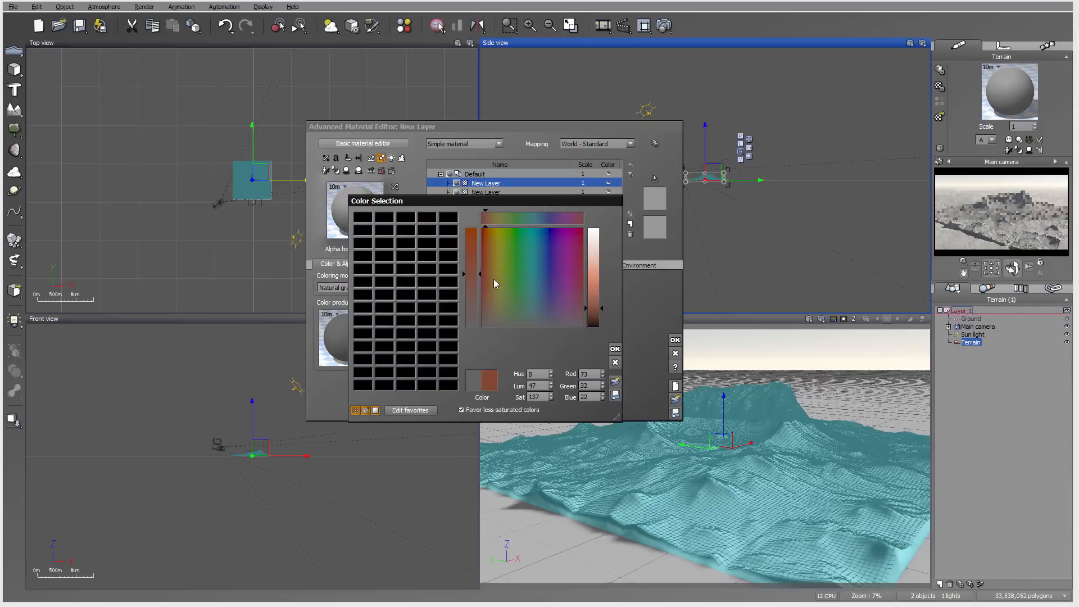
{"action": "left_click", "coordinate": [485, 276]}
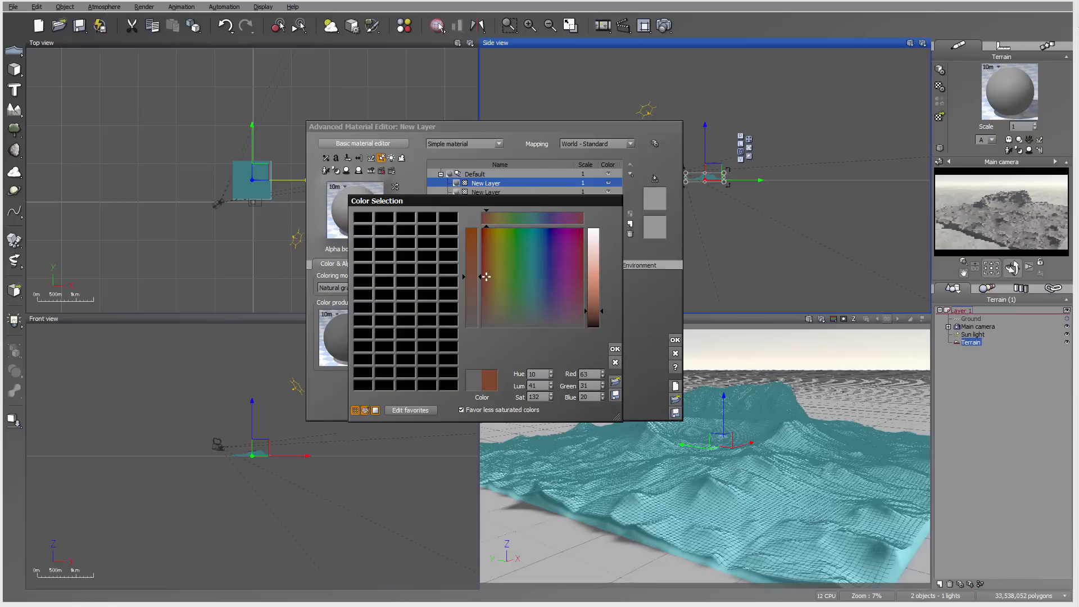
{"action": "left_click", "coordinate": [615, 349]}
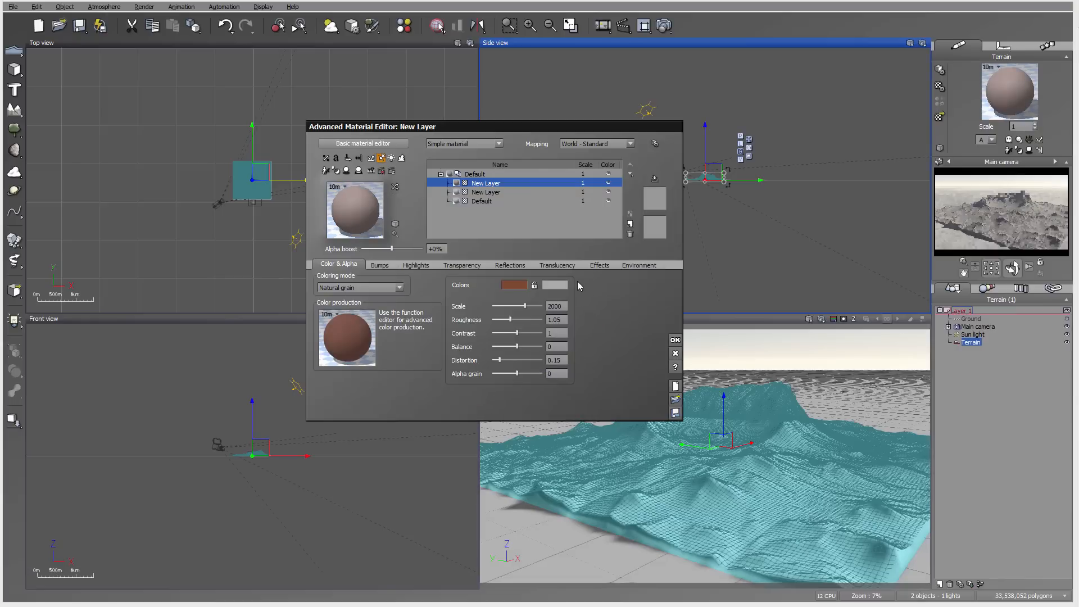
{"action": "left_click", "coordinate": [513, 284]}
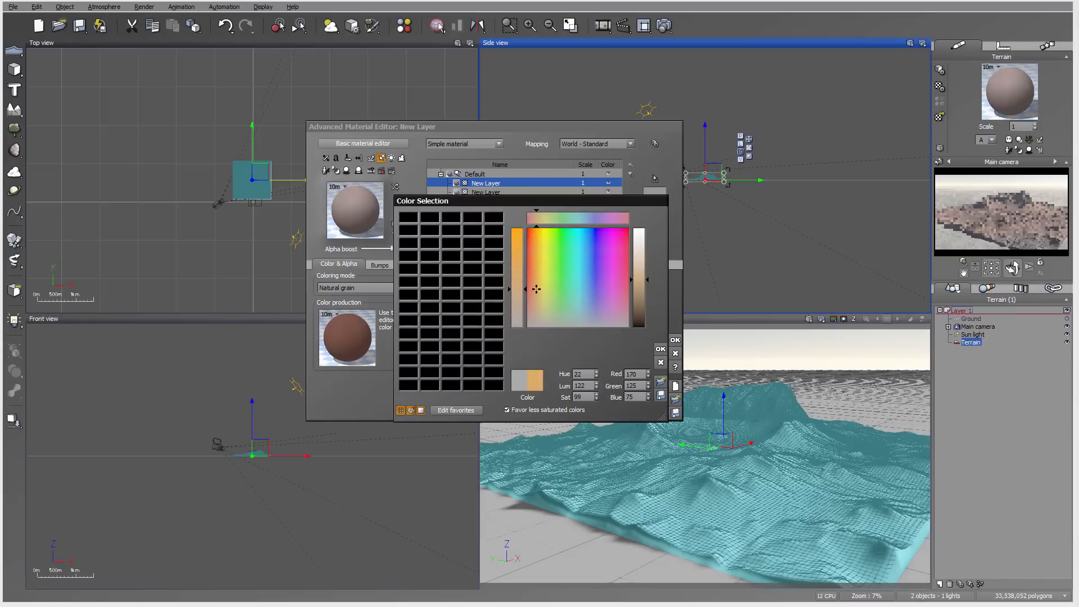
{"action": "left_click", "coordinate": [533, 281]}
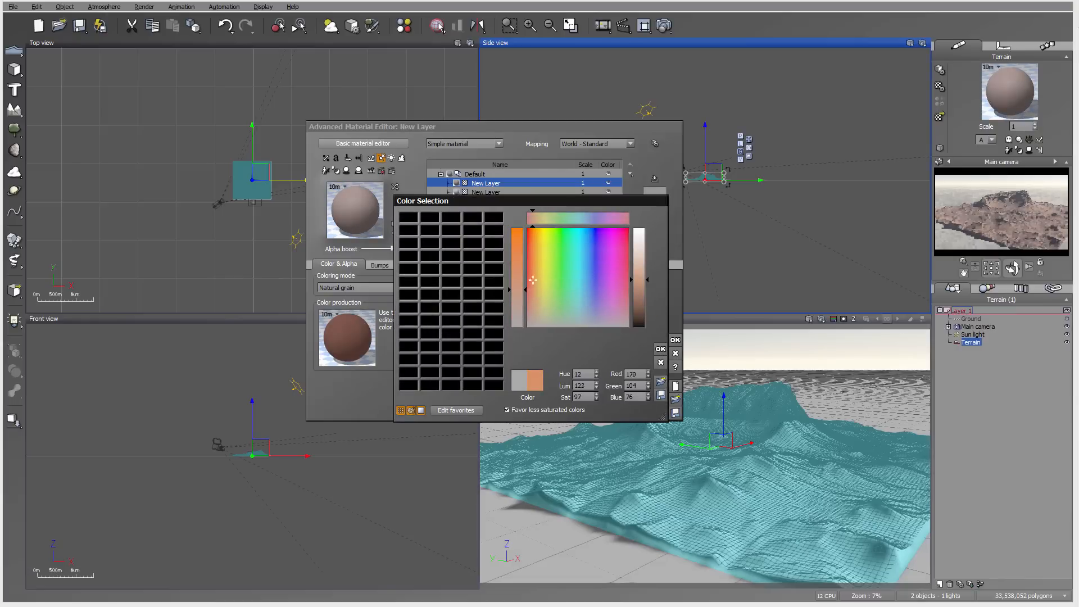
{"action": "left_click", "coordinate": [659, 349]}
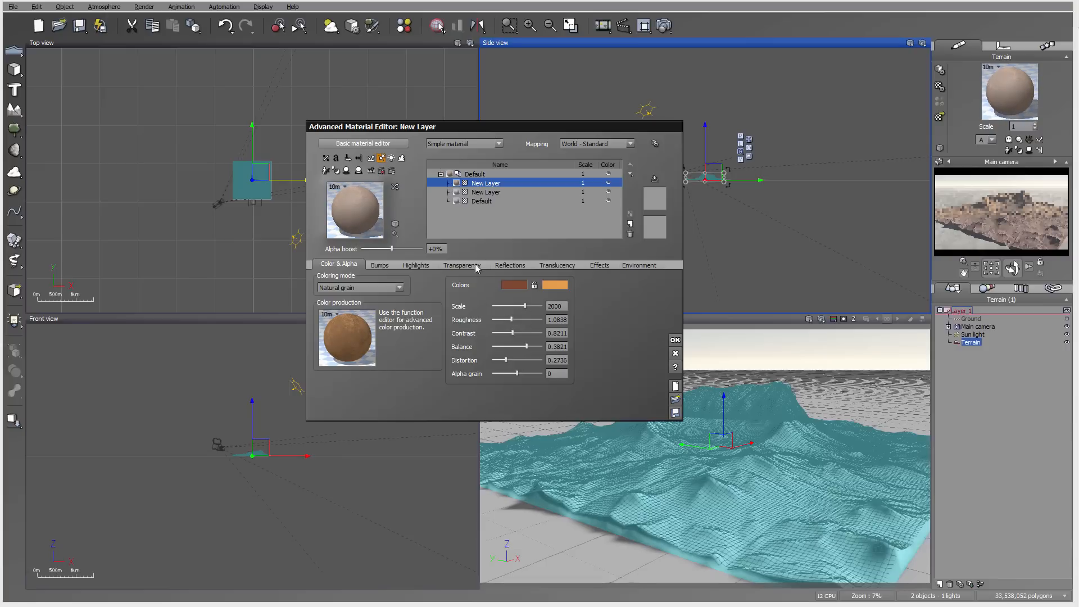
Connect a Projected Texture Map loaded with ic-flow.tif to the layer's transparency
{"action": "left_click", "coordinate": [461, 264]}
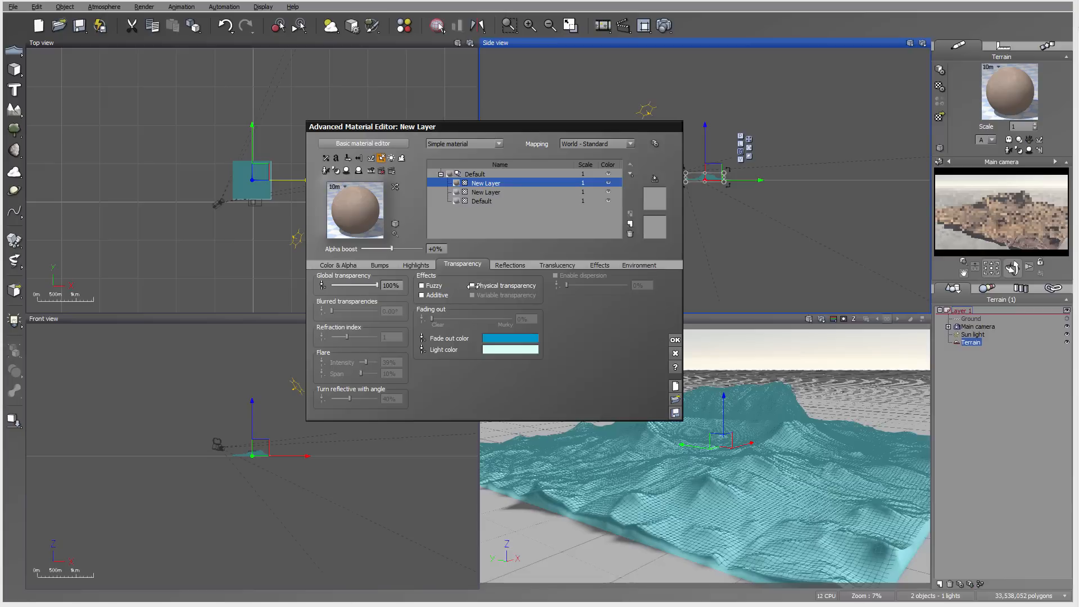
{"action": "left_click", "coordinate": [471, 296]}
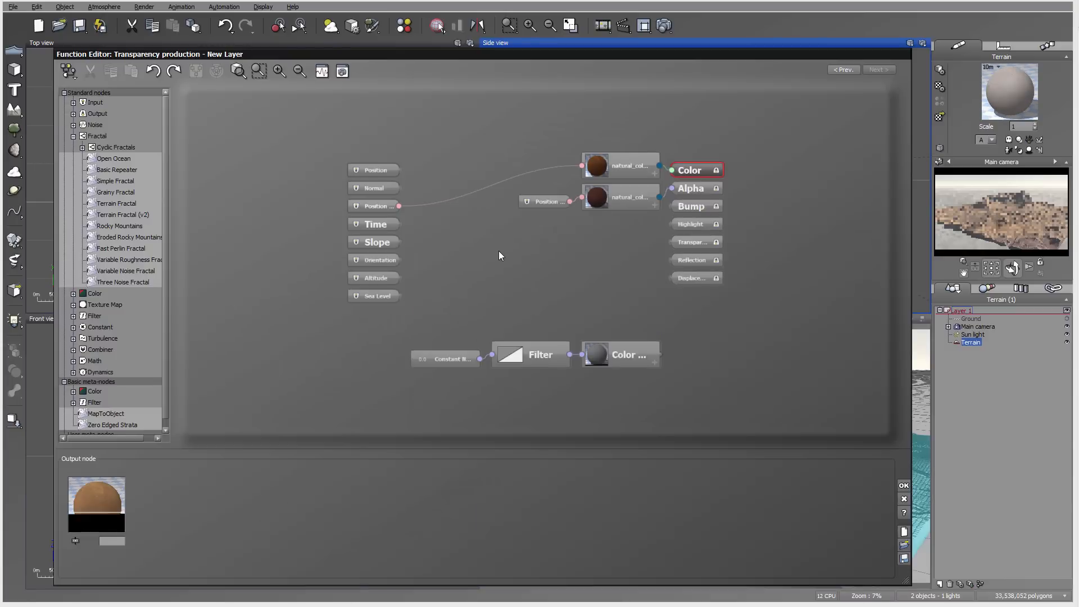
{"action": "right_click", "coordinate": [503, 248]}
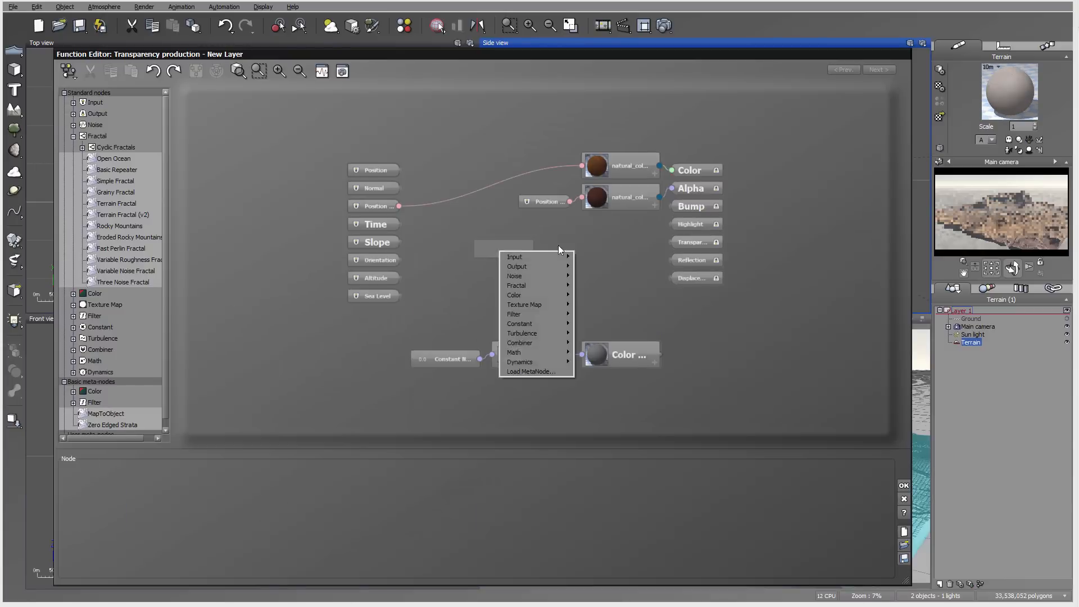
{"action": "left_click", "coordinate": [524, 304]}
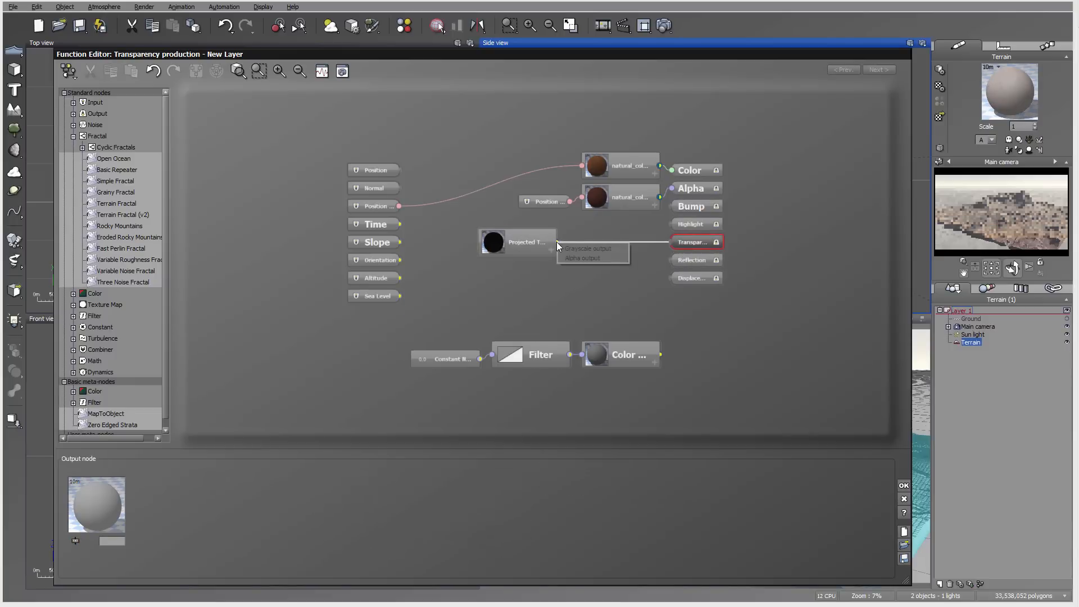
{"action": "left_click", "coordinate": [523, 242]}
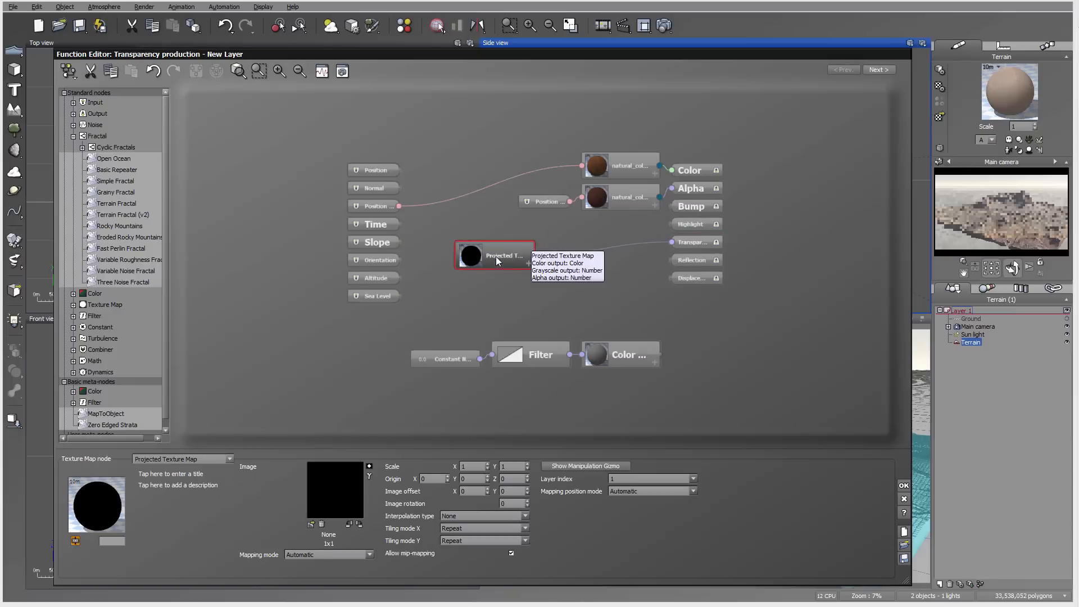
{"action": "left_click", "coordinate": [484, 515]}
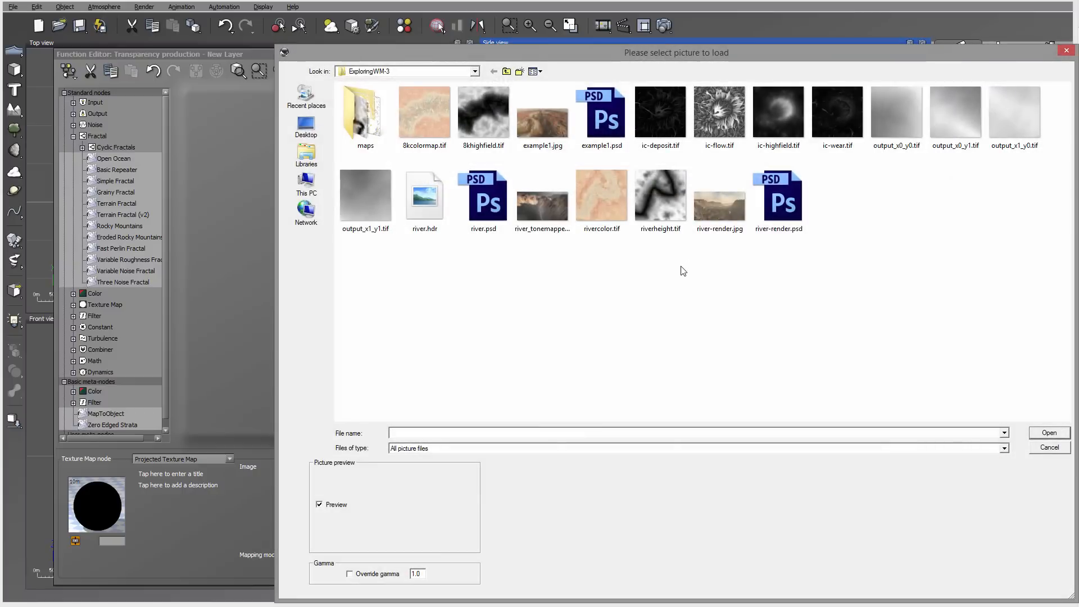
{"action": "left_click", "coordinate": [719, 112]}
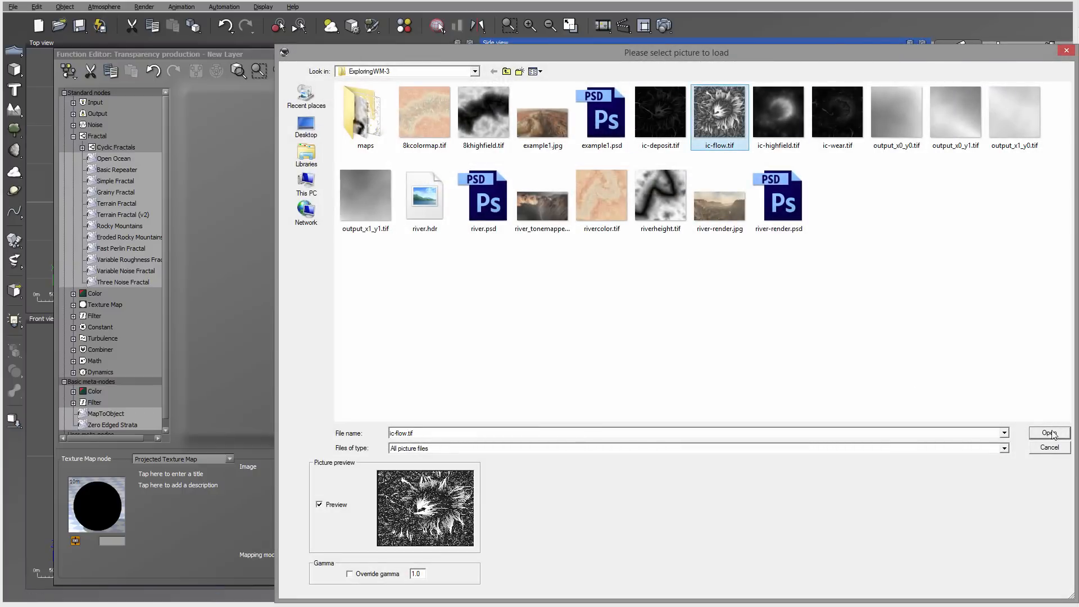
{"action": "left_click", "coordinate": [1049, 433]}
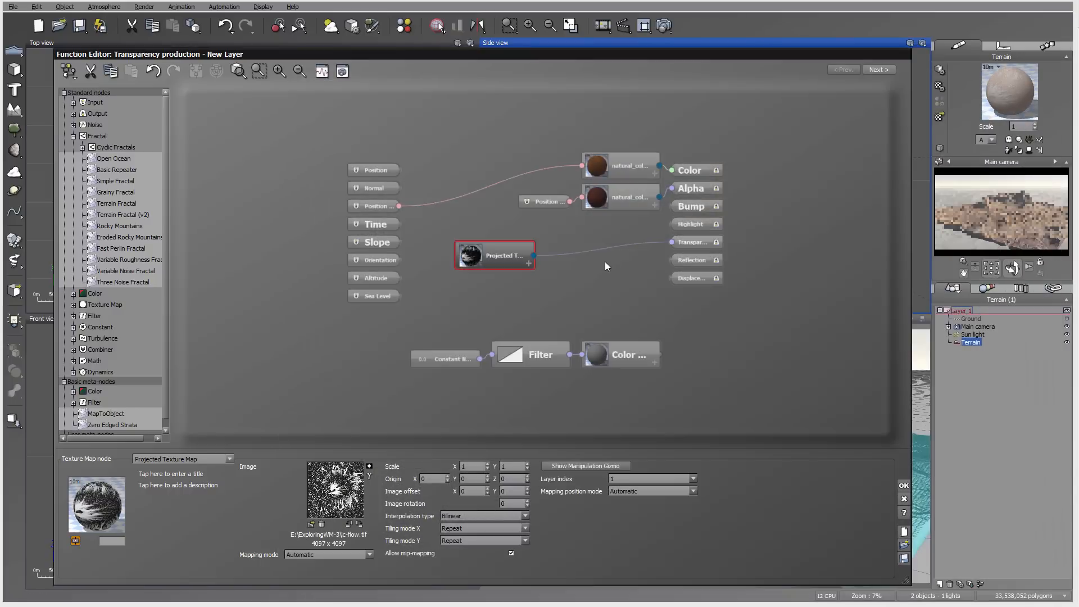
{"action": "mouse_move", "coordinate": [619, 316]}
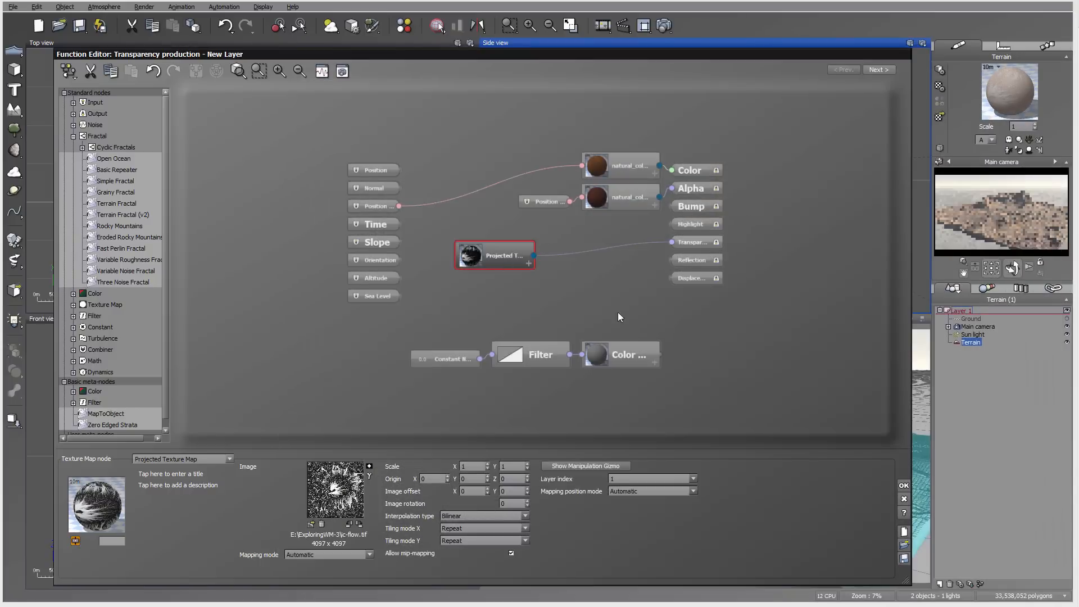
Close the Function Editor, give the New Layer Object - Parametric mapping, and accept the material
{"action": "left_click", "coordinate": [627, 144]}
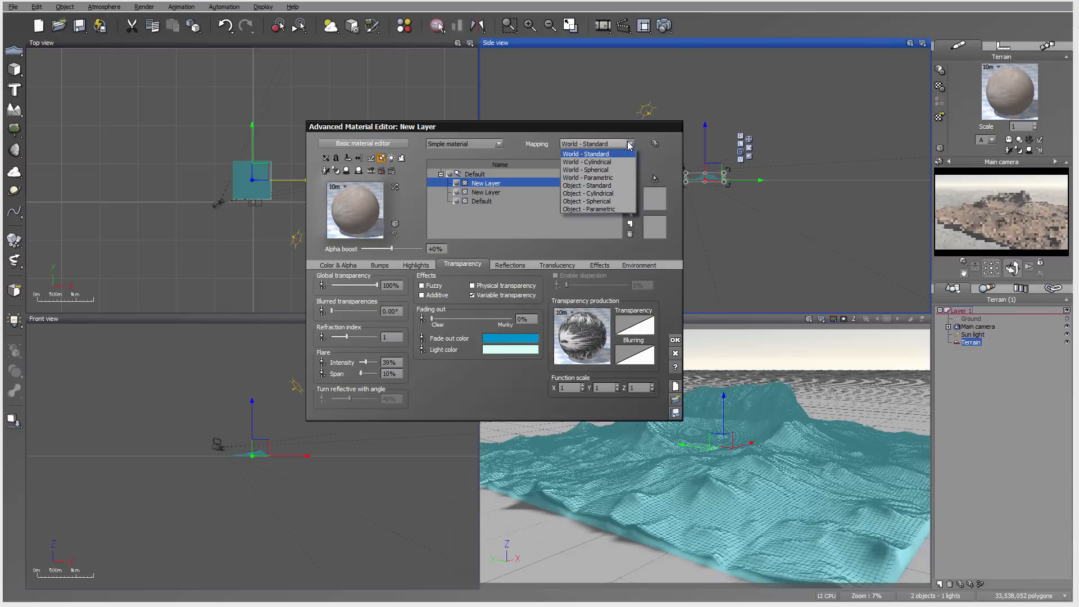
{"action": "left_click", "coordinate": [589, 209]}
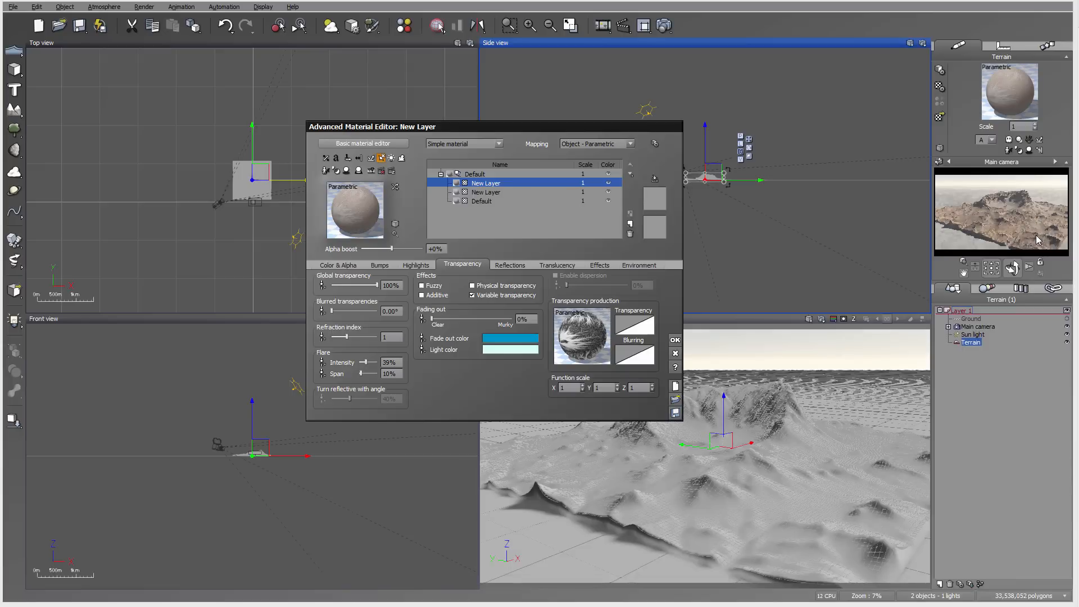
{"action": "left_click", "coordinate": [675, 340]}
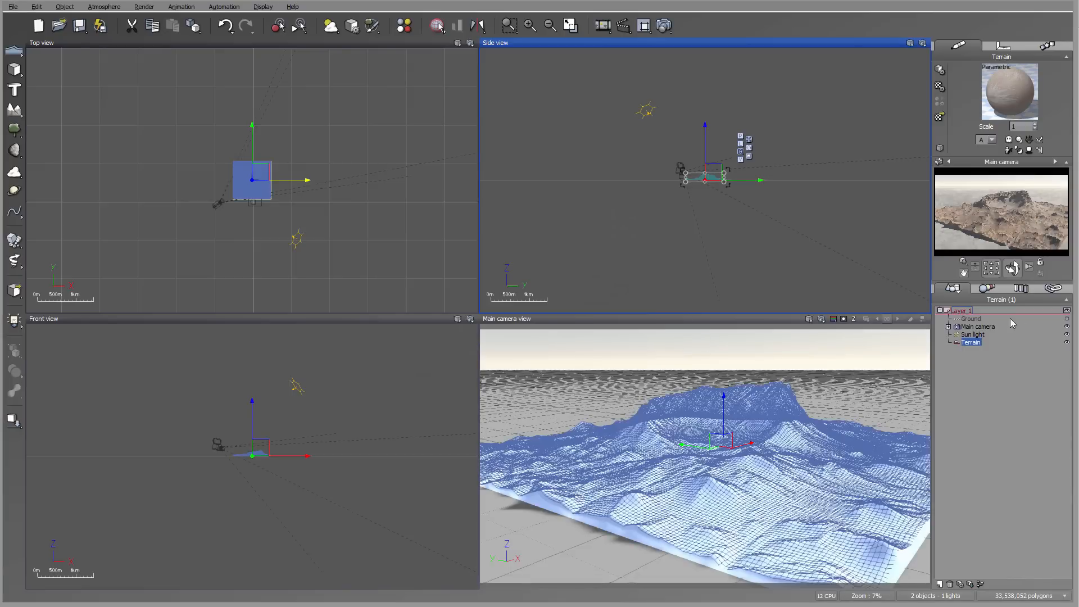
{"action": "left_click", "coordinate": [977, 326]}
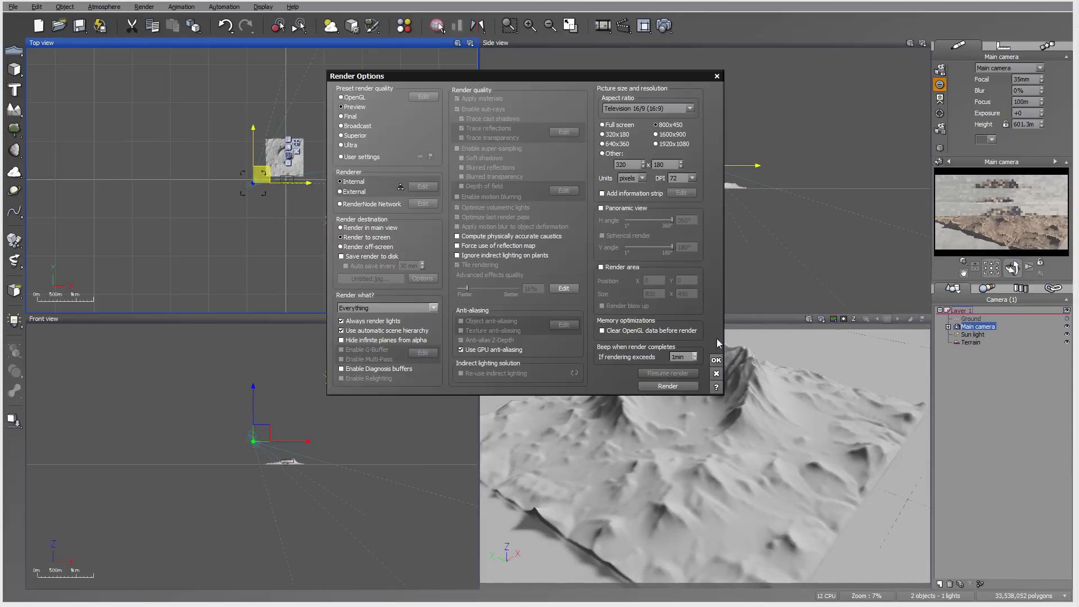
Render the main camera view, dismissing the gamma notice and post-render options
{"action": "left_click", "coordinate": [714, 360]}
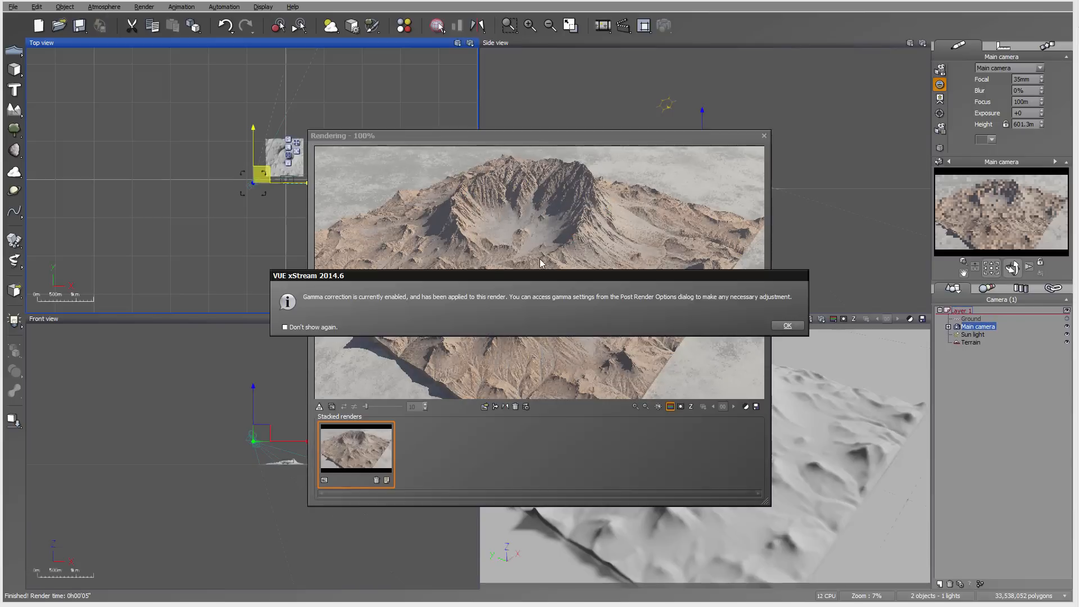
{"action": "left_click", "coordinate": [787, 325]}
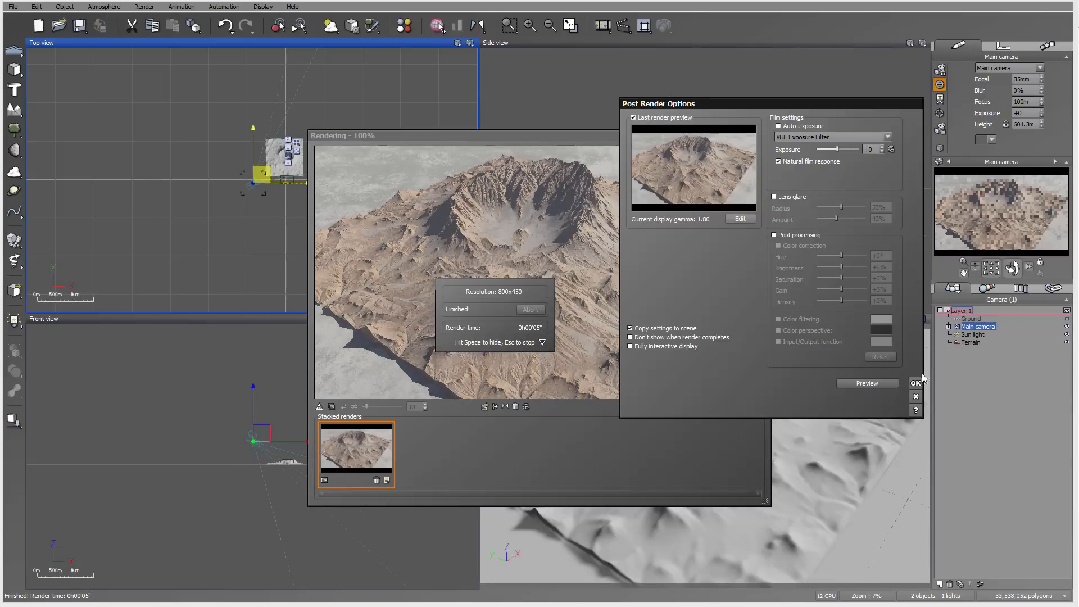
{"action": "left_click", "coordinate": [915, 383]}
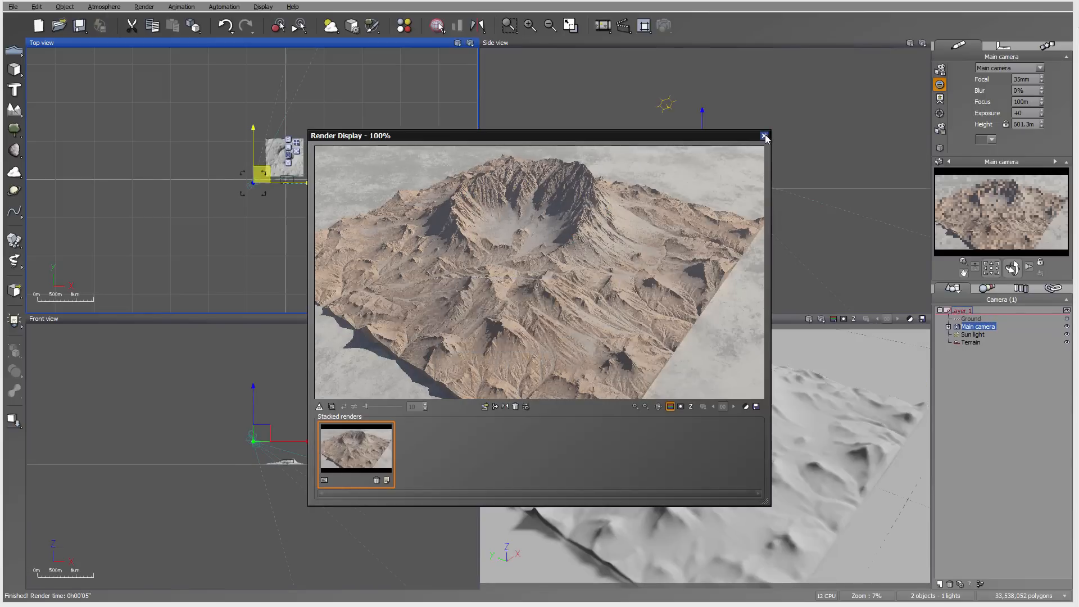
{"action": "left_click", "coordinate": [764, 135]}
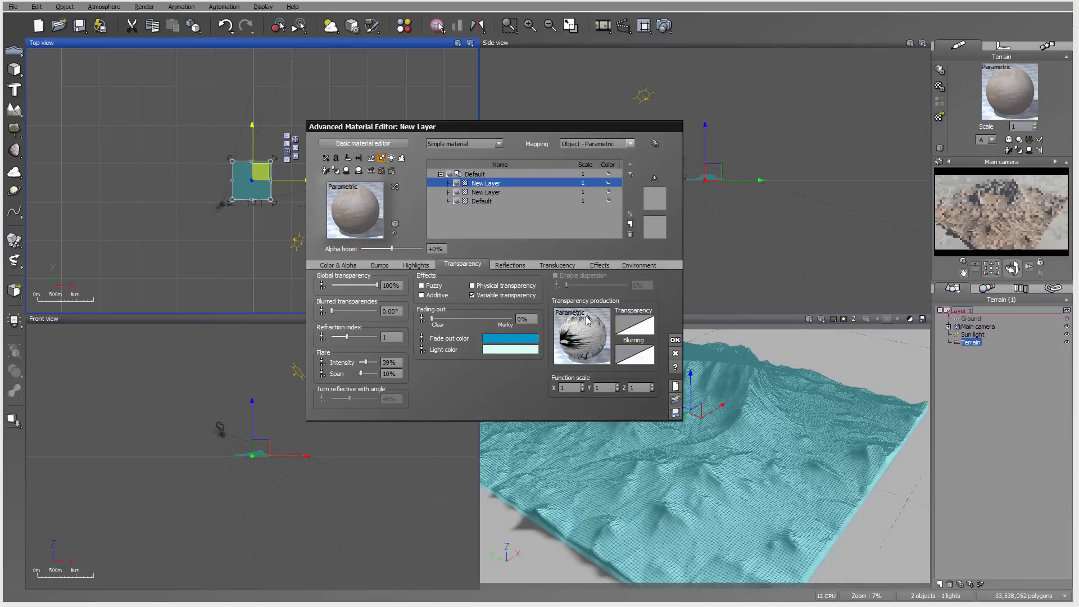
Re-render the crater terrain to check the flow layer, then close the render display
{"action": "left_click", "coordinate": [674, 339]}
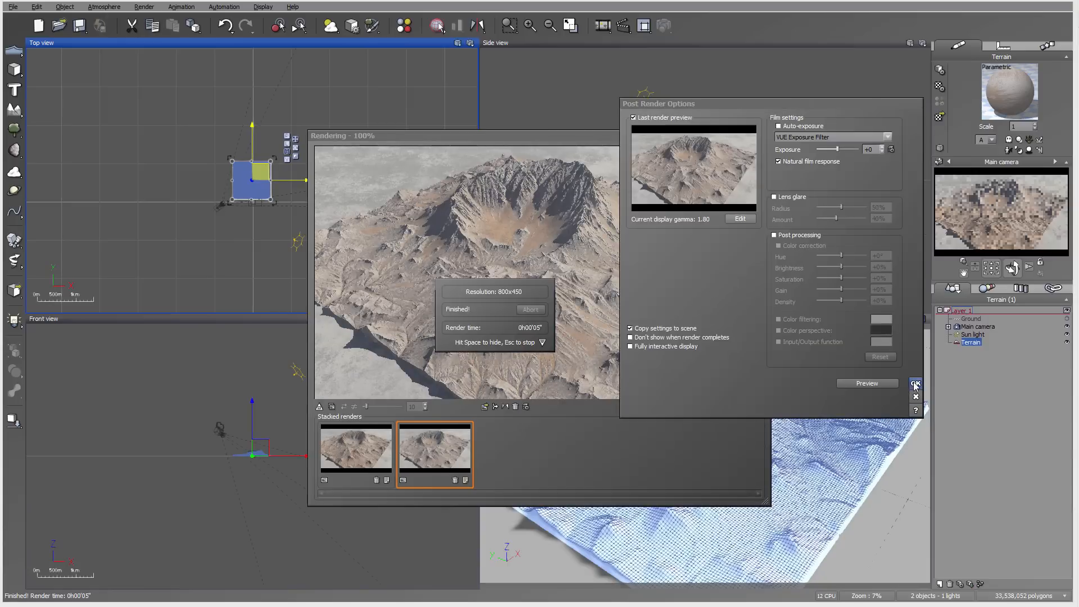
{"action": "left_click", "coordinate": [915, 383]}
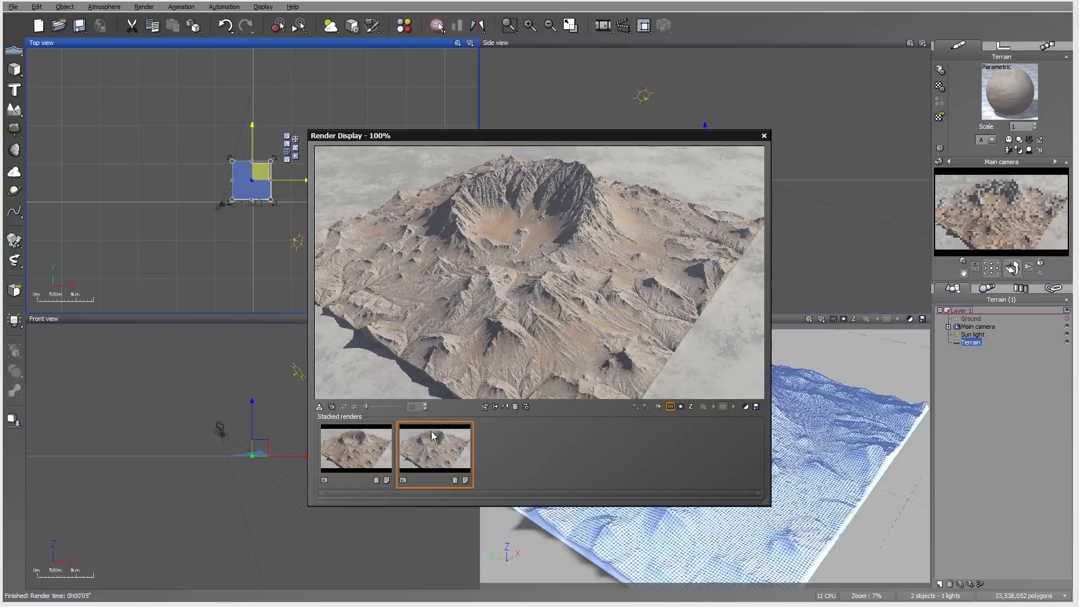
{"action": "mouse_move", "coordinate": [764, 136]}
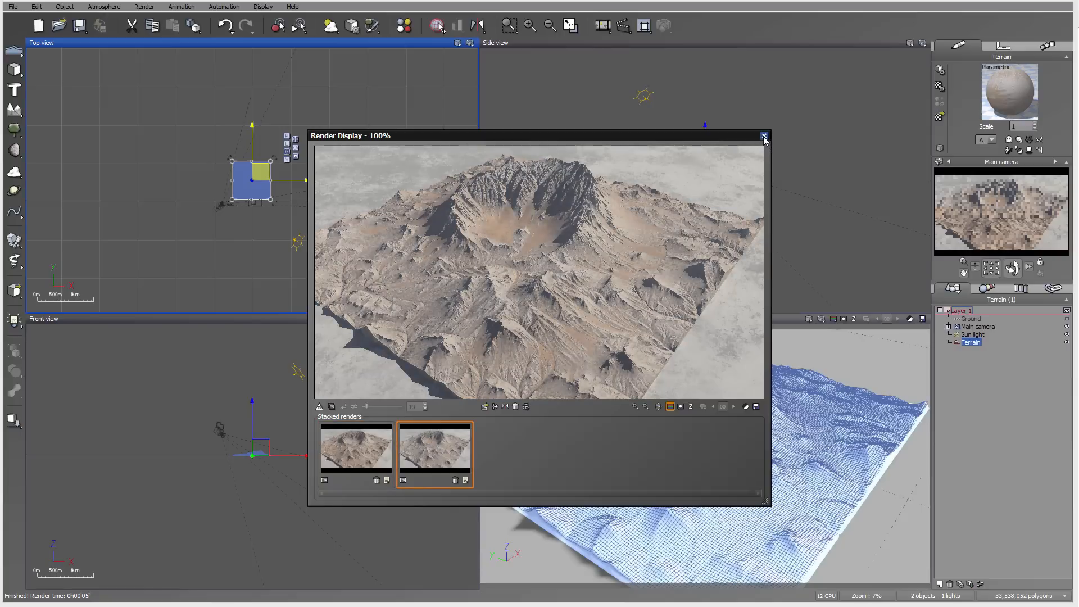
{"action": "left_click", "coordinate": [763, 136]}
{"action": "type", "text": "bas"}
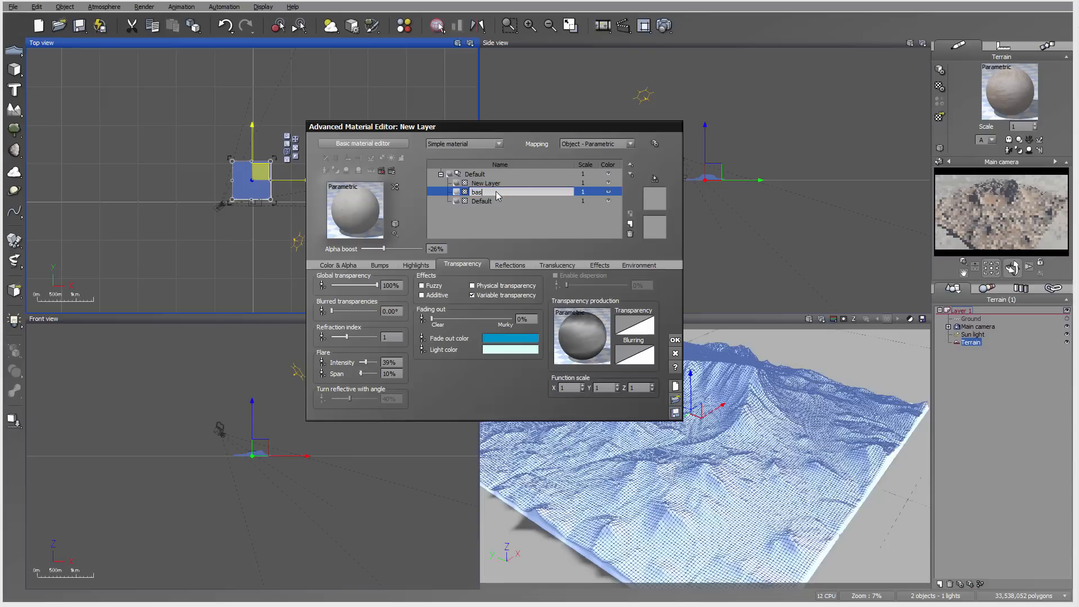
Rename the existing layers base and flow, and add a new layer named wear
{"action": "left_click", "coordinate": [502, 182]}
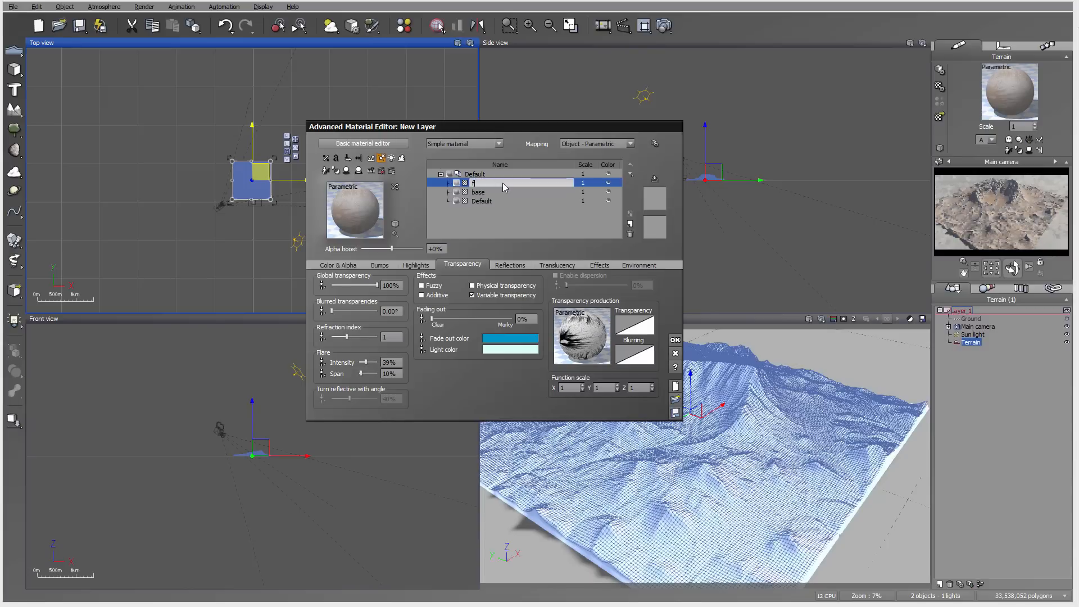
{"action": "type", "text": "low"}
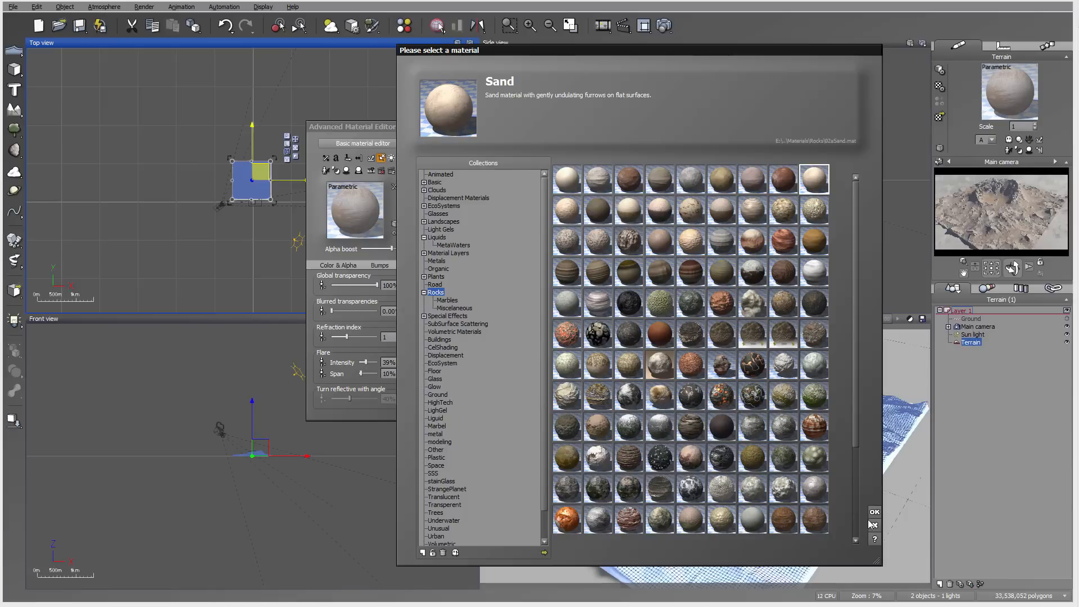
{"action": "left_click", "coordinate": [874, 512]}
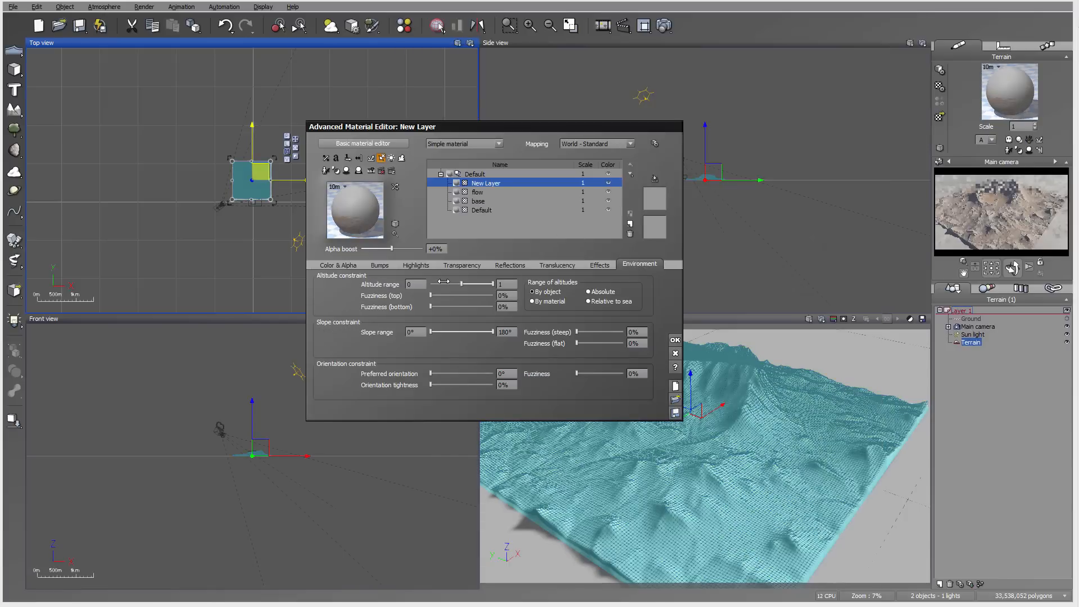
{"action": "double_click", "coordinate": [485, 183]}
{"action": "type", "text": "wear"}
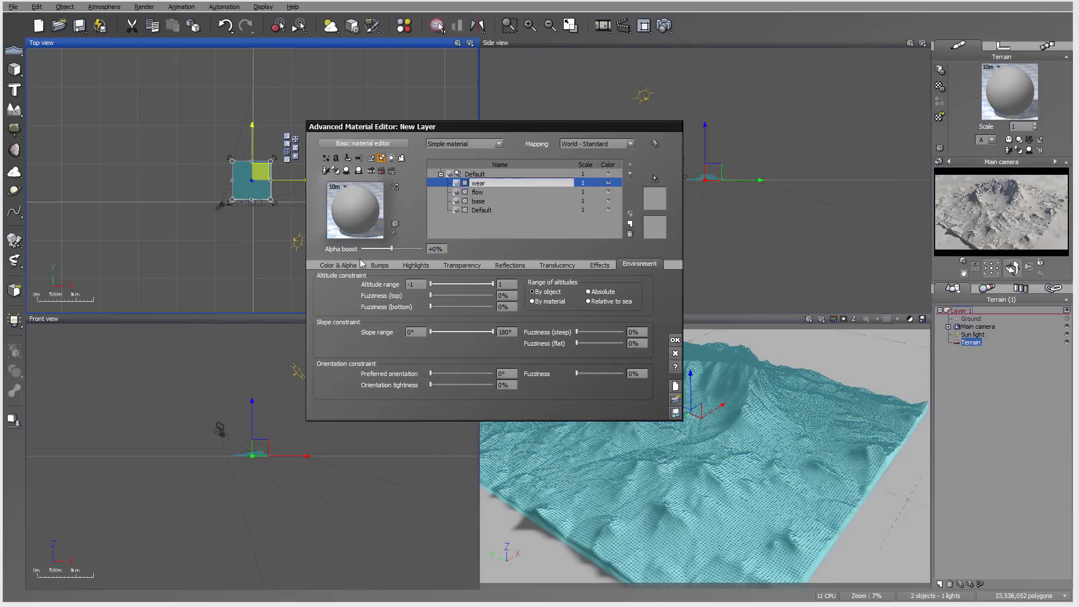
Give the wear layer natural grain colouring with dark grey grain colours
{"action": "left_click", "coordinate": [337, 264]}
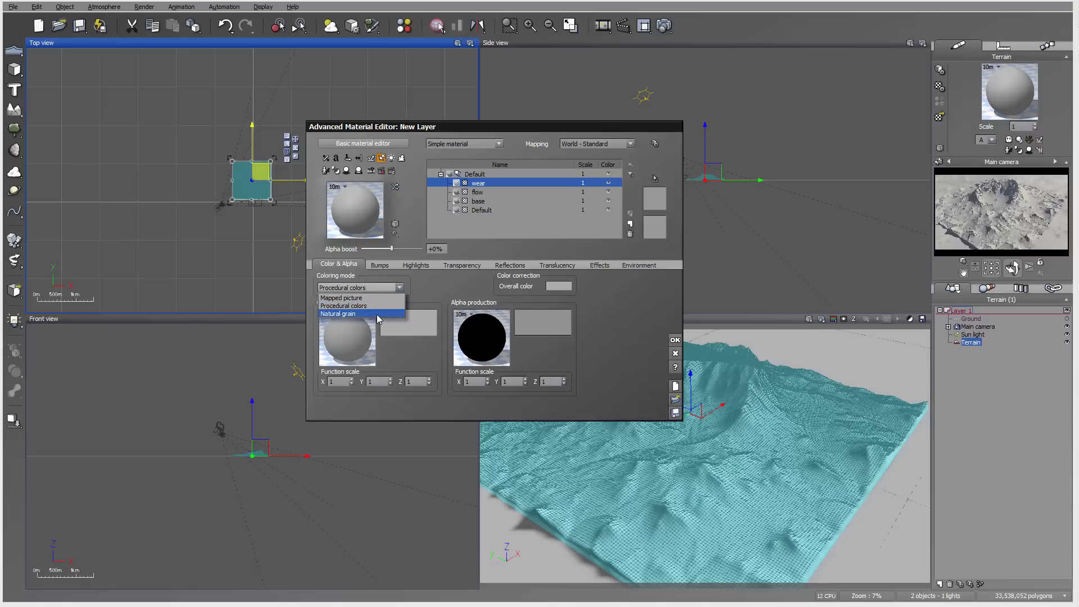
{"action": "left_click", "coordinate": [338, 314]}
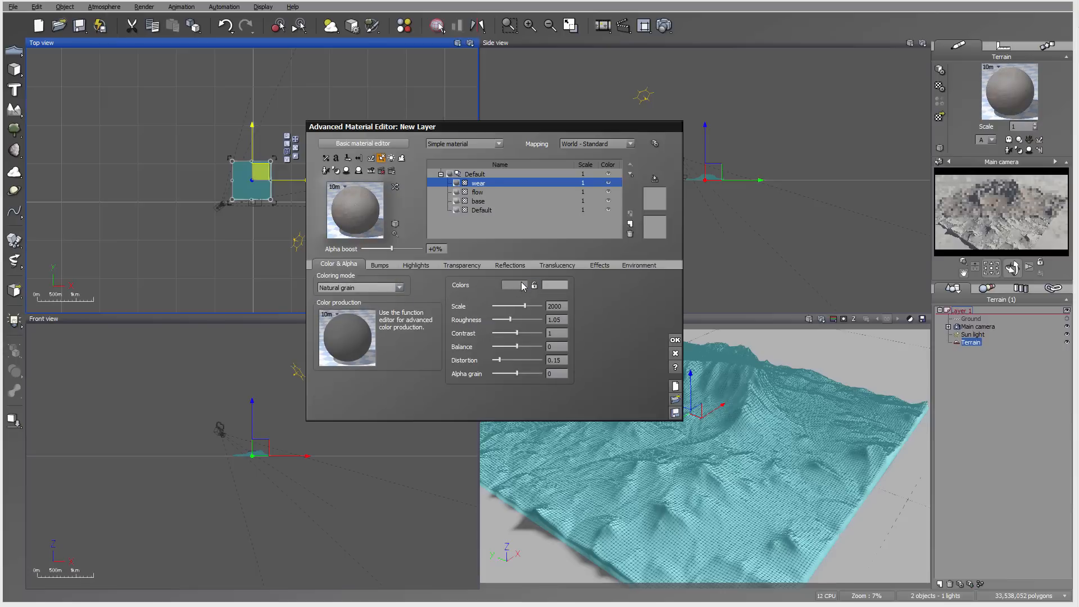
{"action": "left_click", "coordinate": [523, 285]}
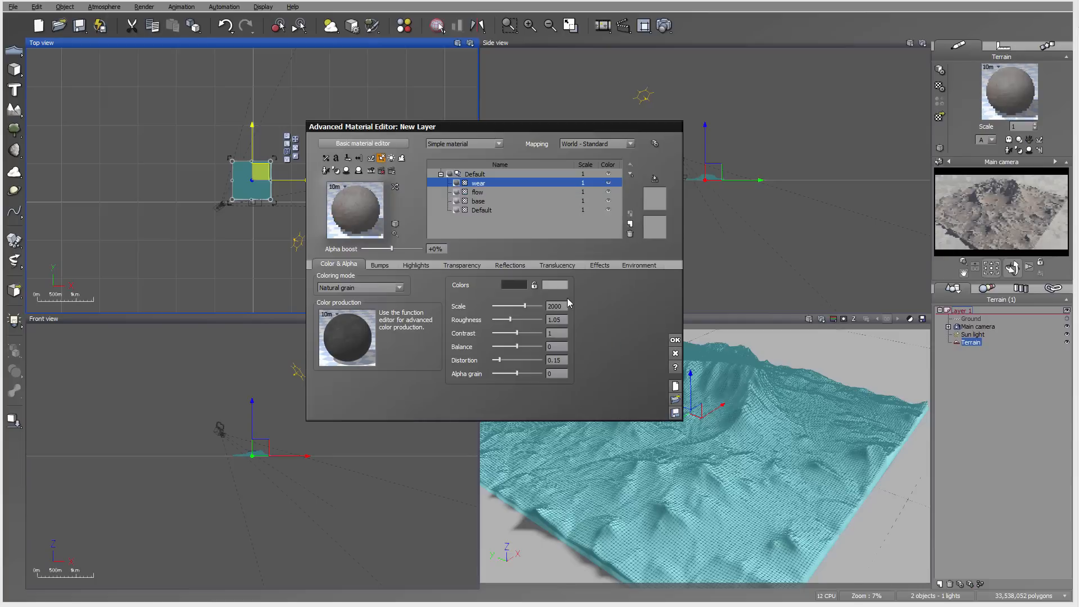
{"action": "left_click", "coordinate": [514, 284]}
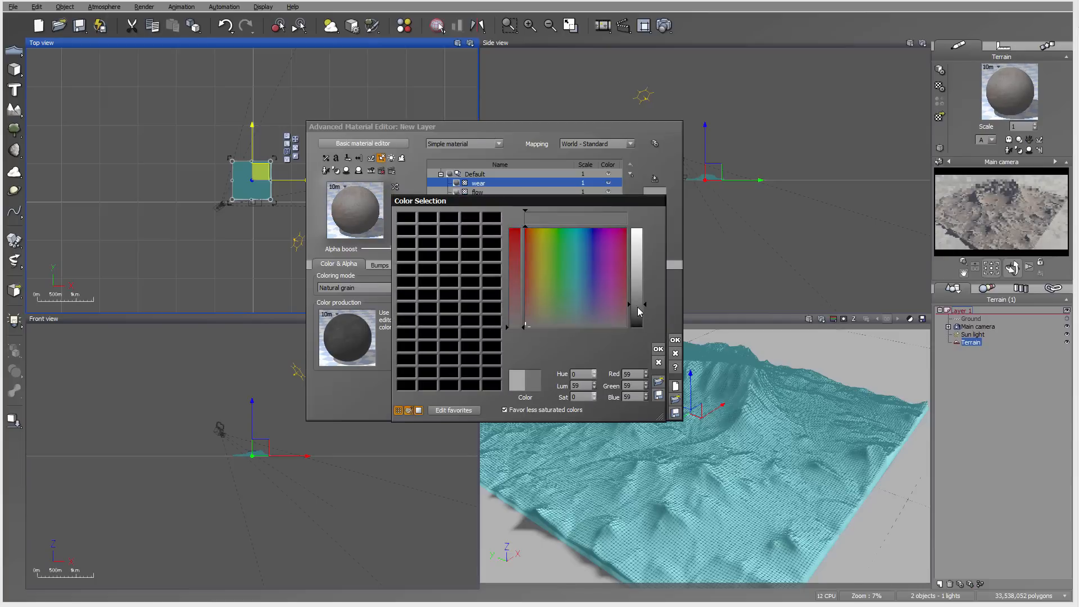
{"action": "left_click", "coordinate": [658, 362]}
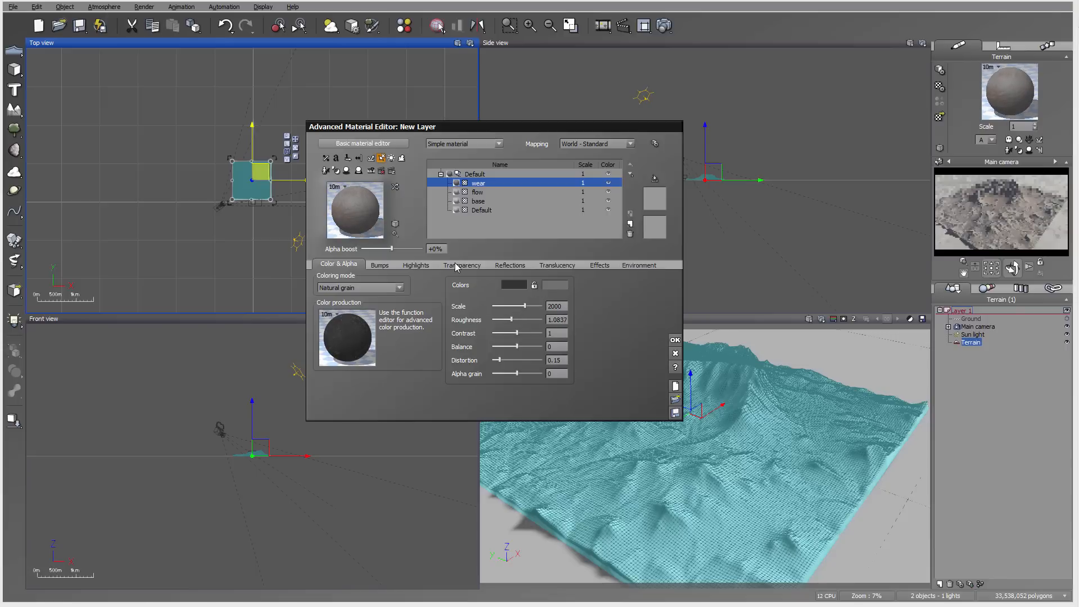
Load ic-wear.tif into the wear layer's projected-texture transparency function
{"action": "left_click", "coordinate": [462, 264]}
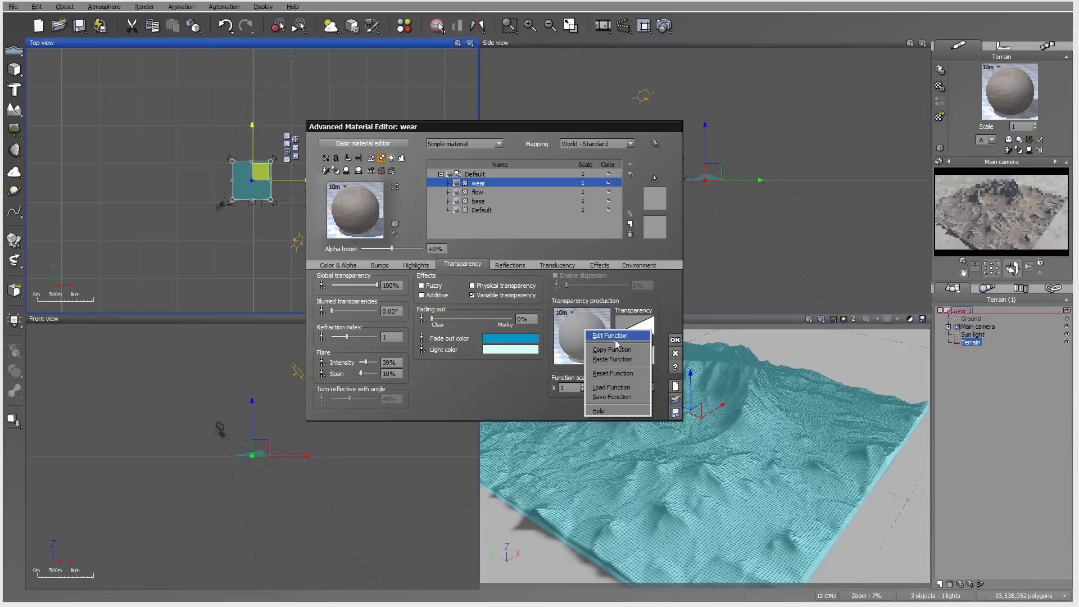
{"action": "left_click", "coordinate": [608, 335]}
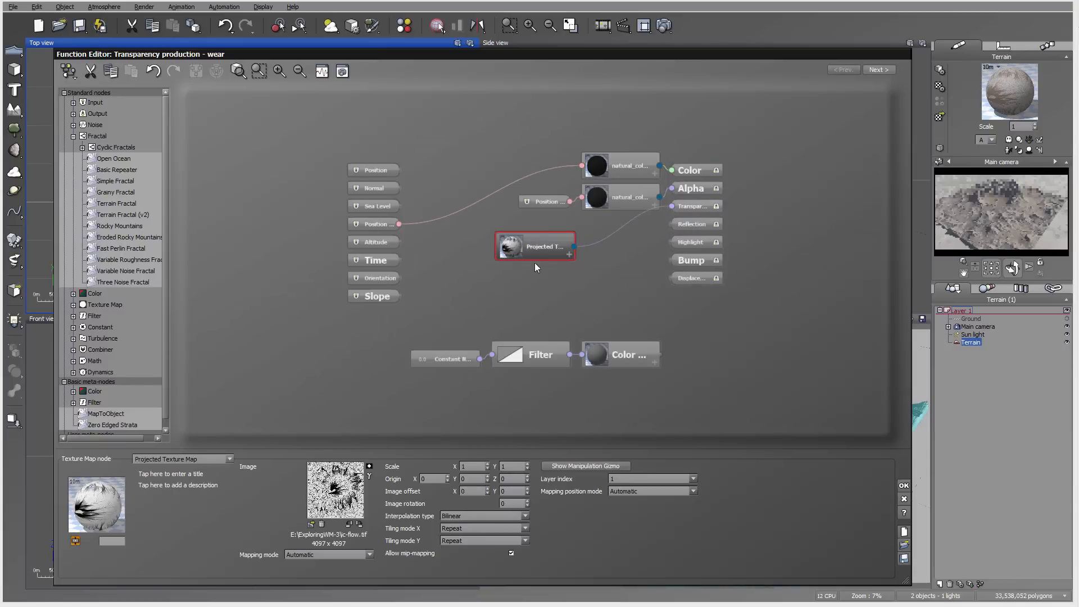
{"action": "mouse_move", "coordinate": [307, 527]}
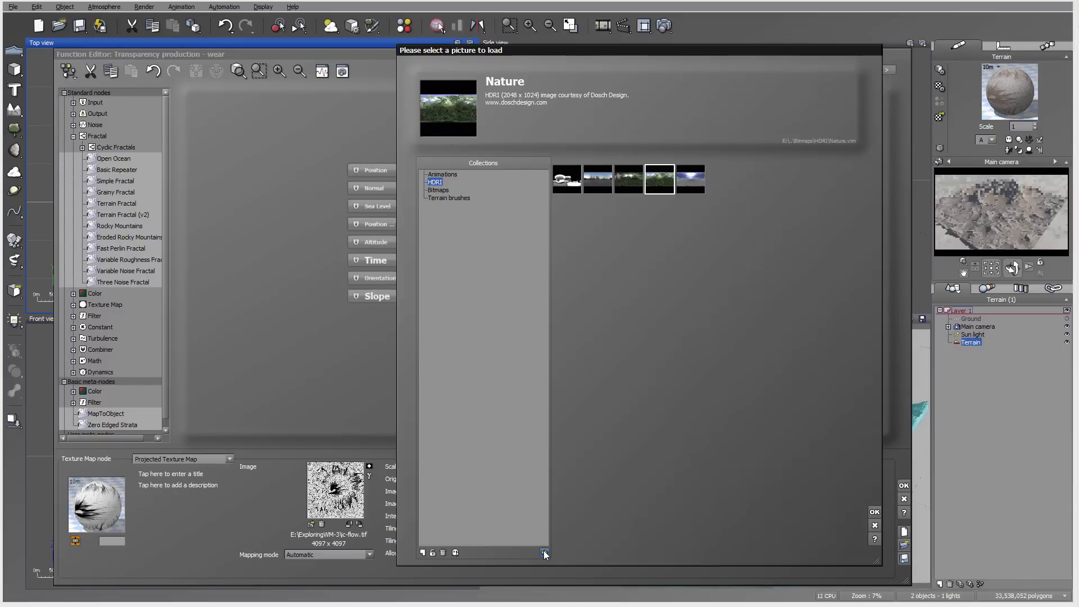
{"action": "left_click", "coordinate": [545, 552]}
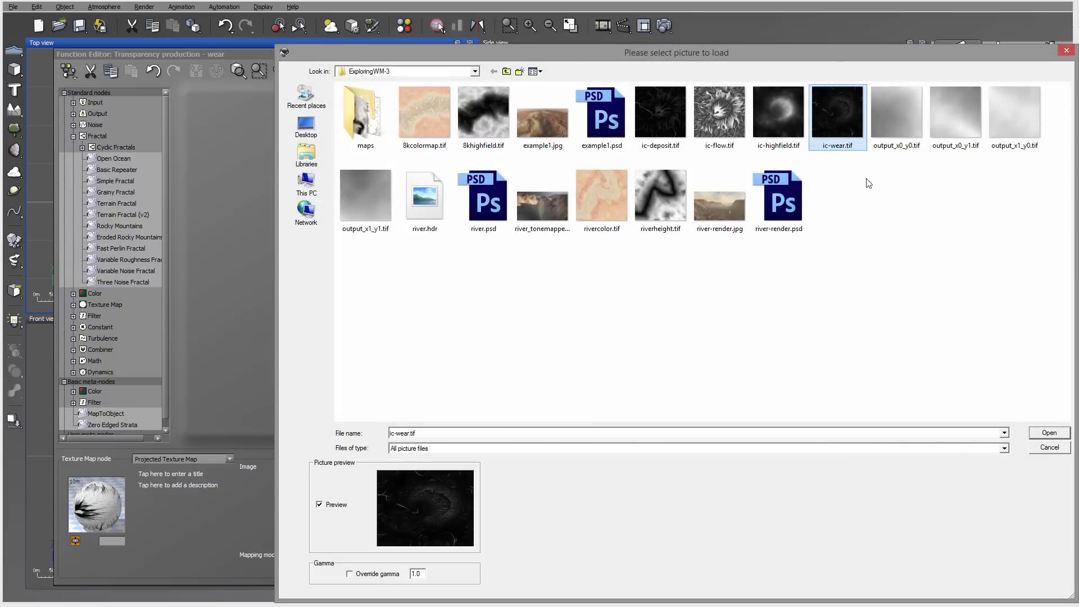
{"action": "left_click", "coordinate": [1048, 432]}
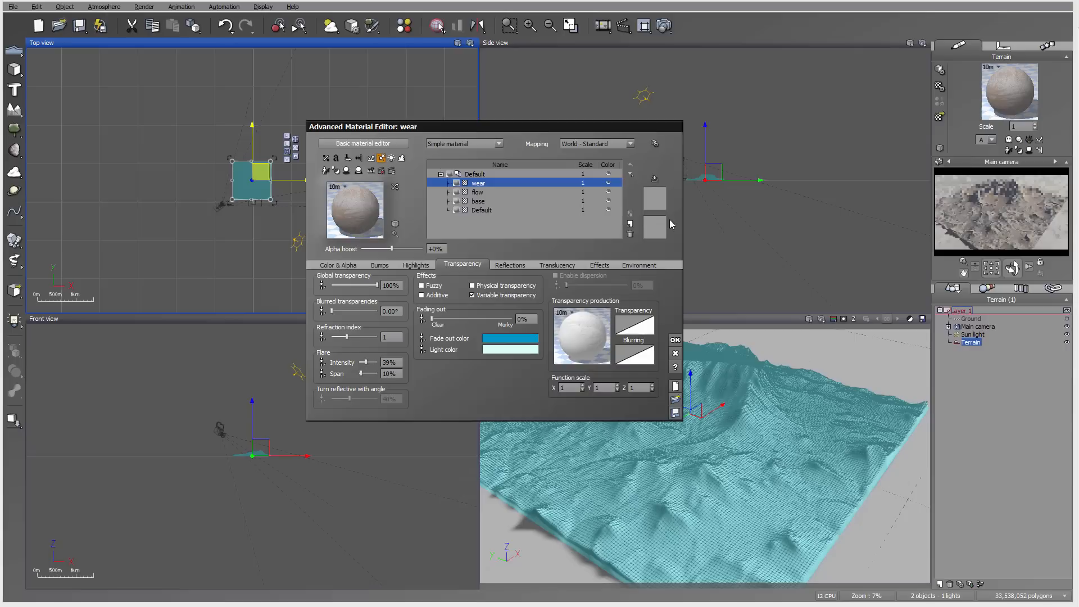
Set the wear layer to Object - Parametric mapping and add a new layer named deposit
{"action": "left_click", "coordinate": [629, 144]}
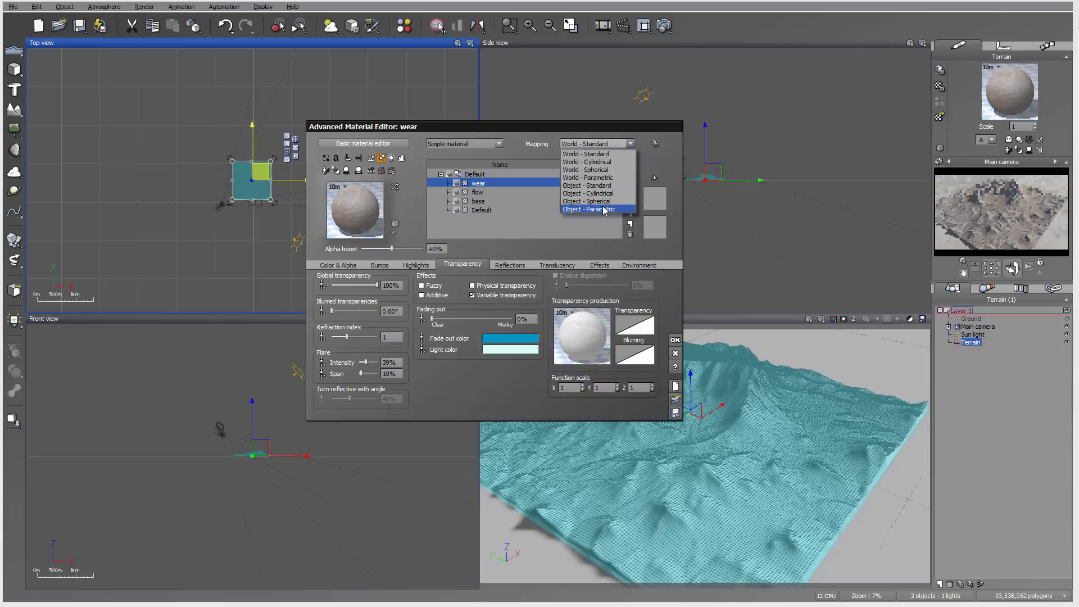
{"action": "left_click", "coordinate": [587, 210]}
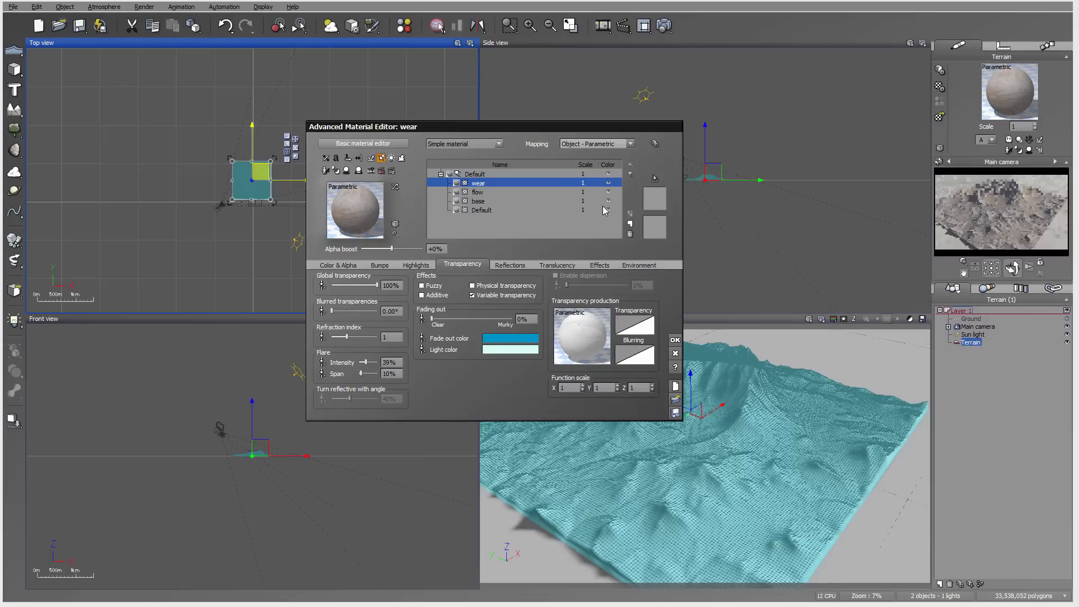
{"action": "mouse_move", "coordinate": [821, 203]}
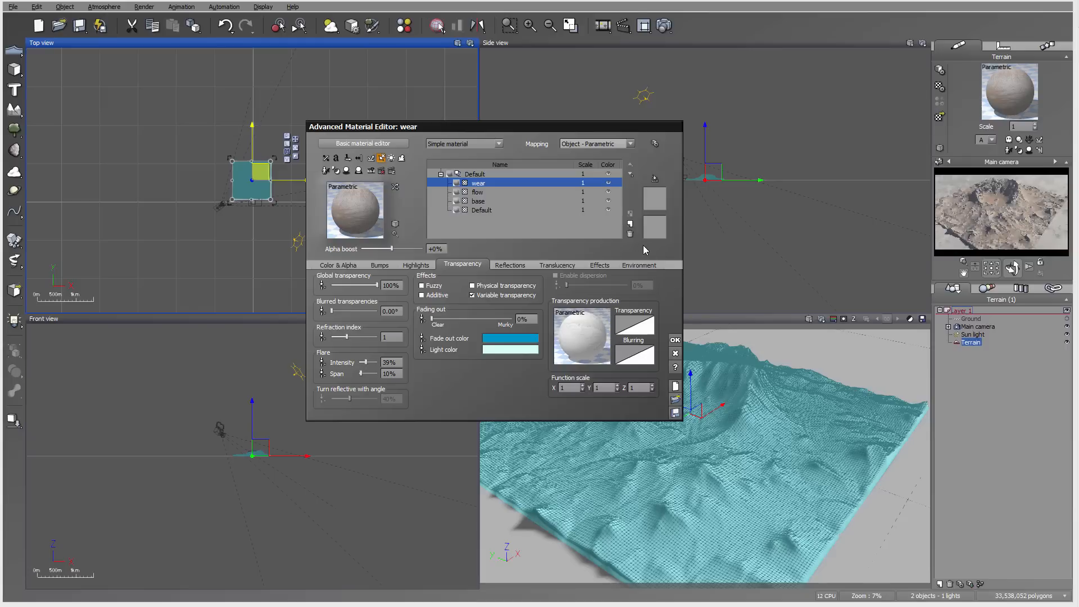
{"action": "mouse_move", "coordinate": [629, 213]}
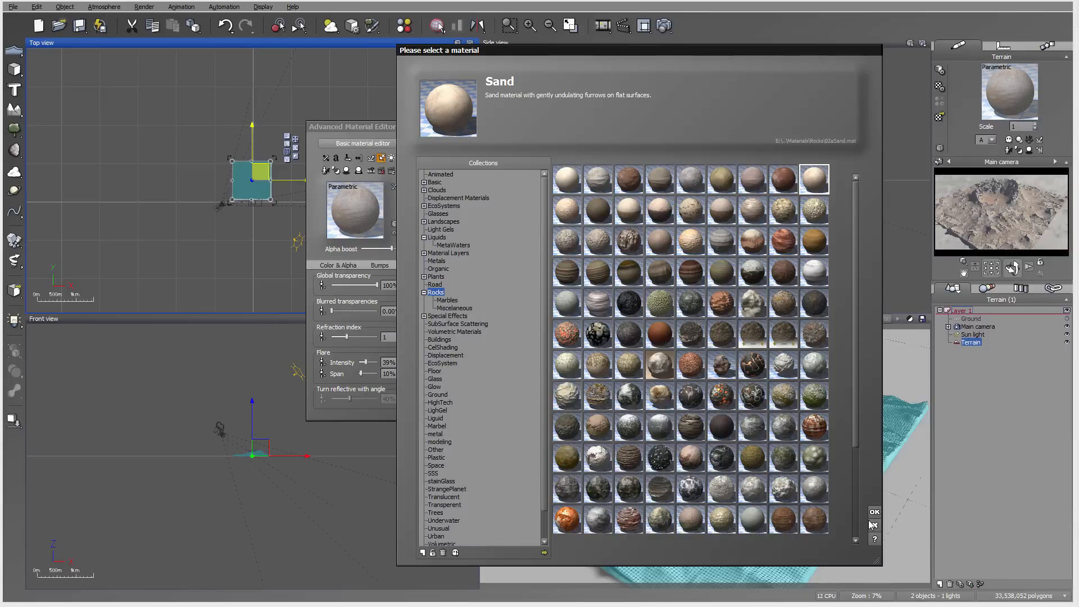
{"action": "left_click", "coordinate": [874, 512]}
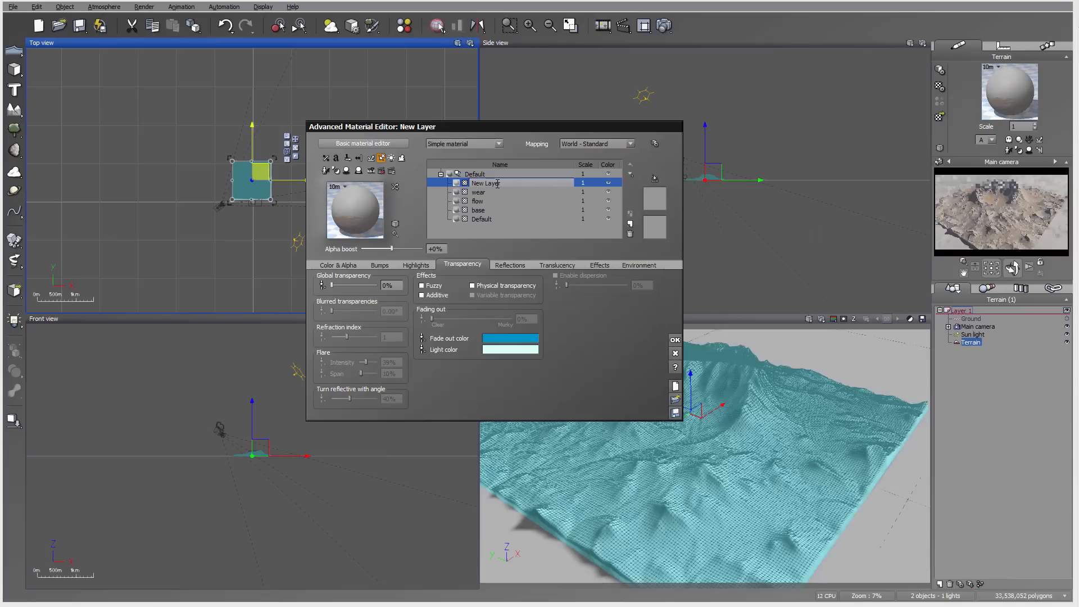
{"action": "type", "text": "deposit"}
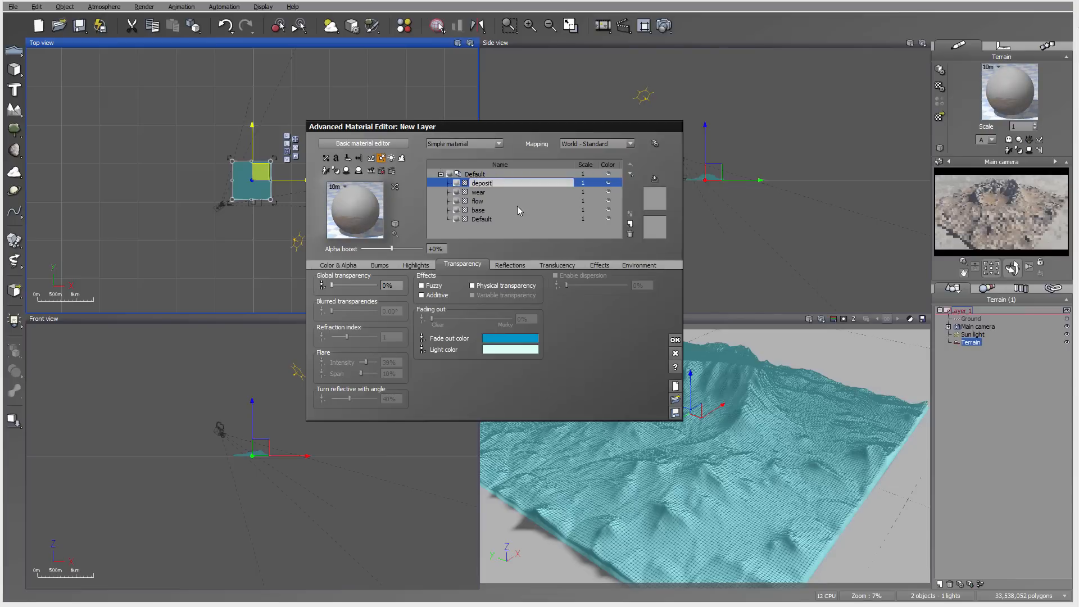
Give the deposit layer natural grain colouring in warm sandy tan
{"action": "left_click", "coordinate": [338, 264]}
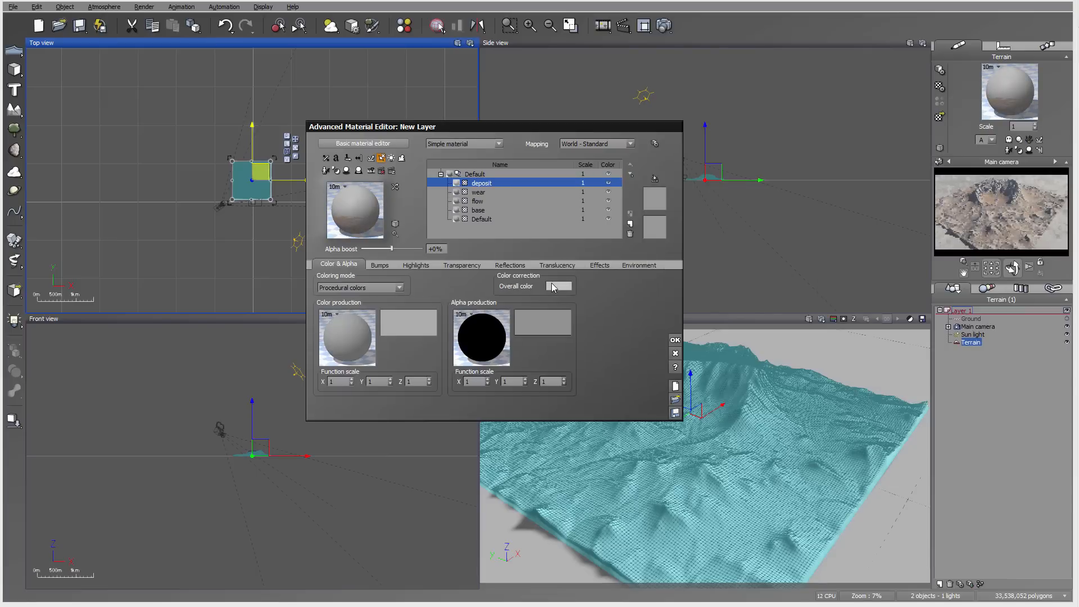
{"action": "left_click", "coordinate": [358, 287]}
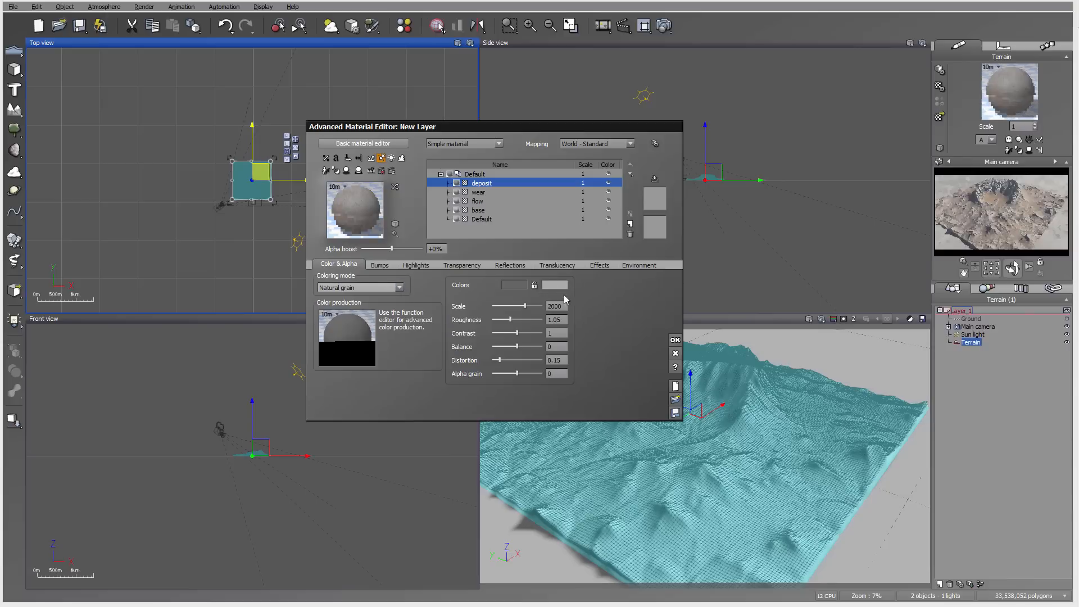
{"action": "left_click", "coordinate": [554, 285]}
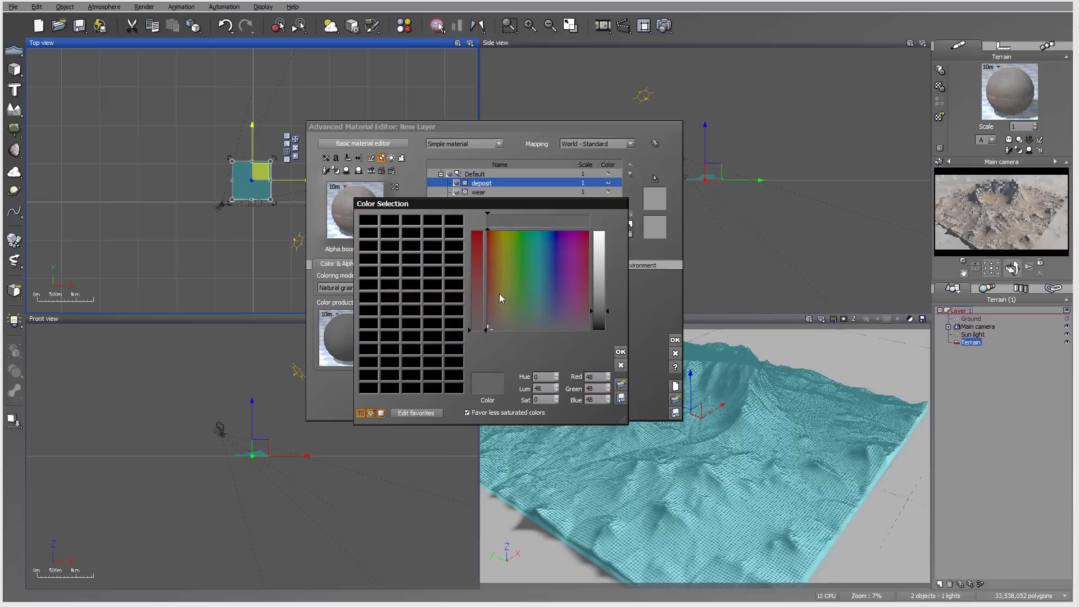
{"action": "left_click", "coordinate": [500, 290]}
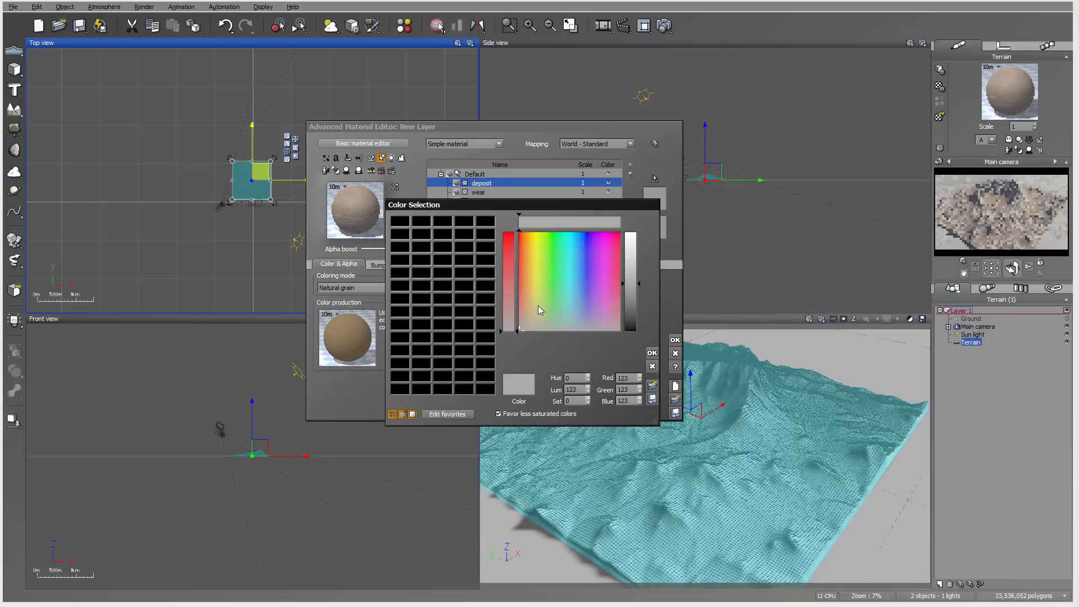
{"action": "left_click", "coordinate": [531, 319]}
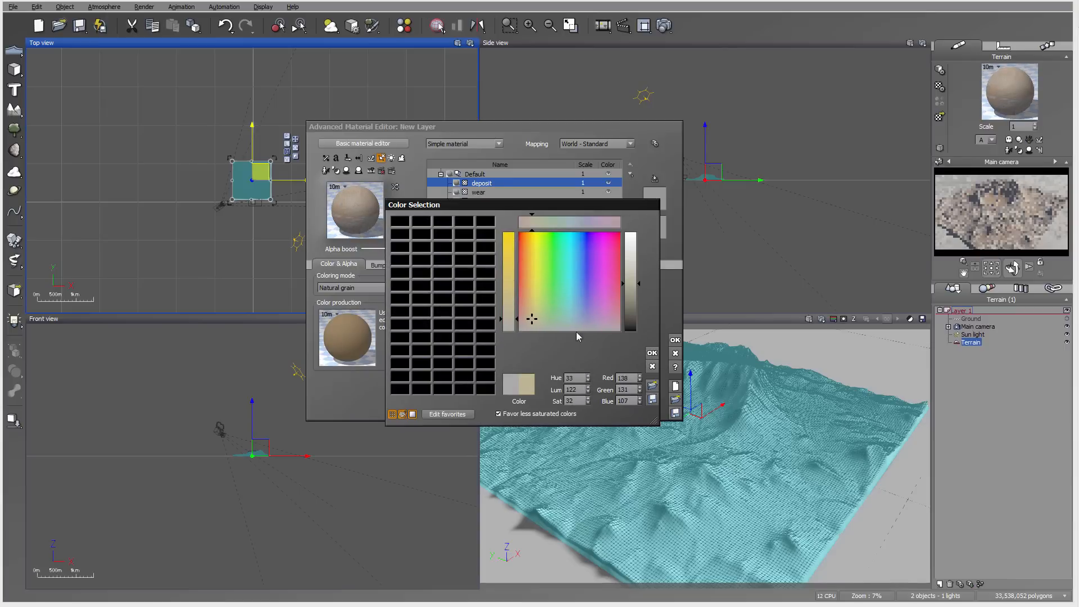
{"action": "left_click", "coordinate": [653, 352]}
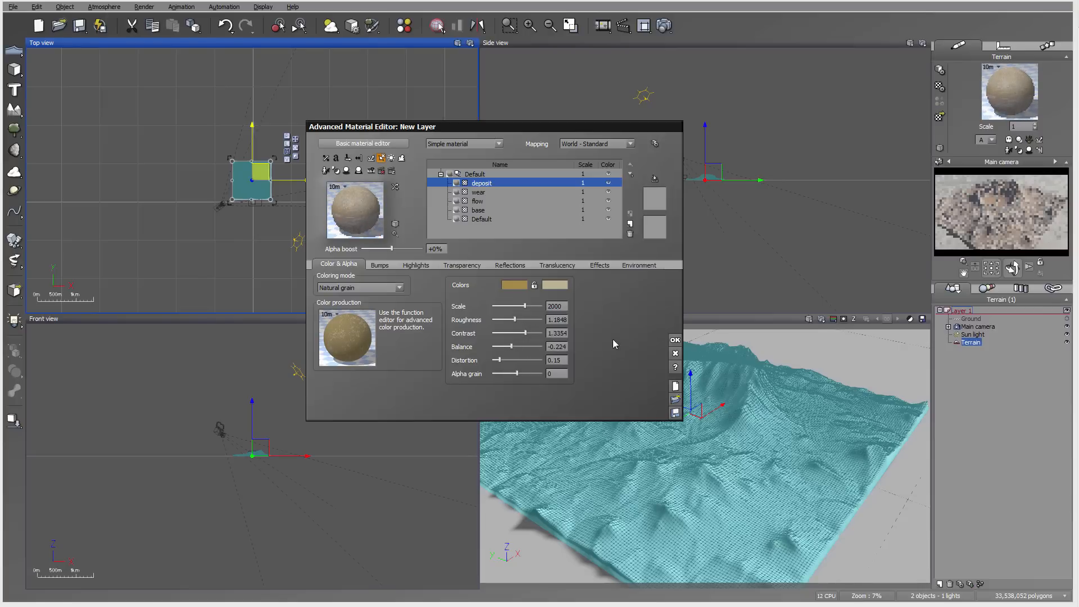
{"action": "left_click", "coordinate": [638, 265]}
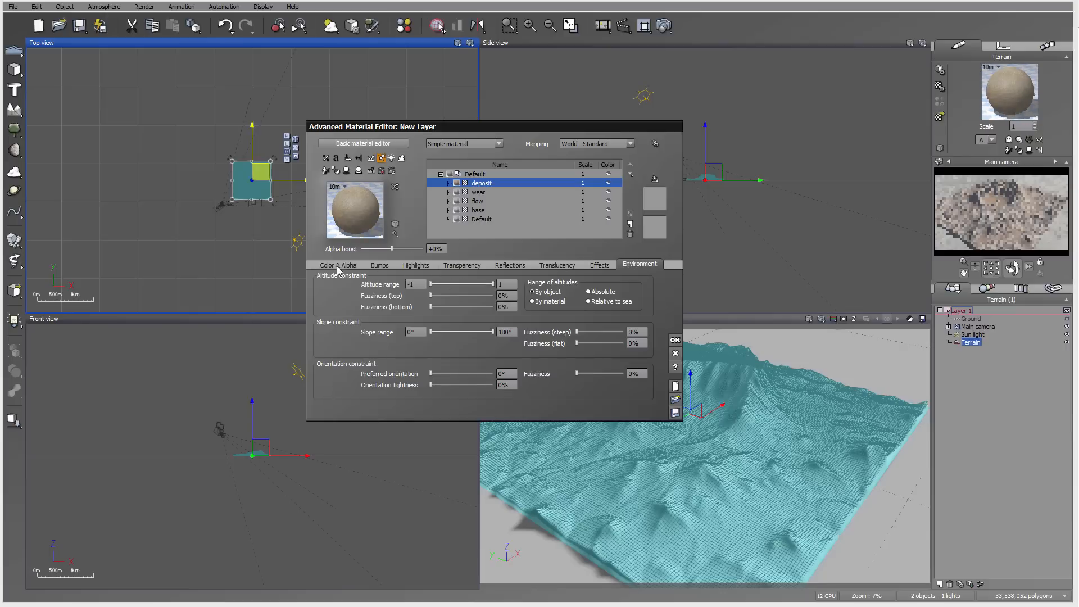
{"action": "left_click", "coordinate": [338, 264]}
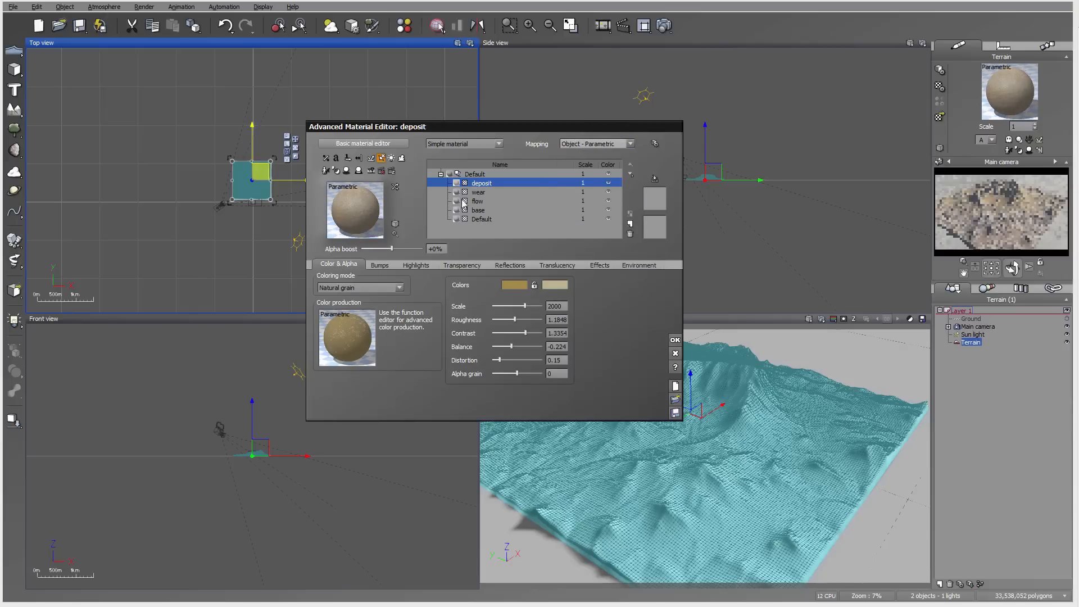
Paste the copied transparency function into the deposit layer and load ic-deposit.tif as its texture
{"action": "left_click", "coordinate": [462, 264]}
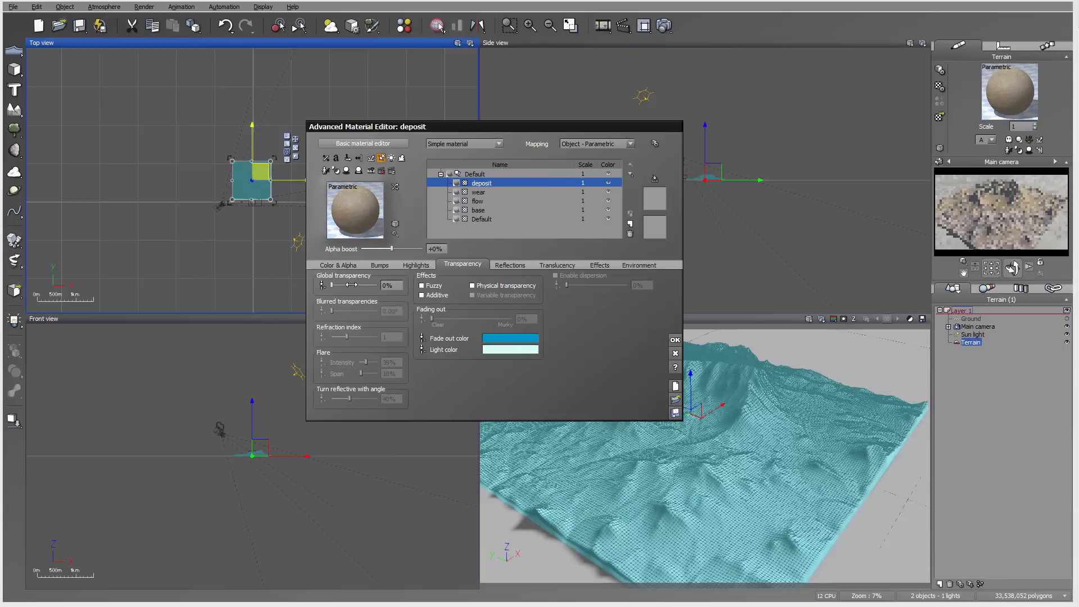
{"action": "right_click", "coordinate": [581, 334]}
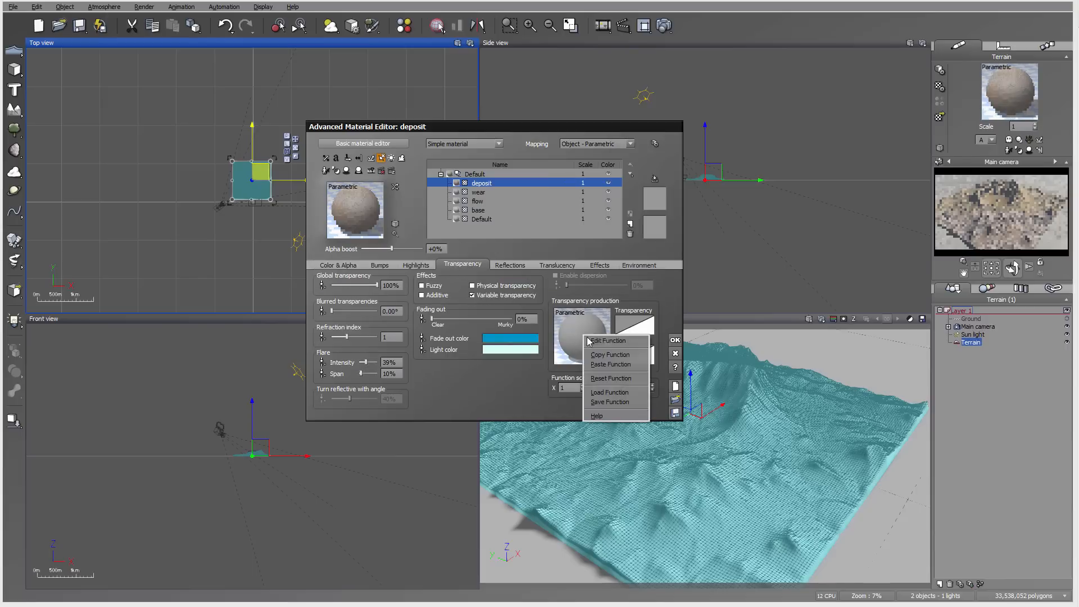
{"action": "left_click", "coordinate": [604, 340]}
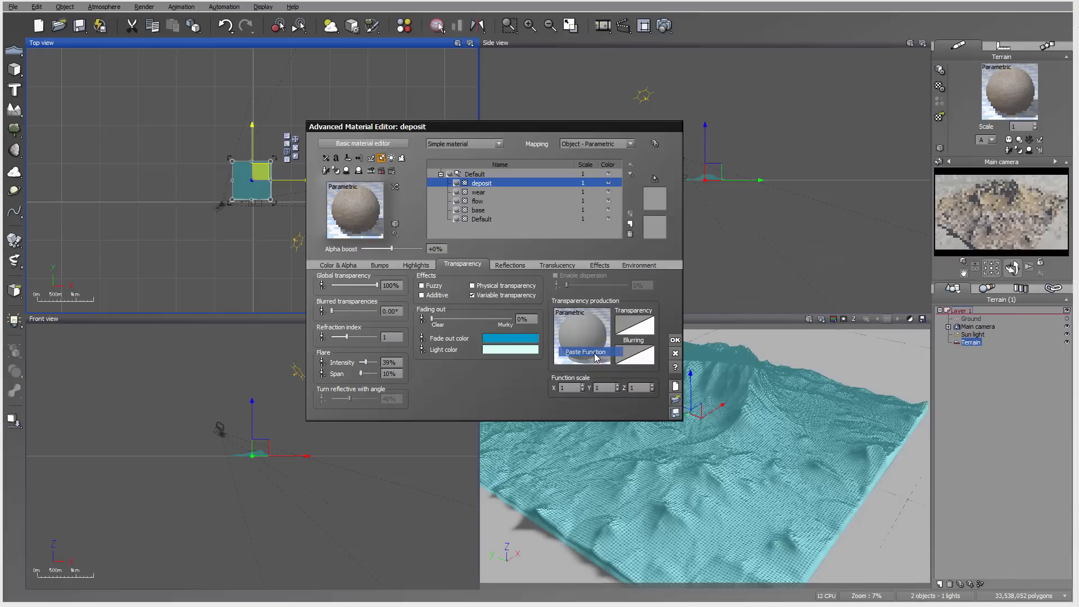
{"action": "left_click", "coordinate": [585, 352]}
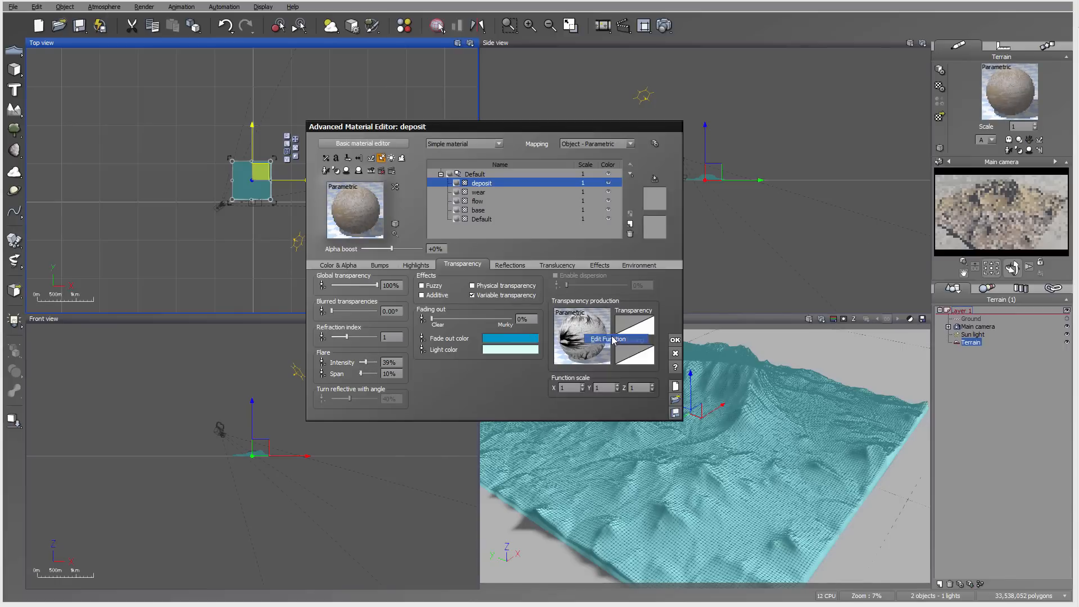
{"action": "left_click", "coordinate": [607, 339]}
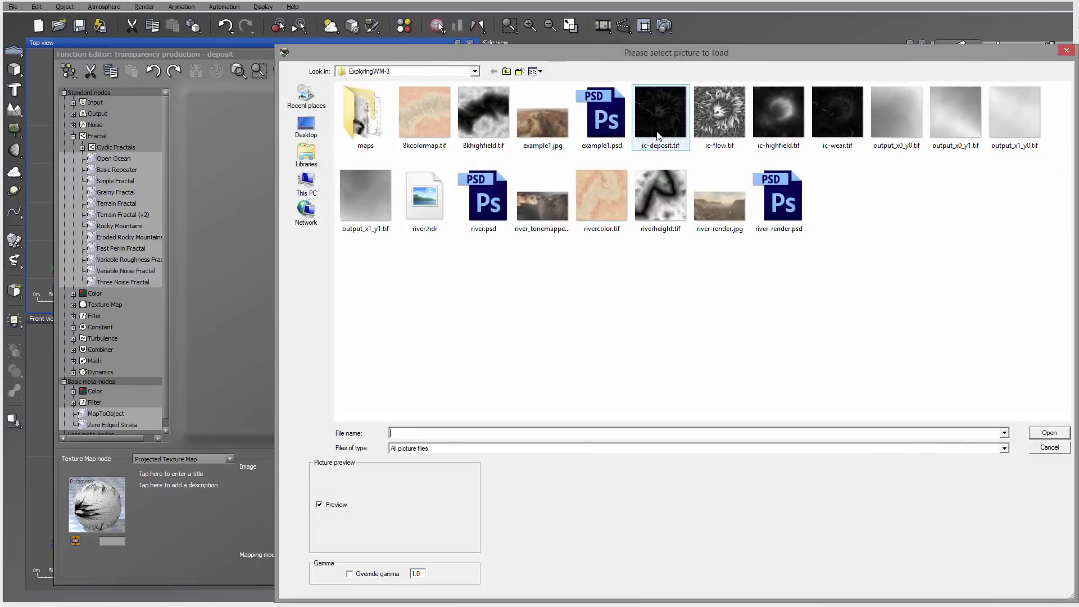
{"action": "left_click", "coordinate": [660, 113]}
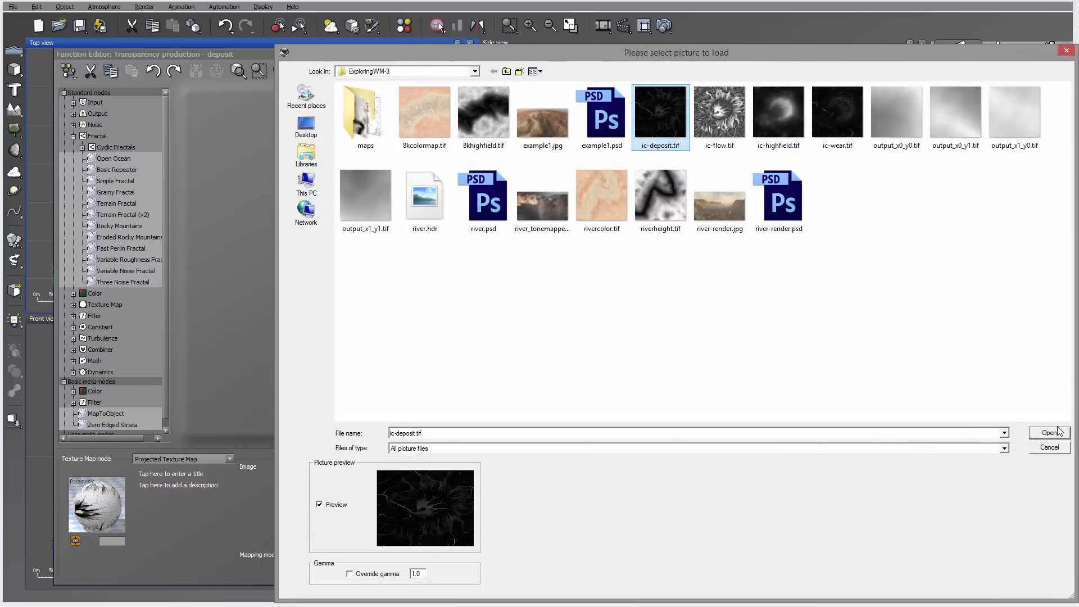
{"action": "left_click", "coordinate": [1049, 432]}
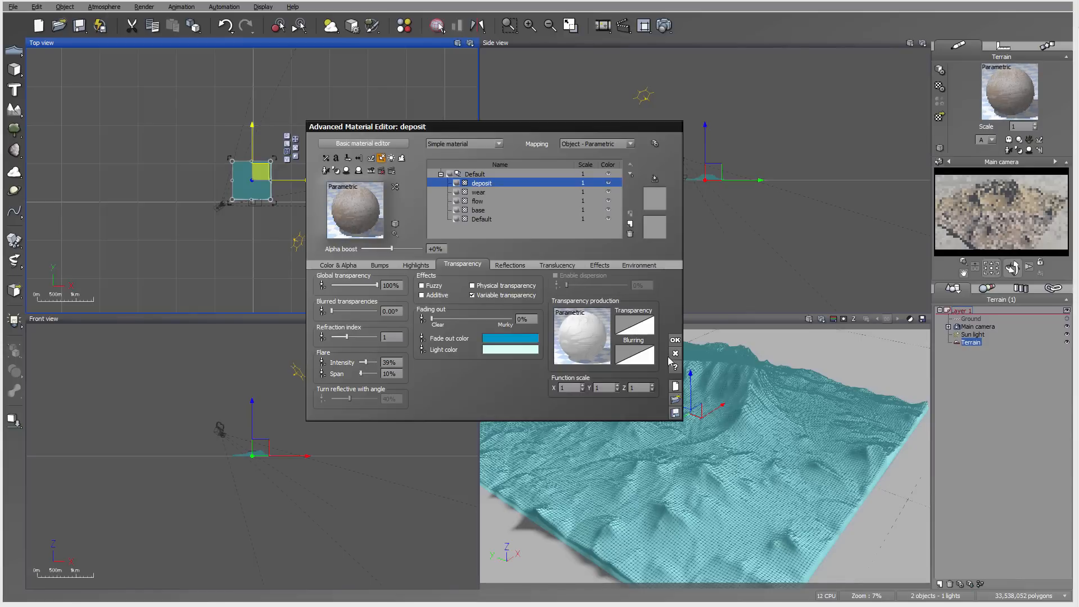
Render the terrain with the deposit layer and compare it against an earlier stacked render
{"action": "left_click", "coordinate": [675, 340]}
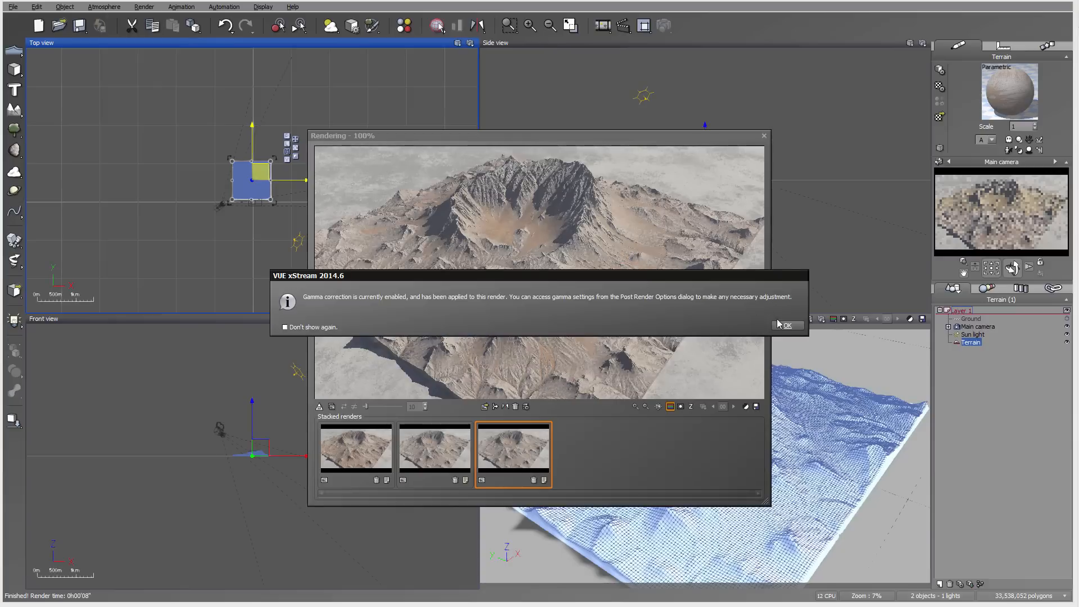
{"action": "left_click", "coordinate": [787, 325]}
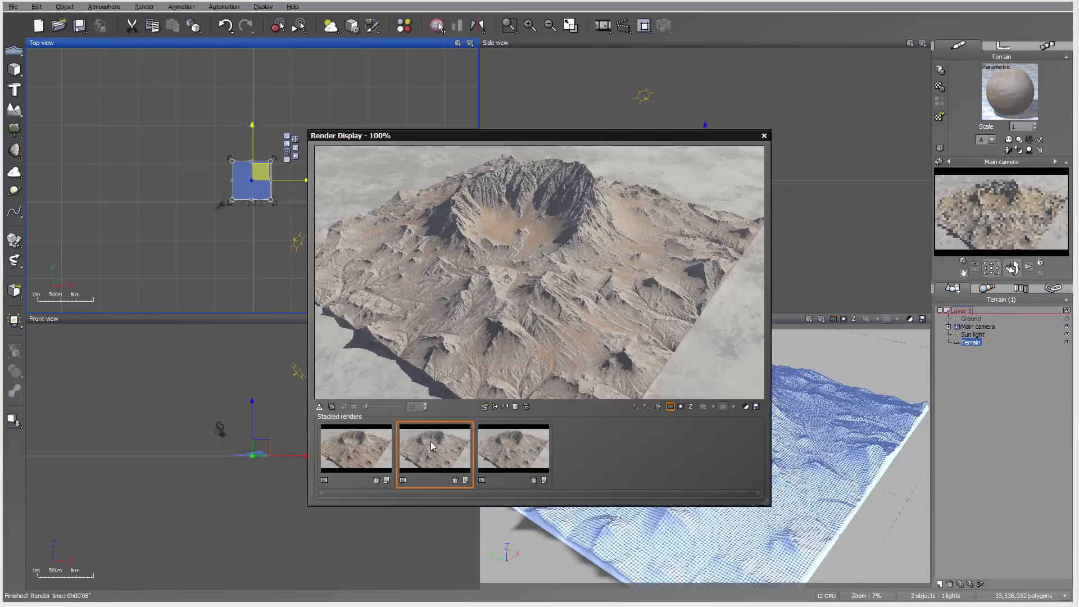
{"action": "left_click", "coordinate": [513, 447]}
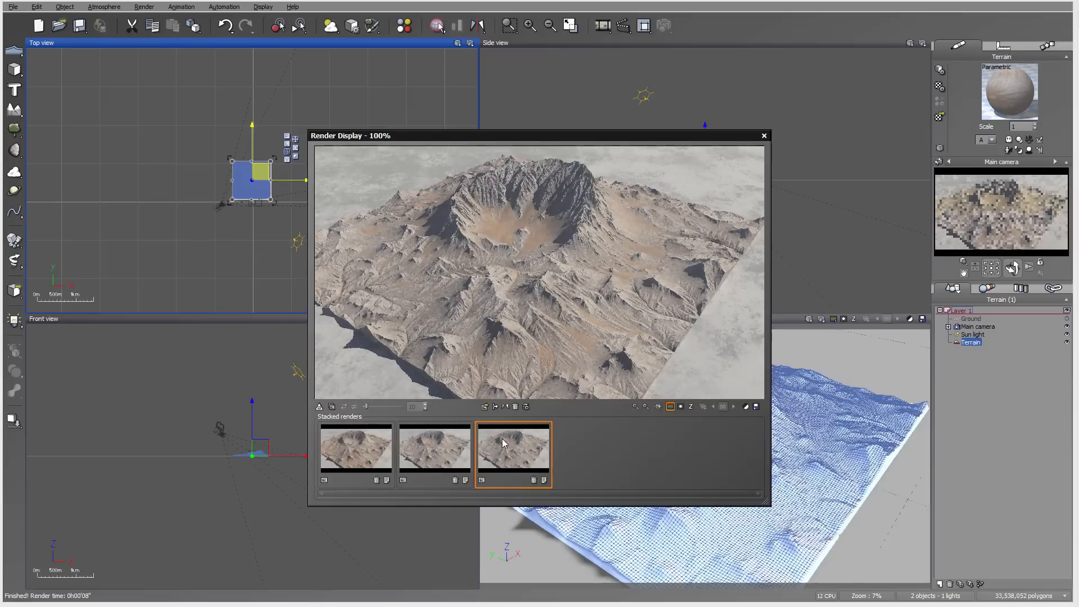
{"action": "mouse_move", "coordinate": [521, 451]}
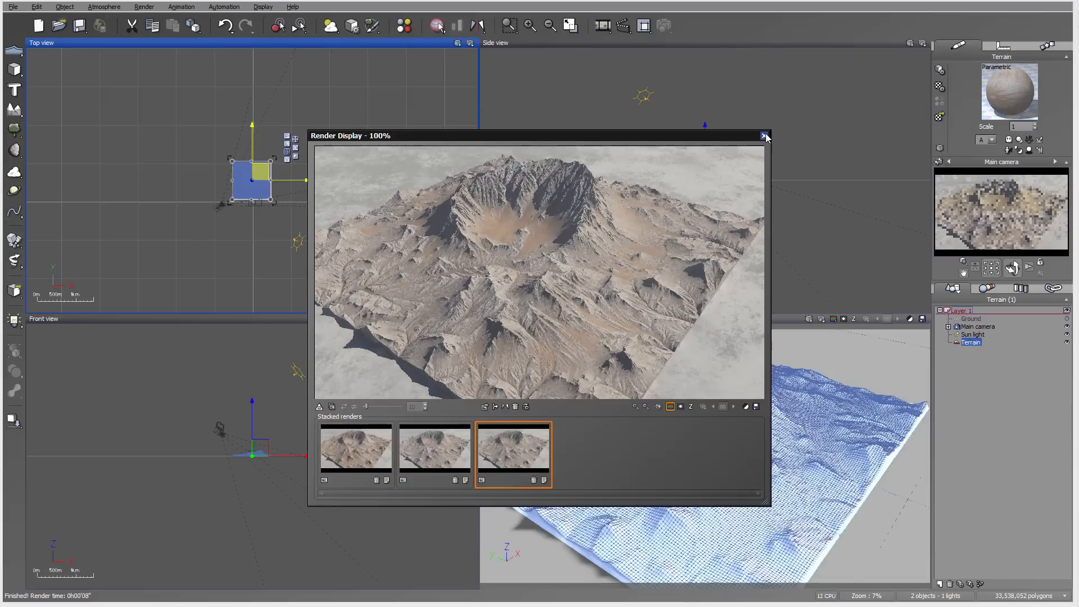
{"action": "left_click", "coordinate": [764, 136]}
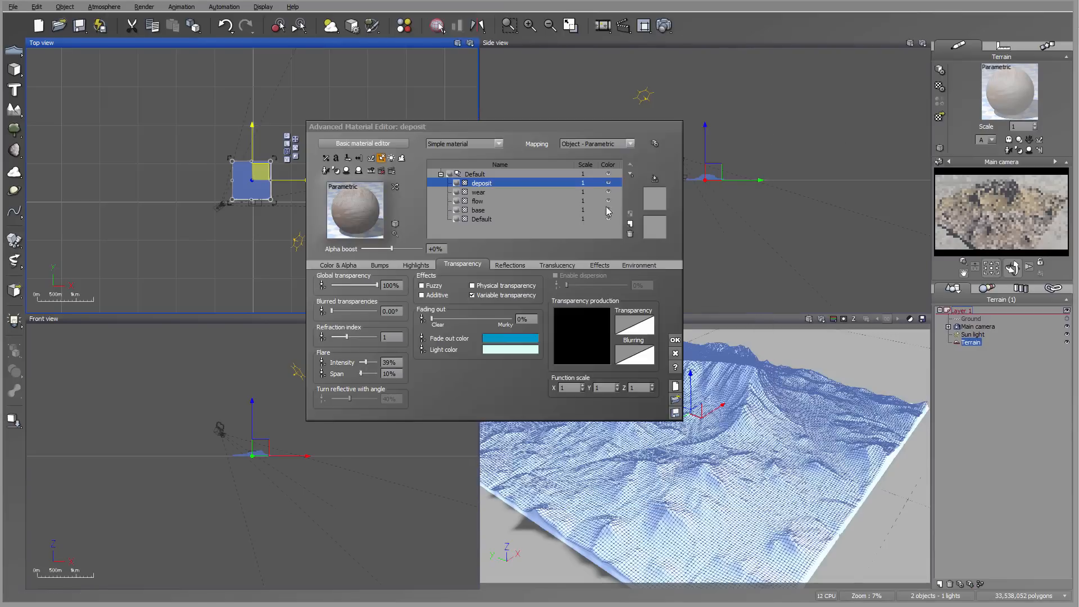
Accept the deposit material settings and select the Main camera in the World Browser
{"action": "left_click", "coordinate": [581, 337]}
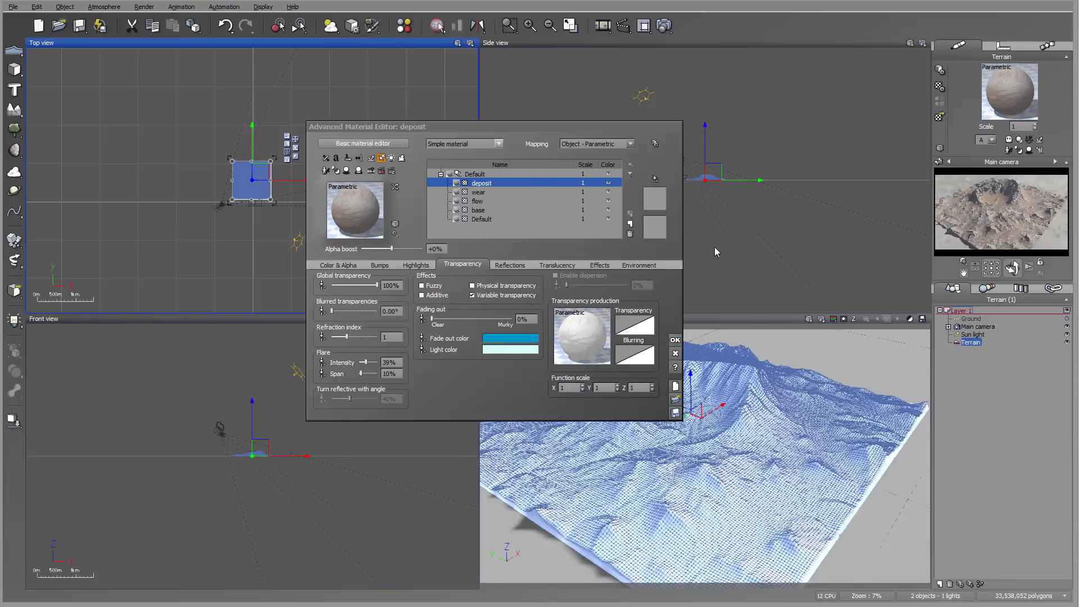
{"action": "left_click", "coordinate": [675, 339]}
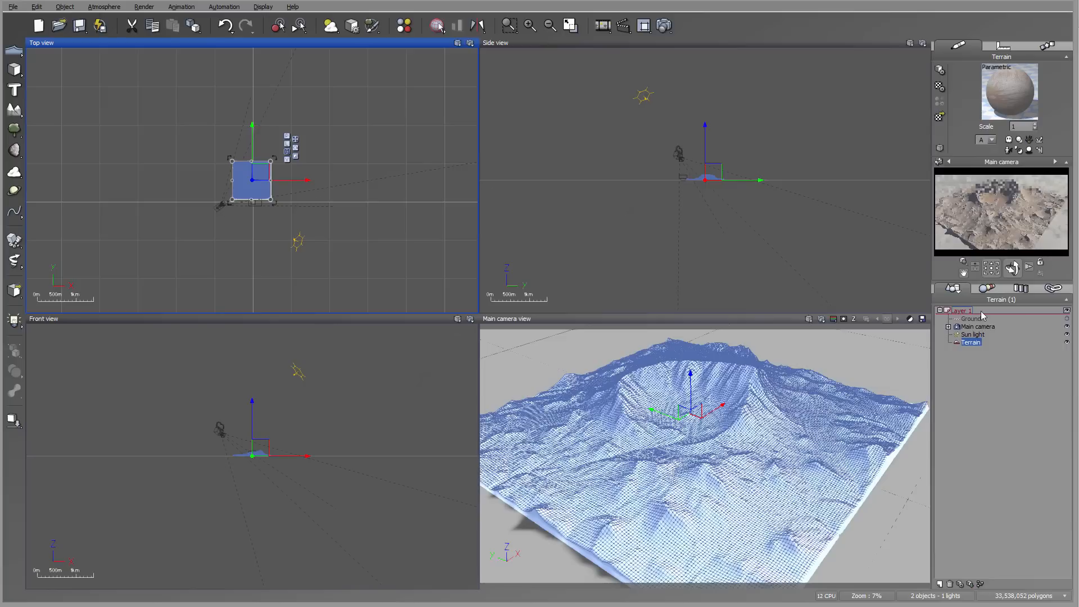
{"action": "left_click", "coordinate": [975, 326]}
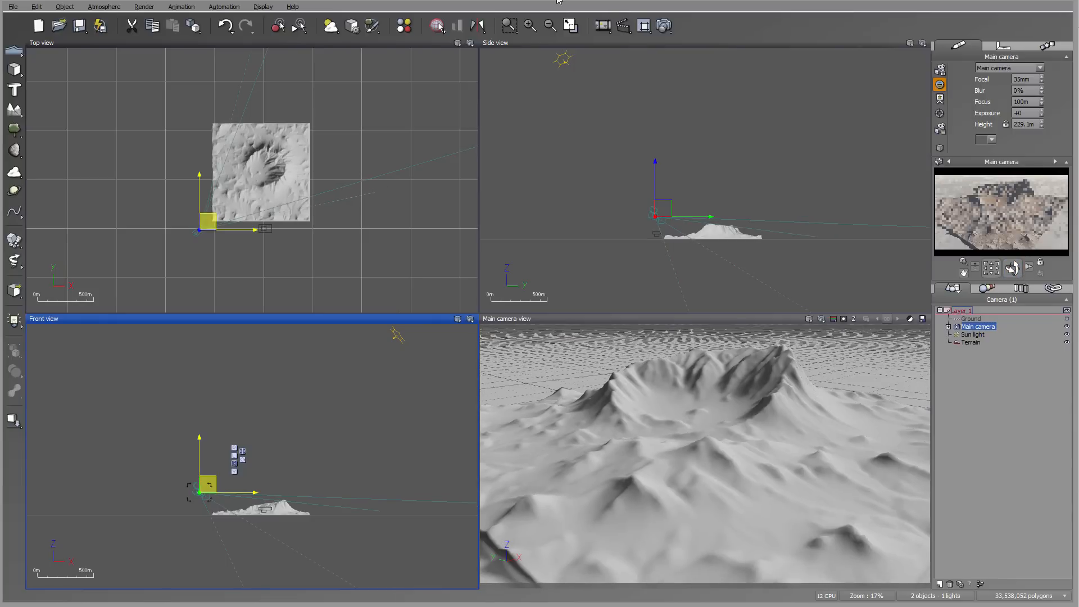
Pick a new ambient light colour on the Atmosphere Editor's Light tab and accept
{"action": "left_click", "coordinate": [104, 6]}
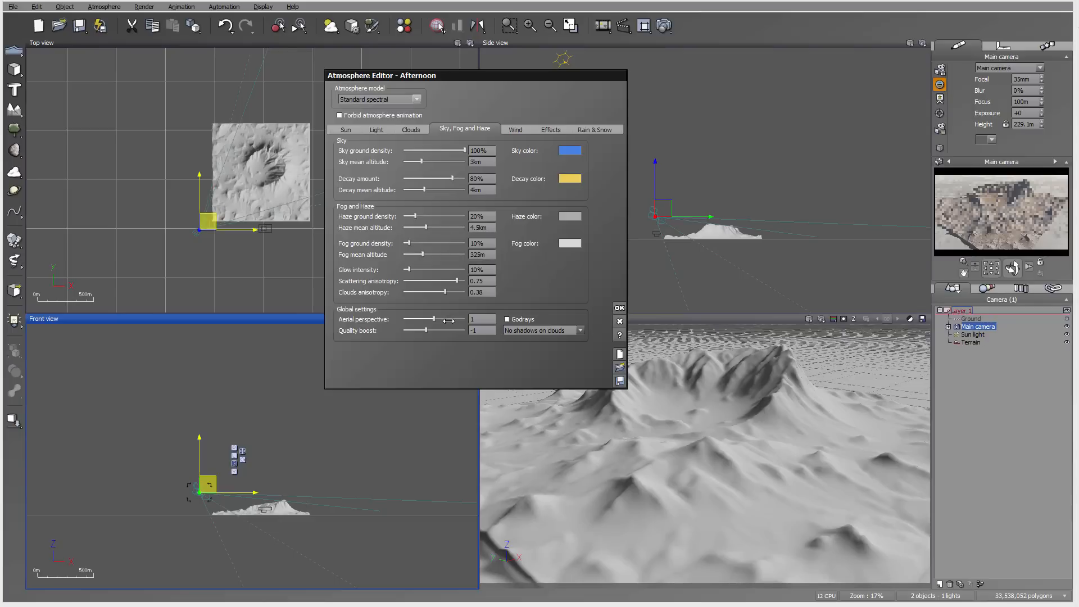
{"action": "left_click", "coordinate": [376, 129]}
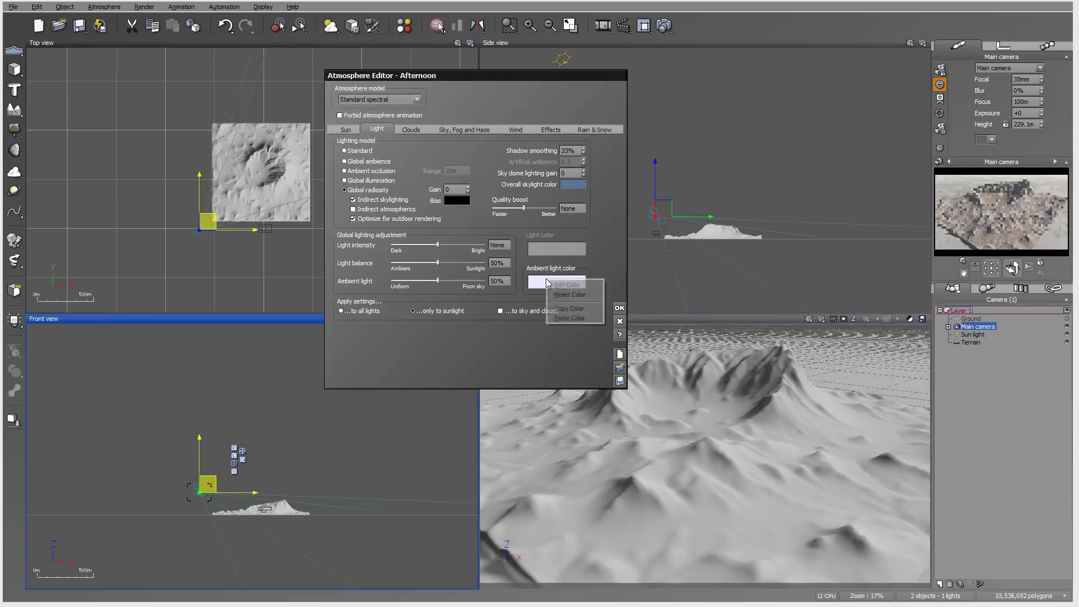
{"action": "left_click", "coordinate": [566, 285]}
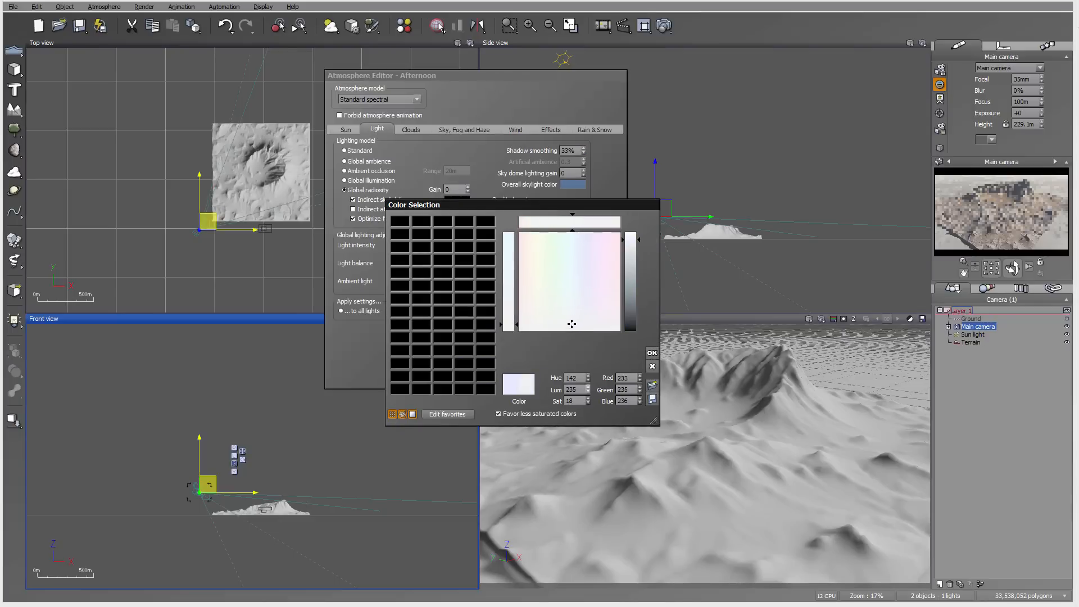
{"action": "left_click", "coordinate": [651, 353]}
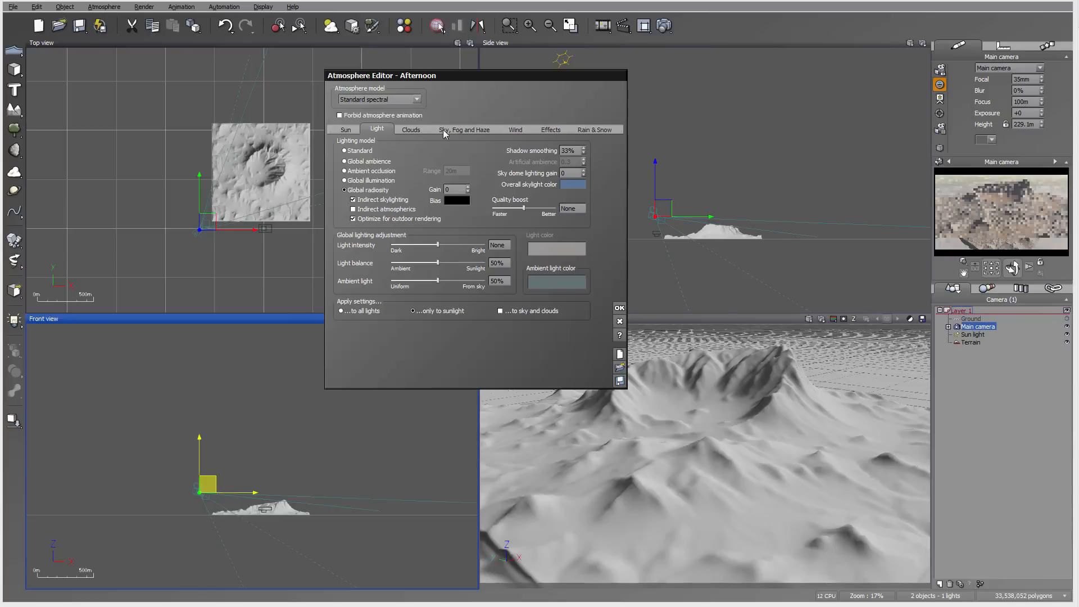
{"action": "left_click", "coordinate": [465, 130]}
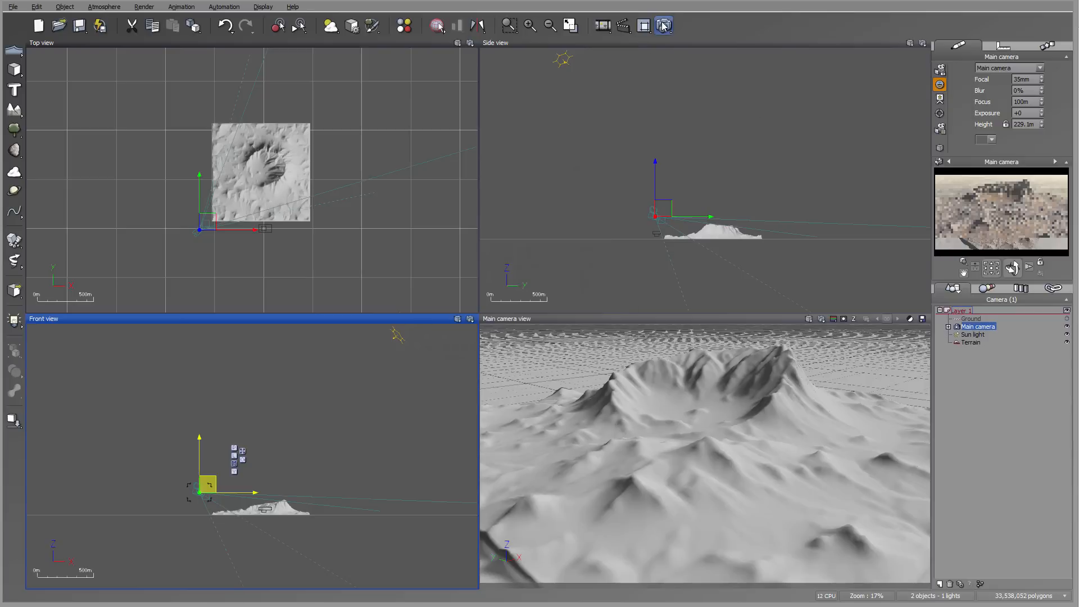
Render the crater terrain using the Final quality preset in Render Options
{"action": "left_click", "coordinate": [663, 26]}
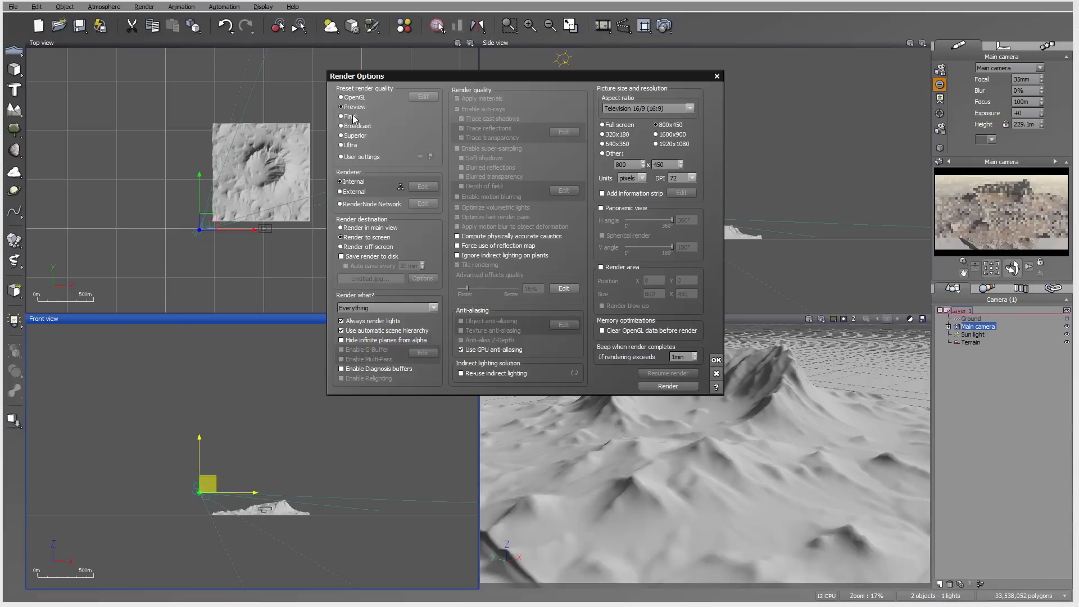
{"action": "left_click", "coordinate": [350, 117]}
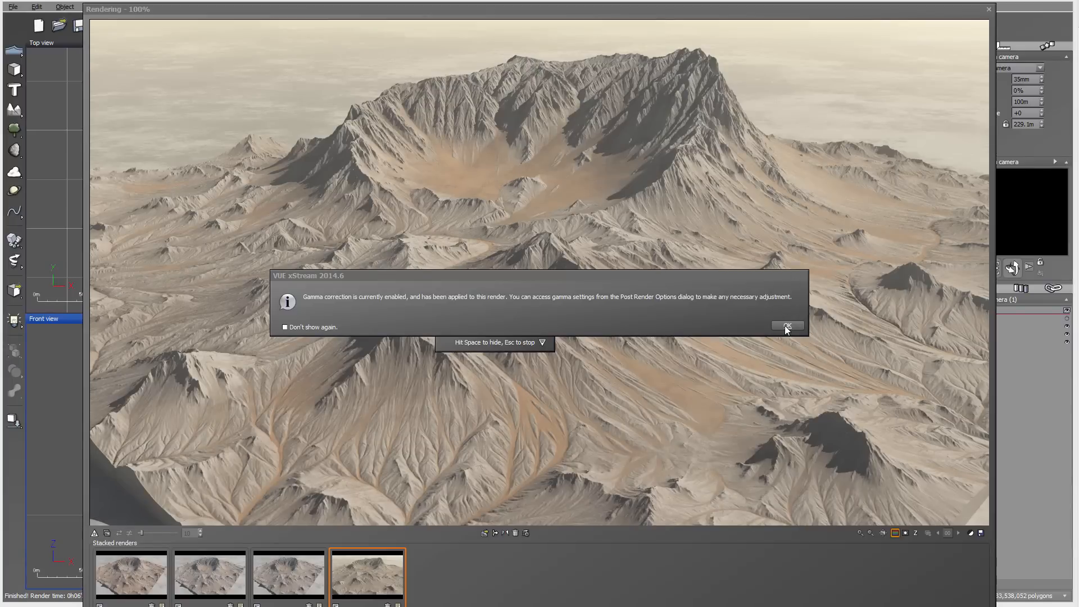
Dismiss the gamma correction notice and Post Render Options to show the finished crater render
{"action": "left_click", "coordinate": [787, 325]}
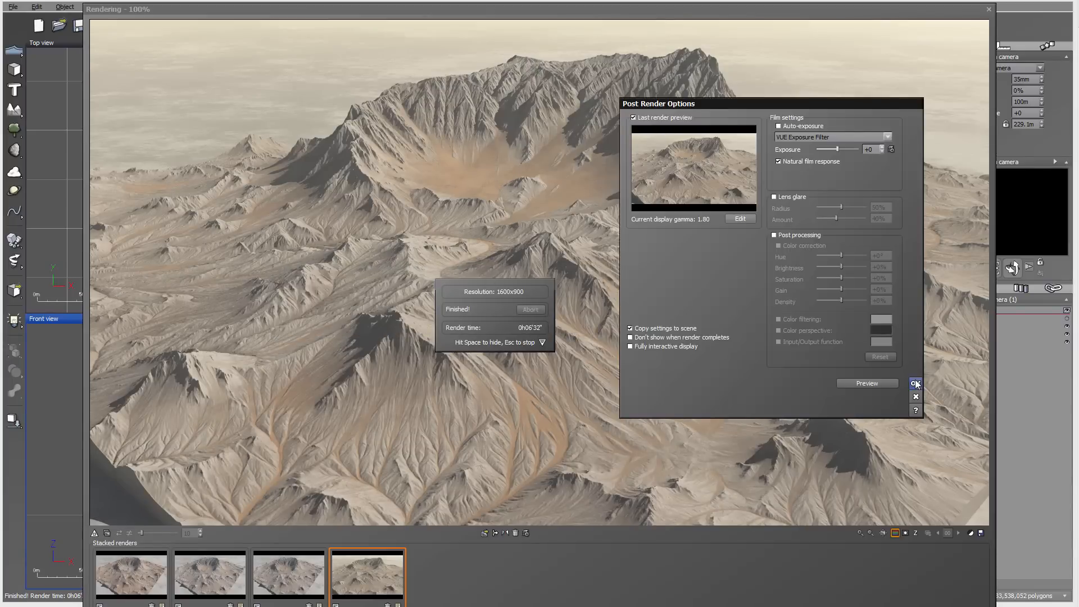
{"action": "mouse_move", "coordinate": [705, 68]}
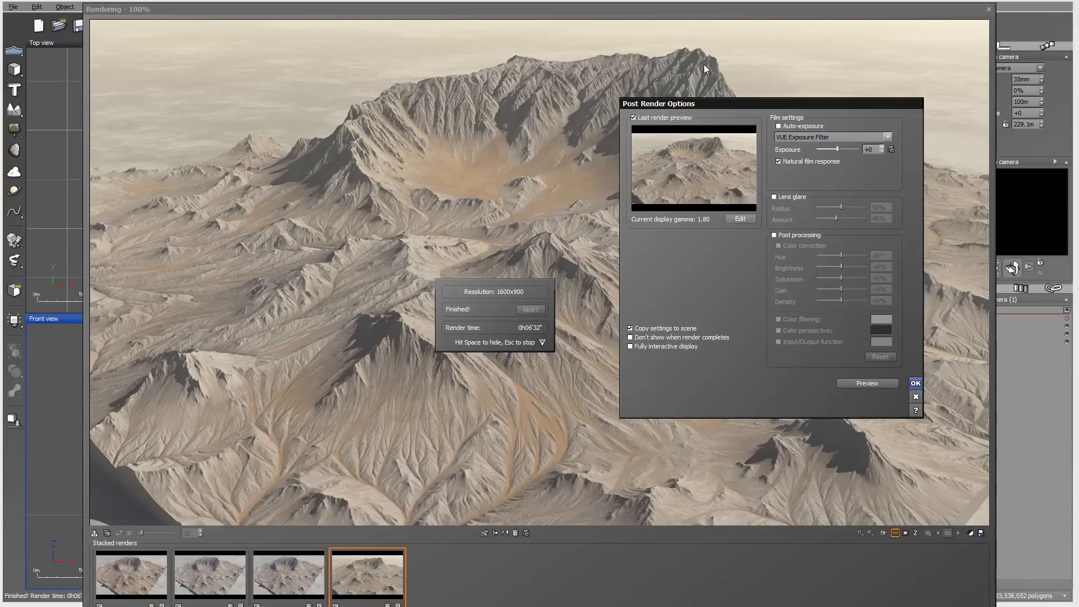
{"action": "left_click", "coordinate": [916, 383]}
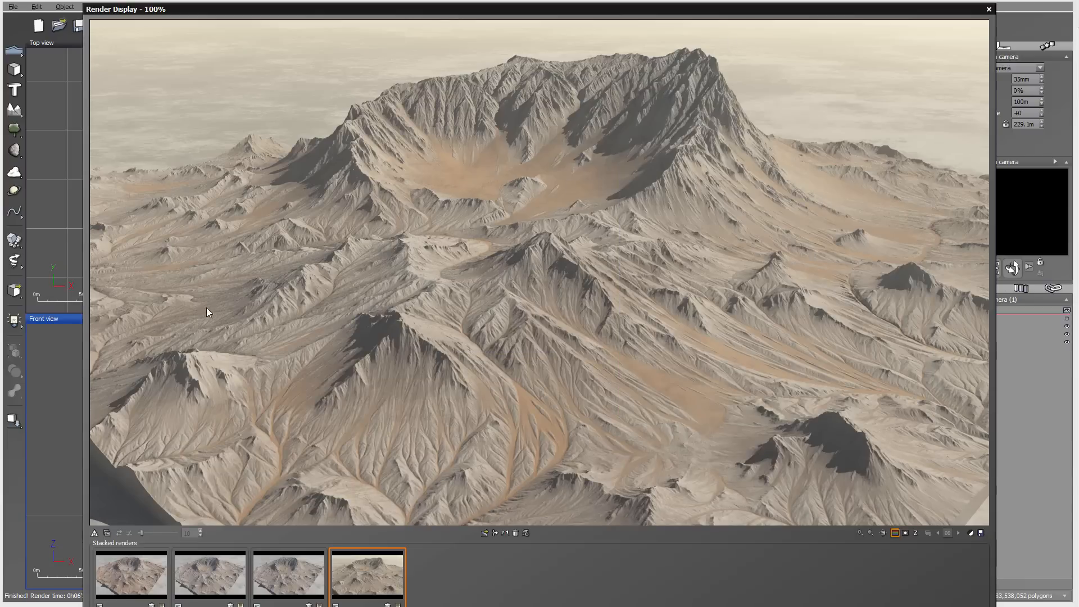
{"action": "mouse_move", "coordinate": [699, 138]}
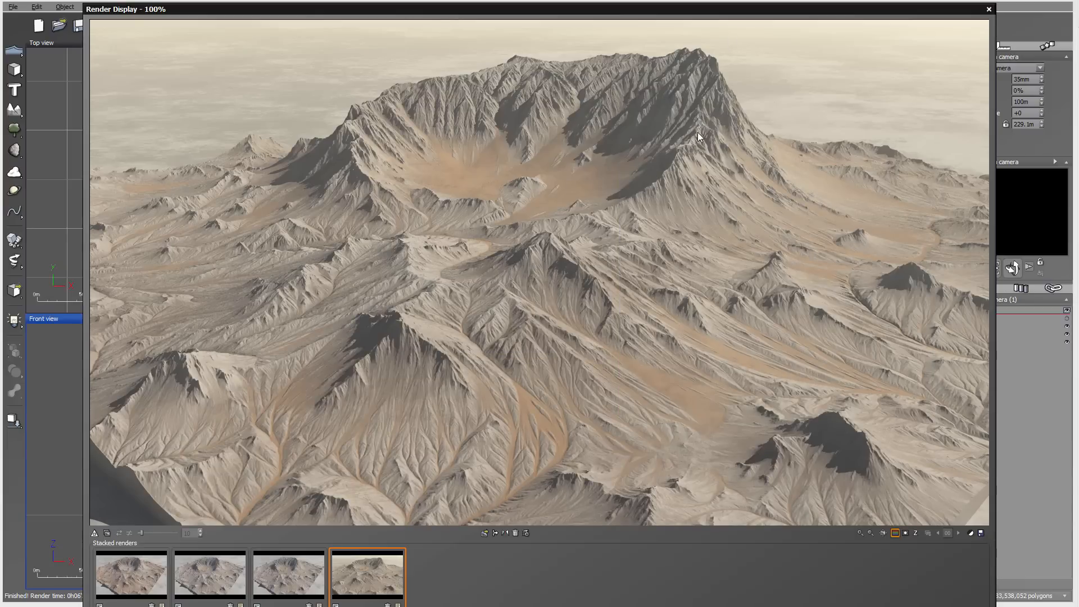
{"action": "mouse_move", "coordinate": [680, 153]}
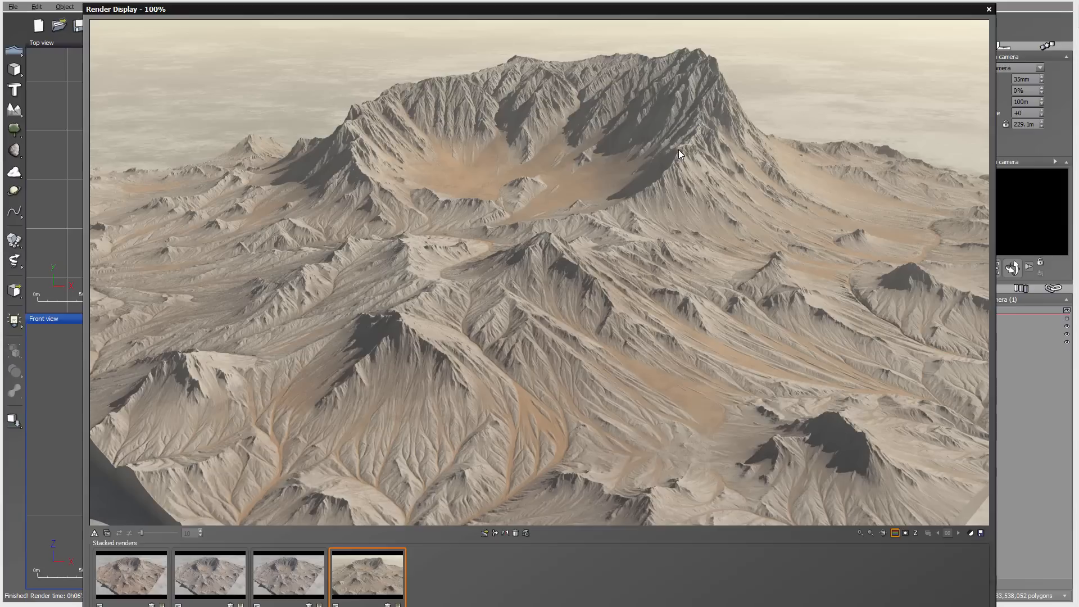
{"action": "mouse_move", "coordinate": [708, 85]}
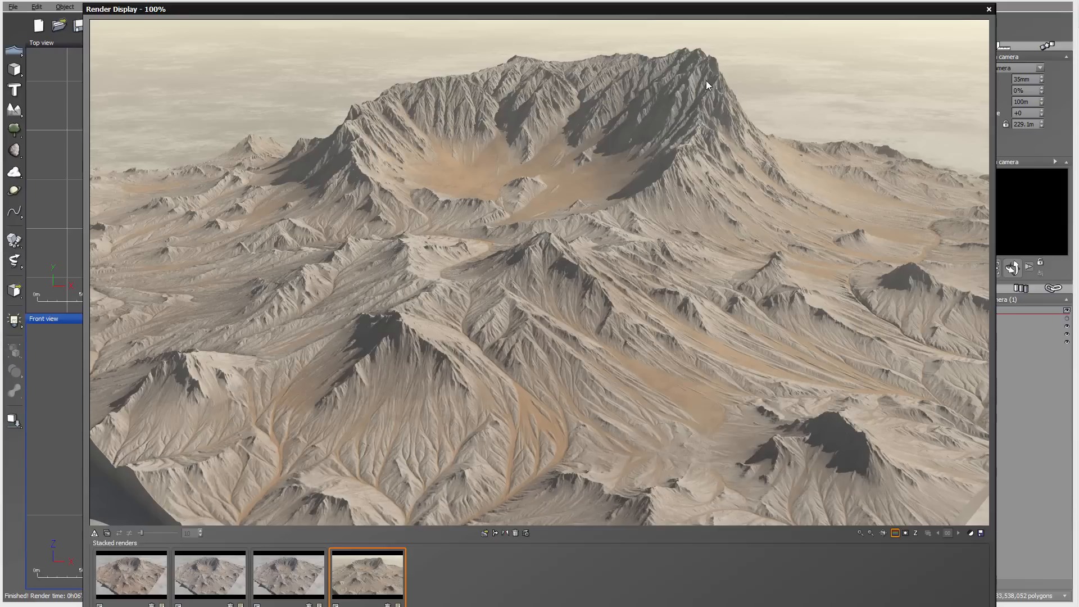
{"action": "mouse_move", "coordinate": [589, 149]}
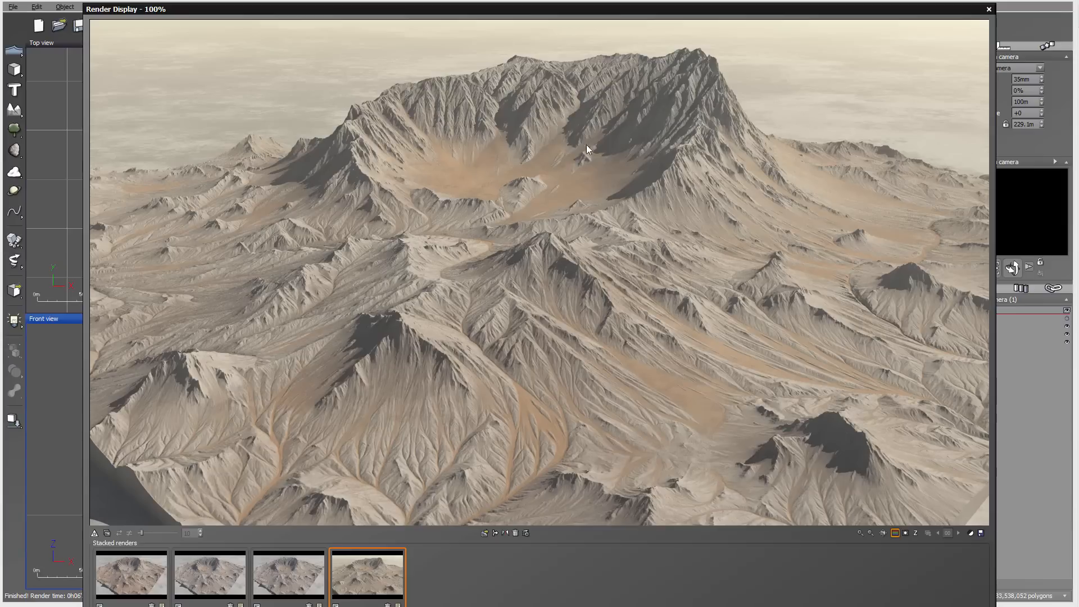
{"action": "mouse_move", "coordinate": [491, 321]}
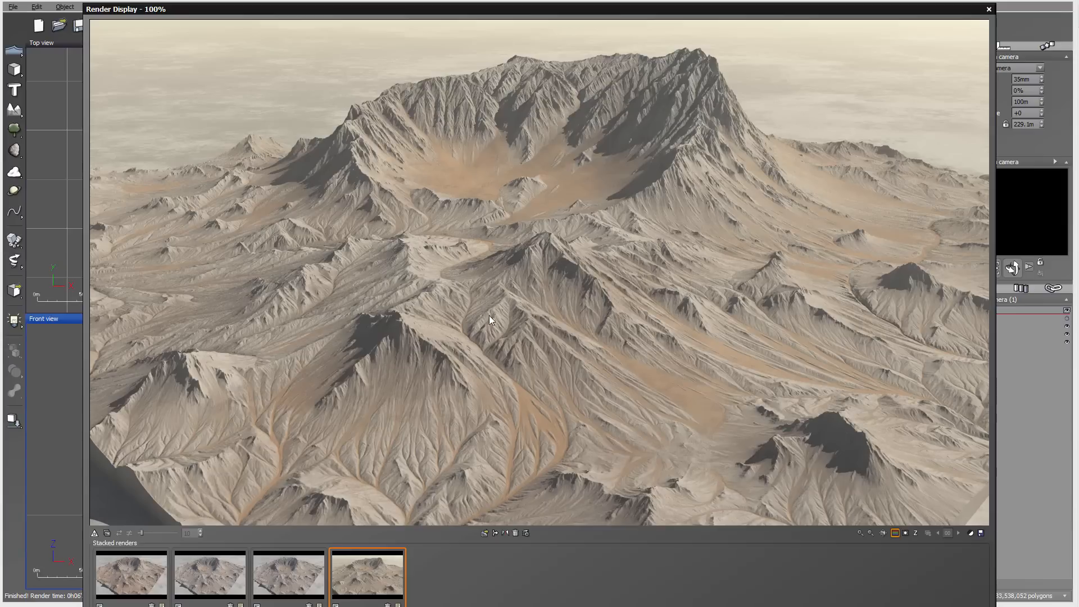
{"action": "mouse_move", "coordinate": [367, 124]}
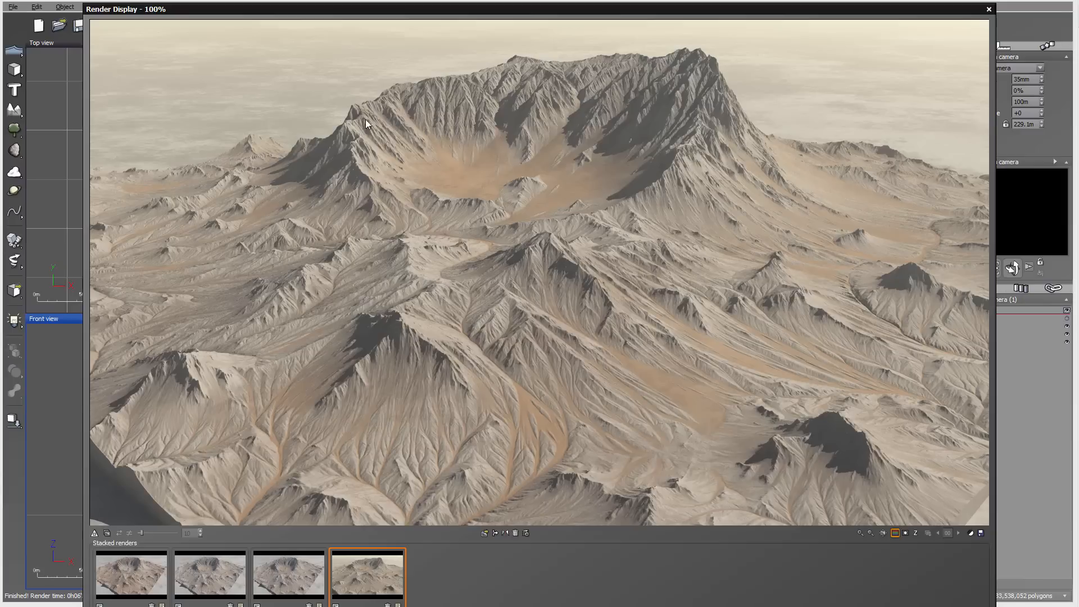
{"action": "mouse_move", "coordinate": [770, 399]}
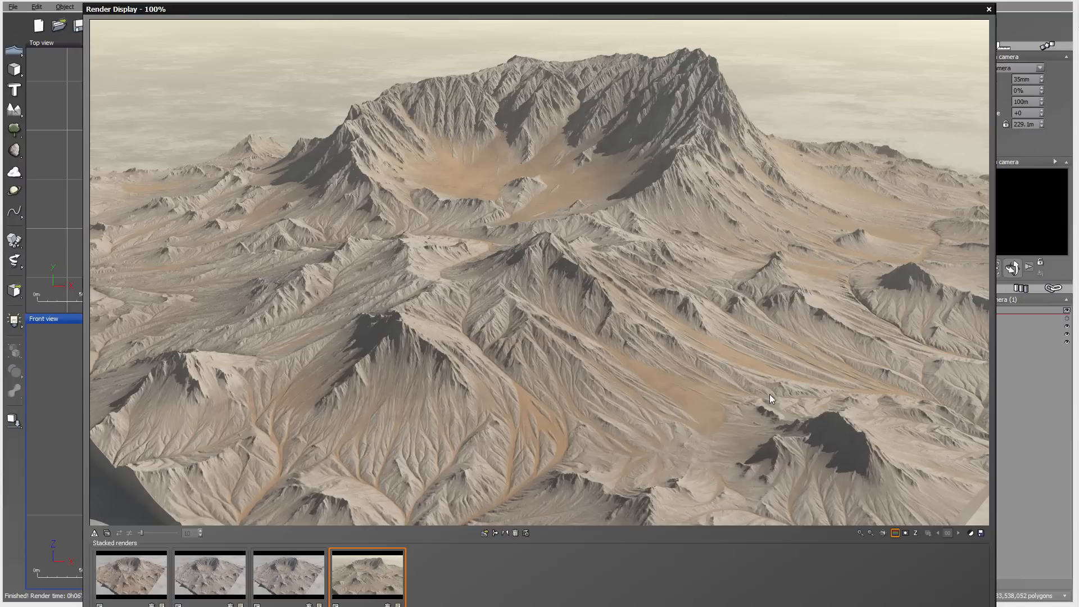
{"action": "mouse_move", "coordinate": [551, 332]}
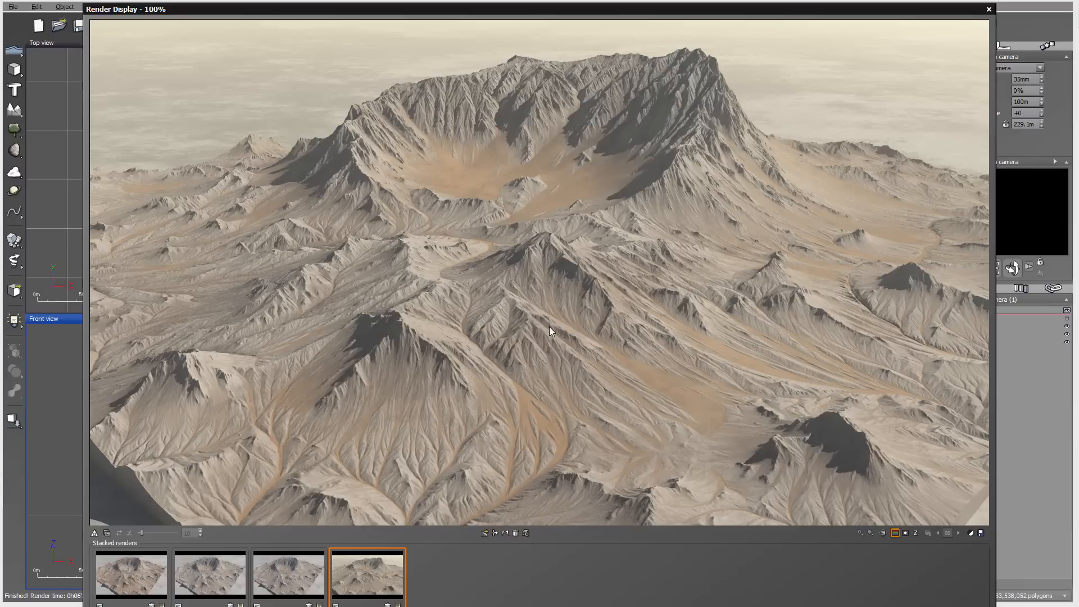
{"action": "mouse_move", "coordinate": [721, 193]}
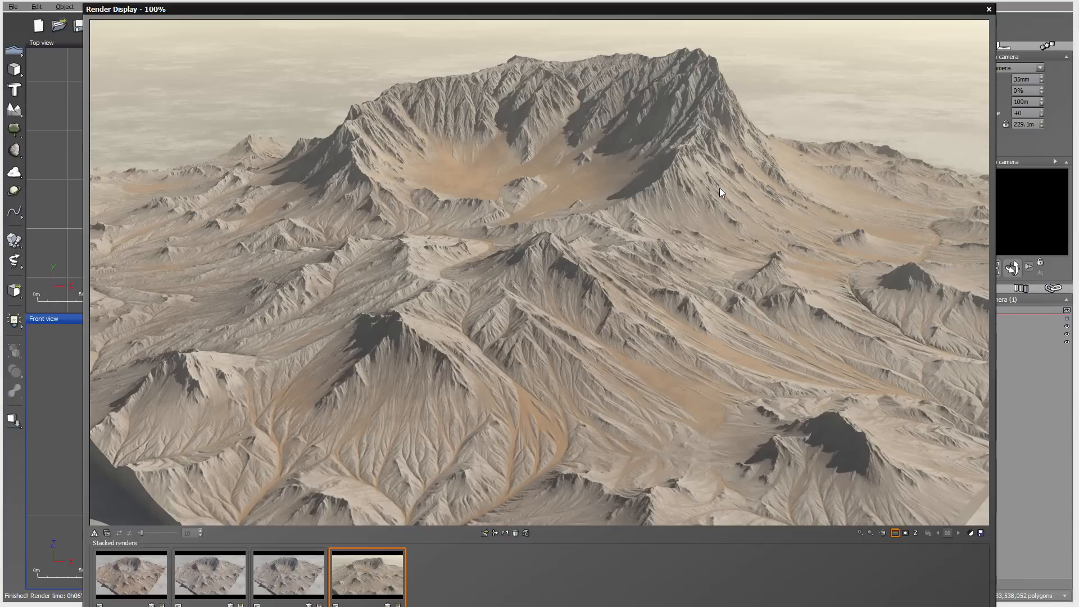
{"action": "mouse_move", "coordinate": [810, 190]}
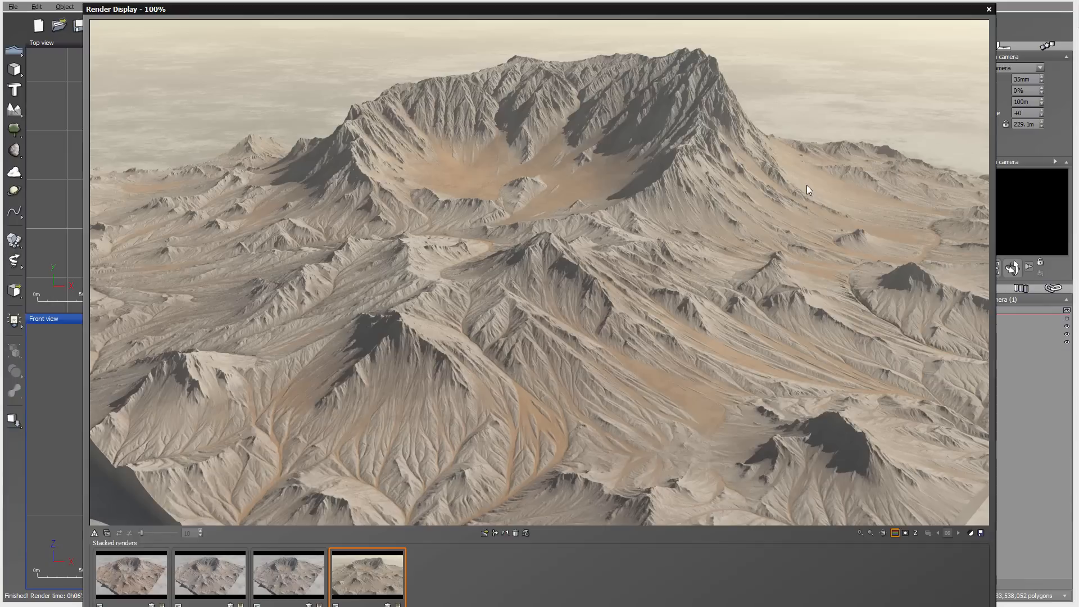
{"action": "mouse_move", "coordinate": [787, 232]}
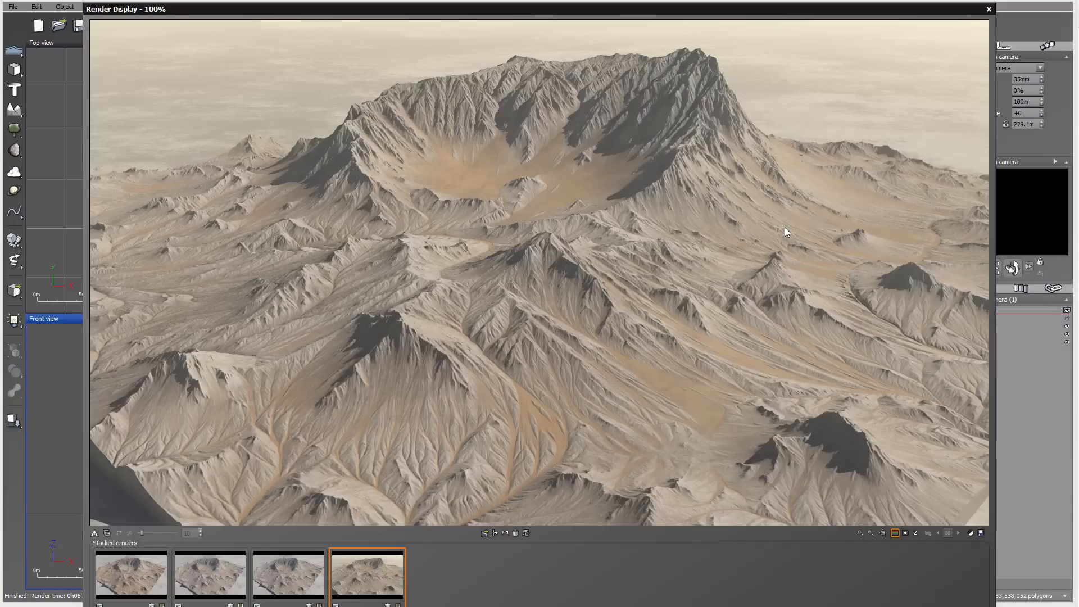
{"action": "mouse_move", "coordinate": [793, 215]}
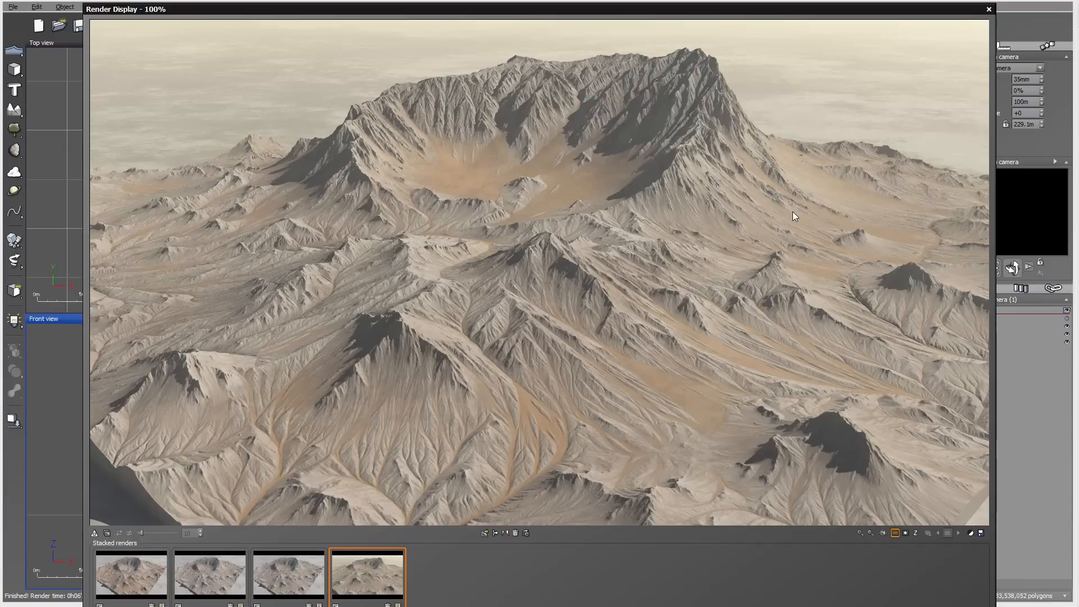